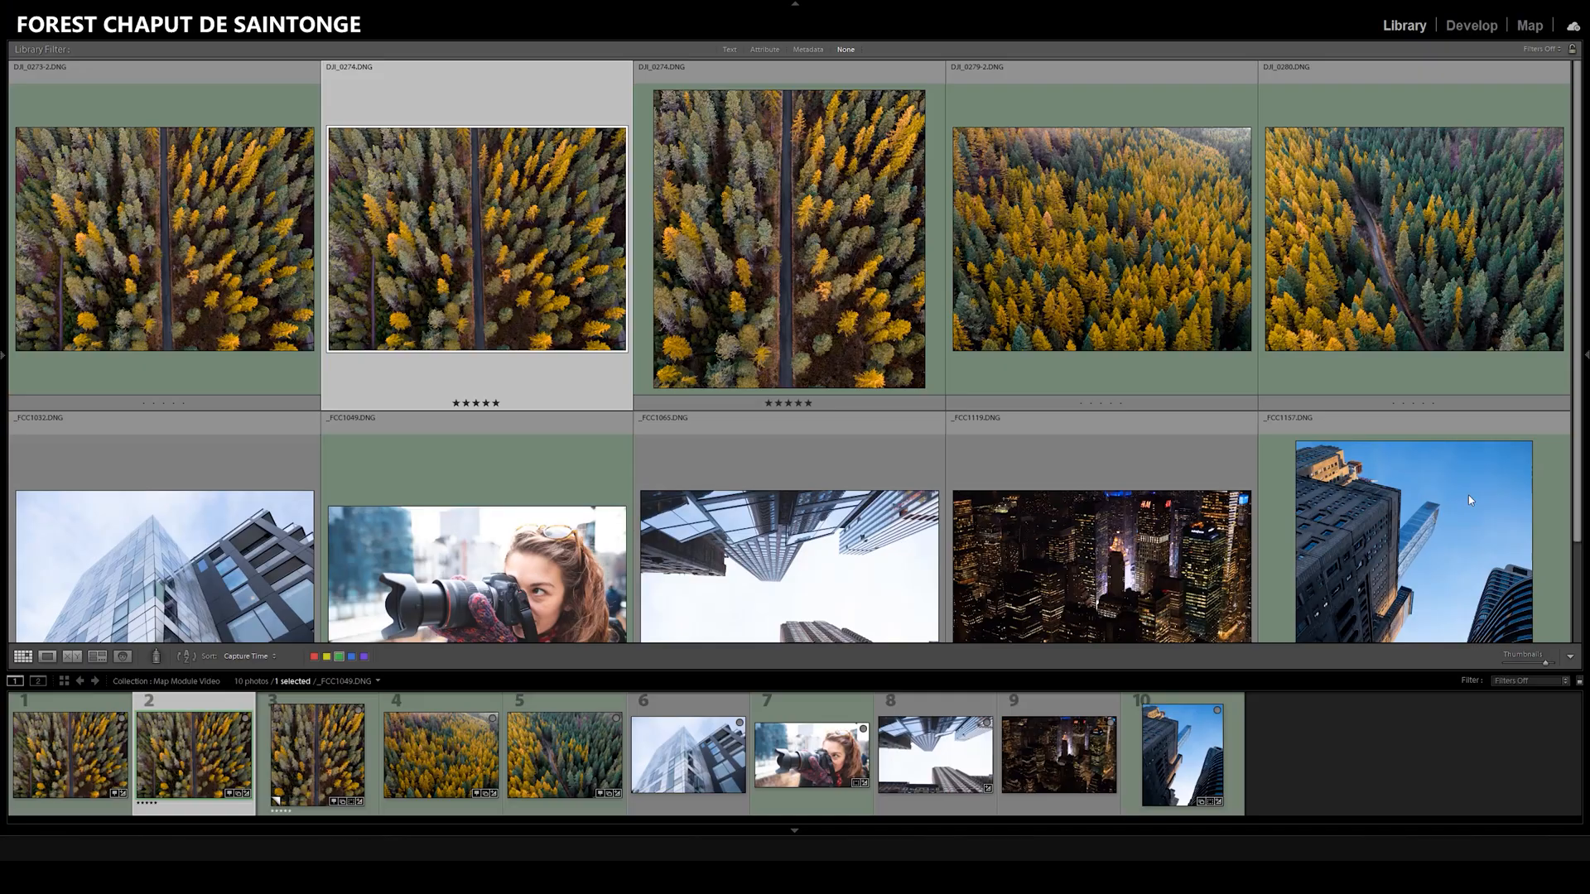
{"action": "mouse_move", "coordinate": [833, 372]}
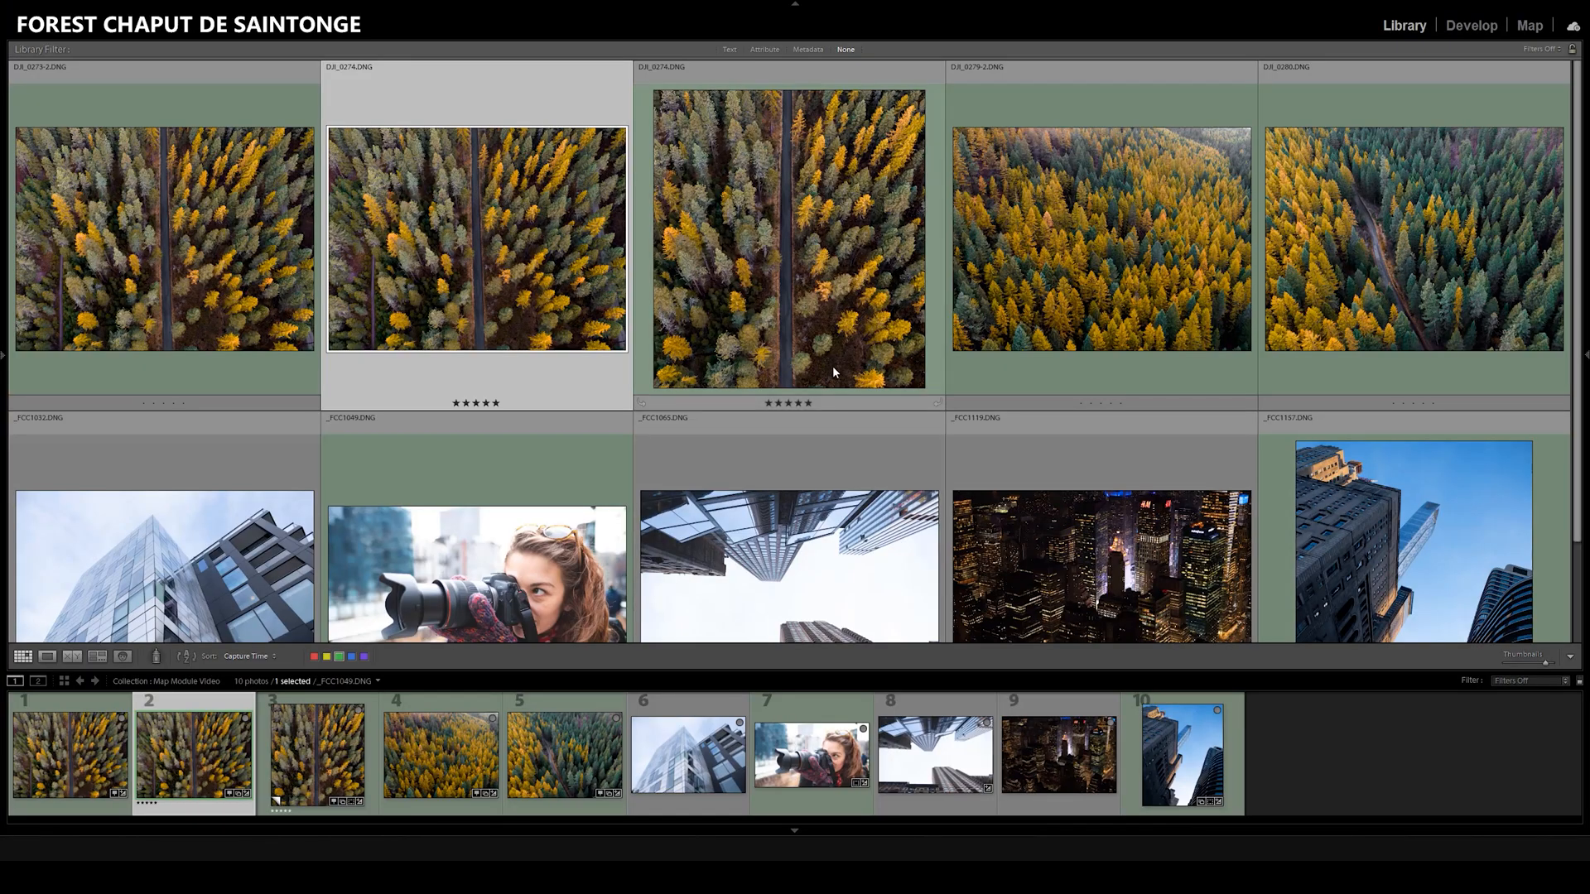
{"action": "mouse_move", "coordinate": [1404, 25]}
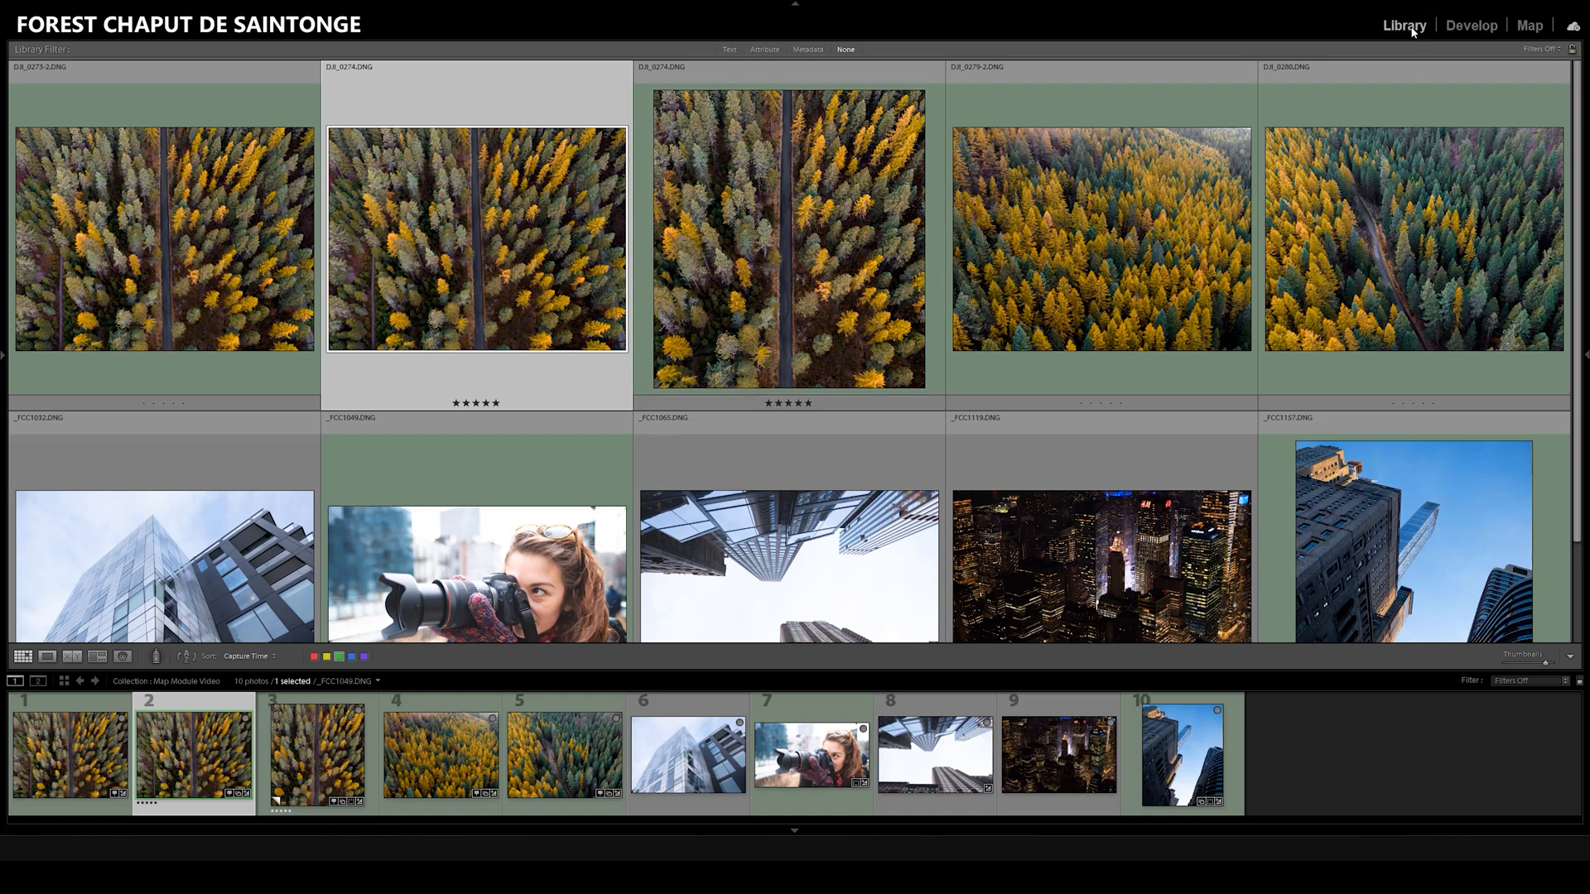
{"action": "mouse_move", "coordinate": [797, 462]}
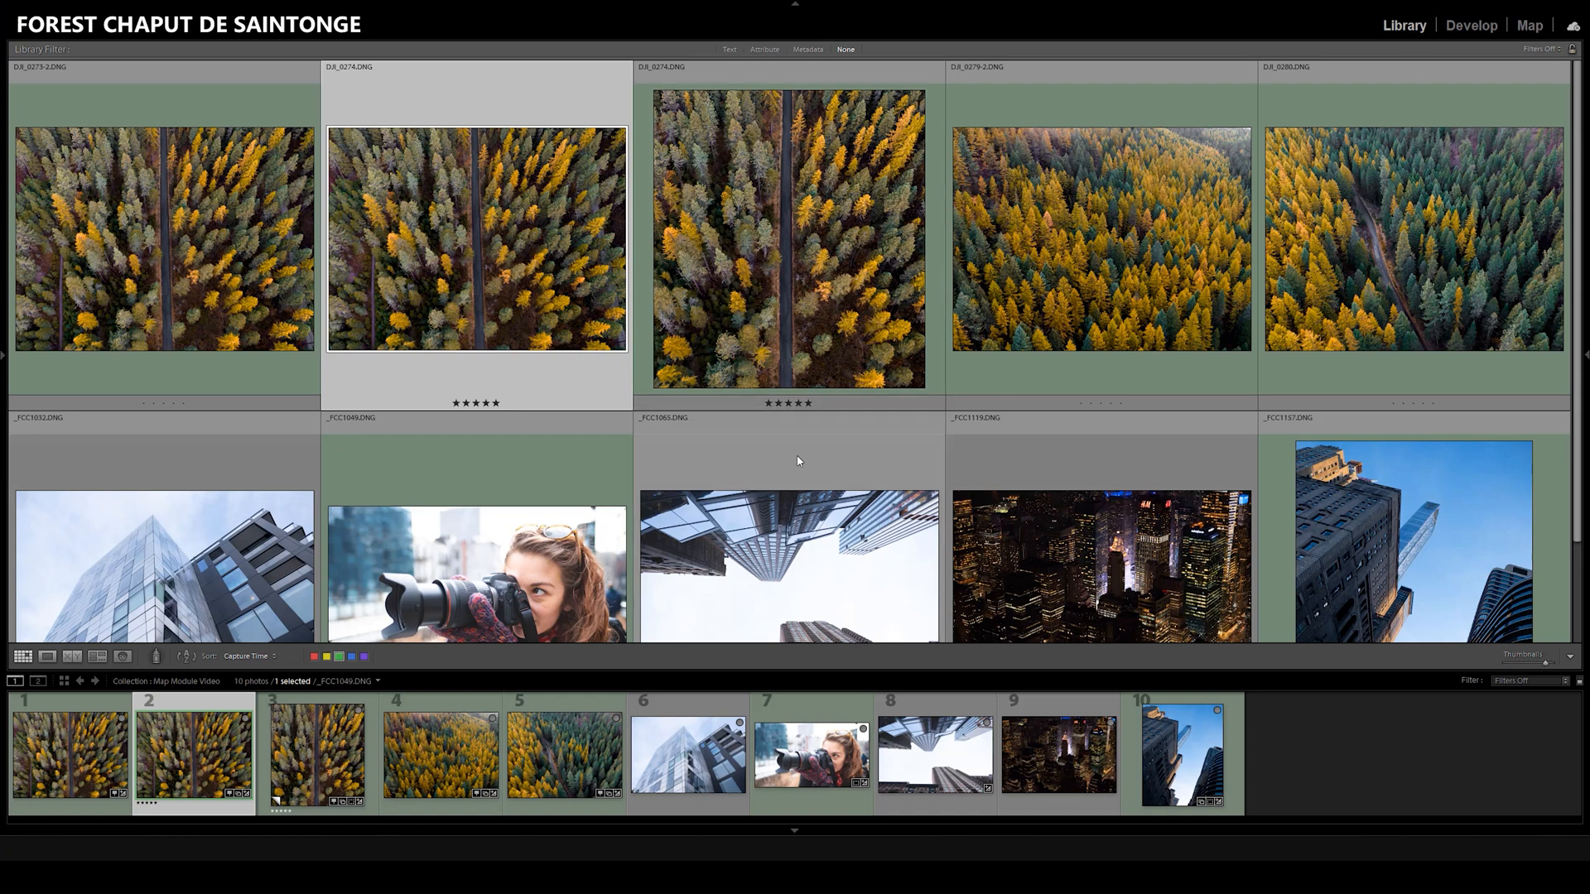
{"action": "mouse_move", "coordinate": [846, 425]}
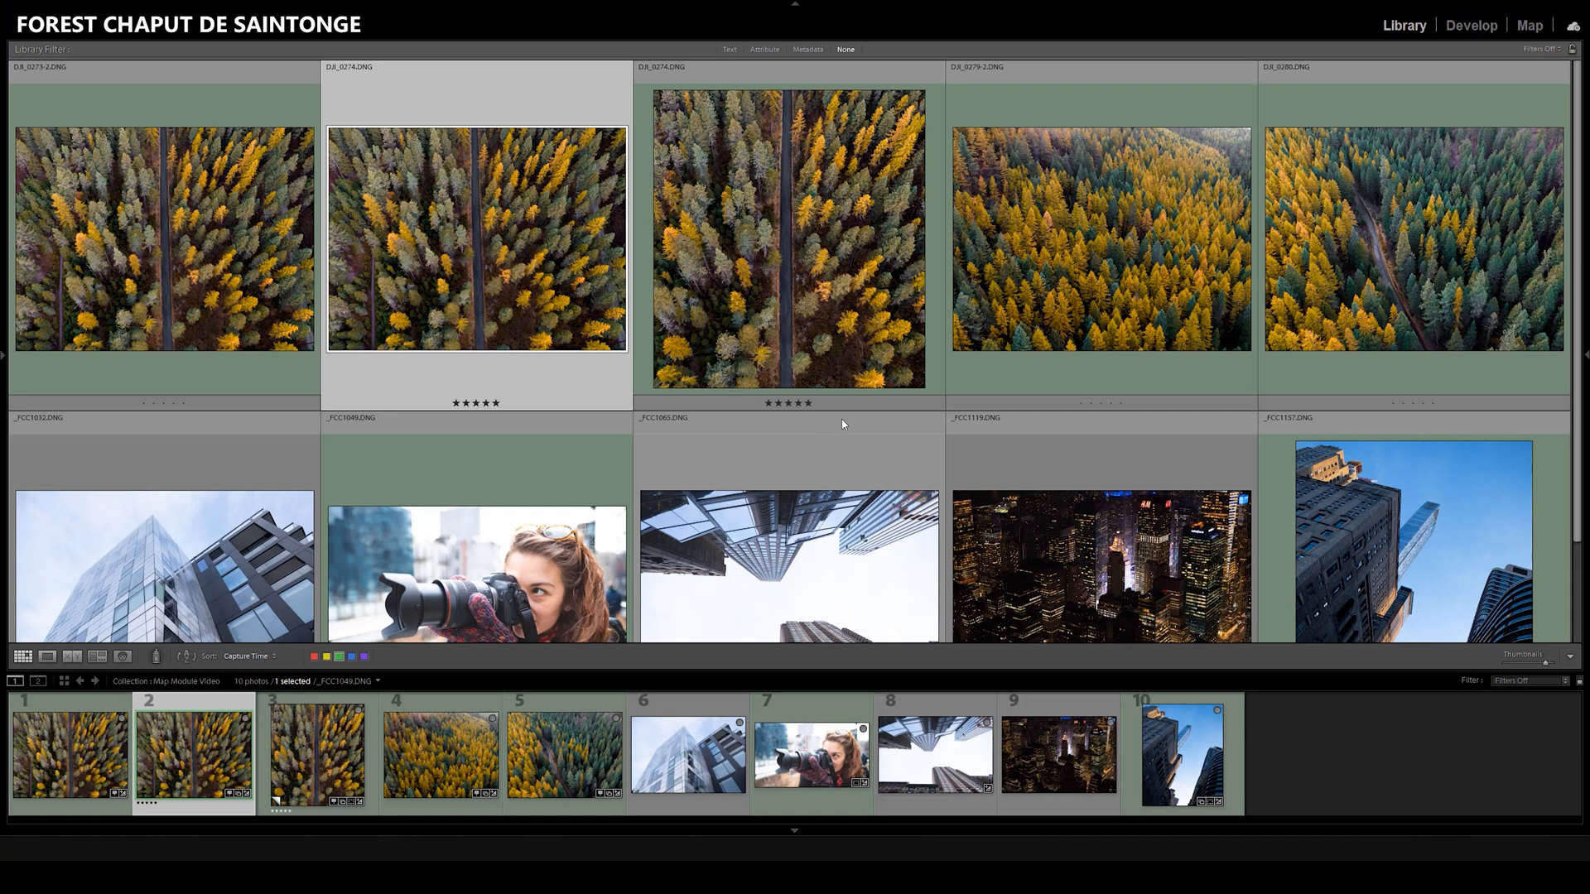
{"action": "mouse_move", "coordinate": [833, 421]}
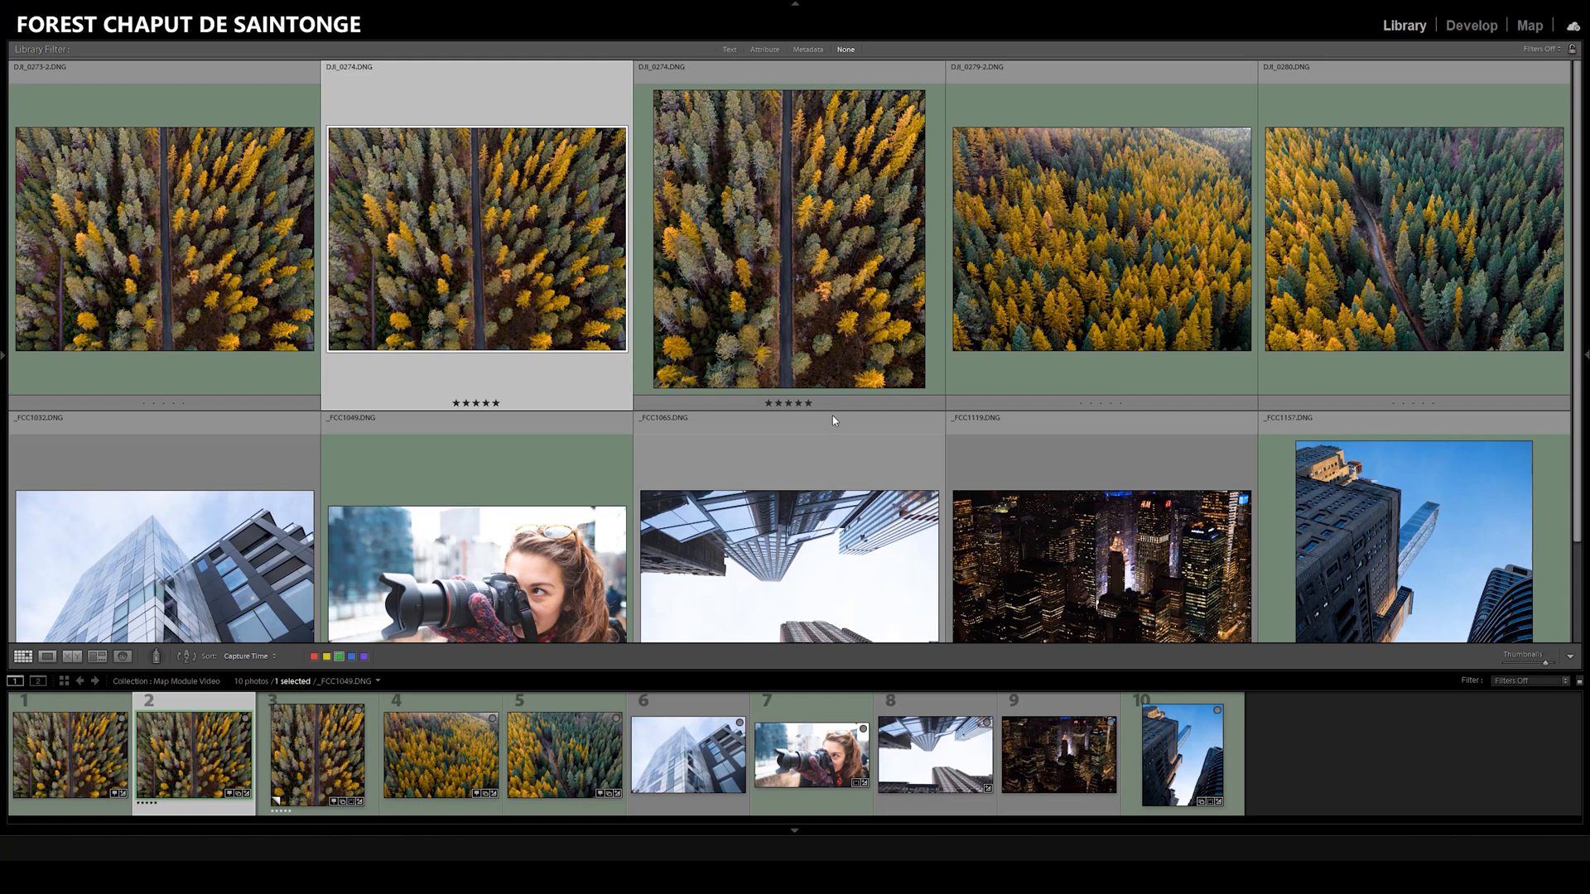
{"action": "mouse_move", "coordinate": [756, 462]}
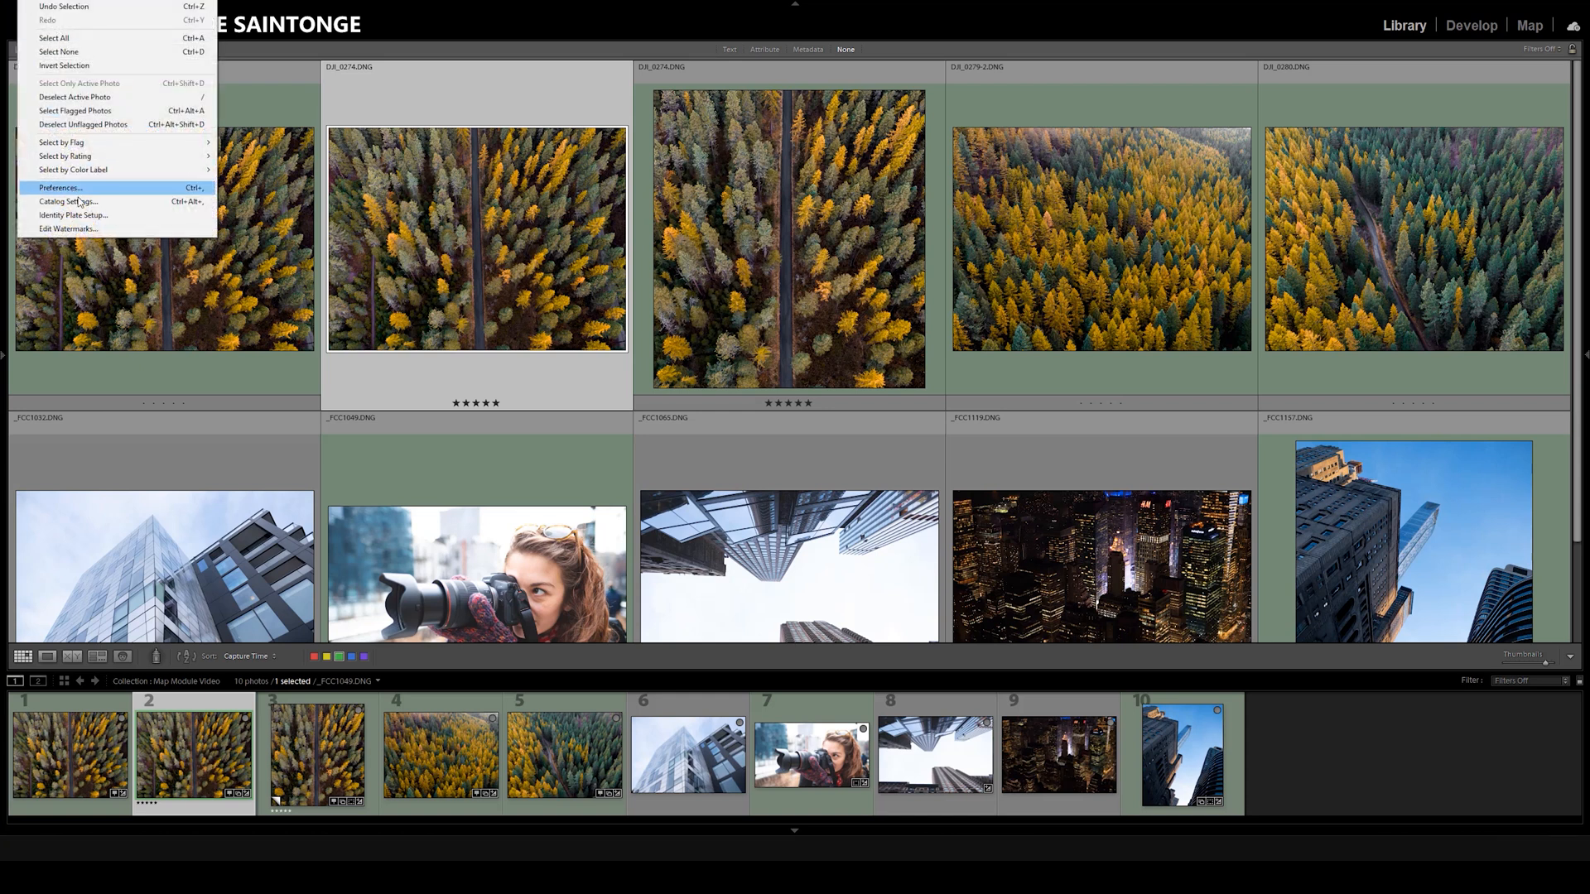
{"action": "mouse_move", "coordinate": [66, 200]}
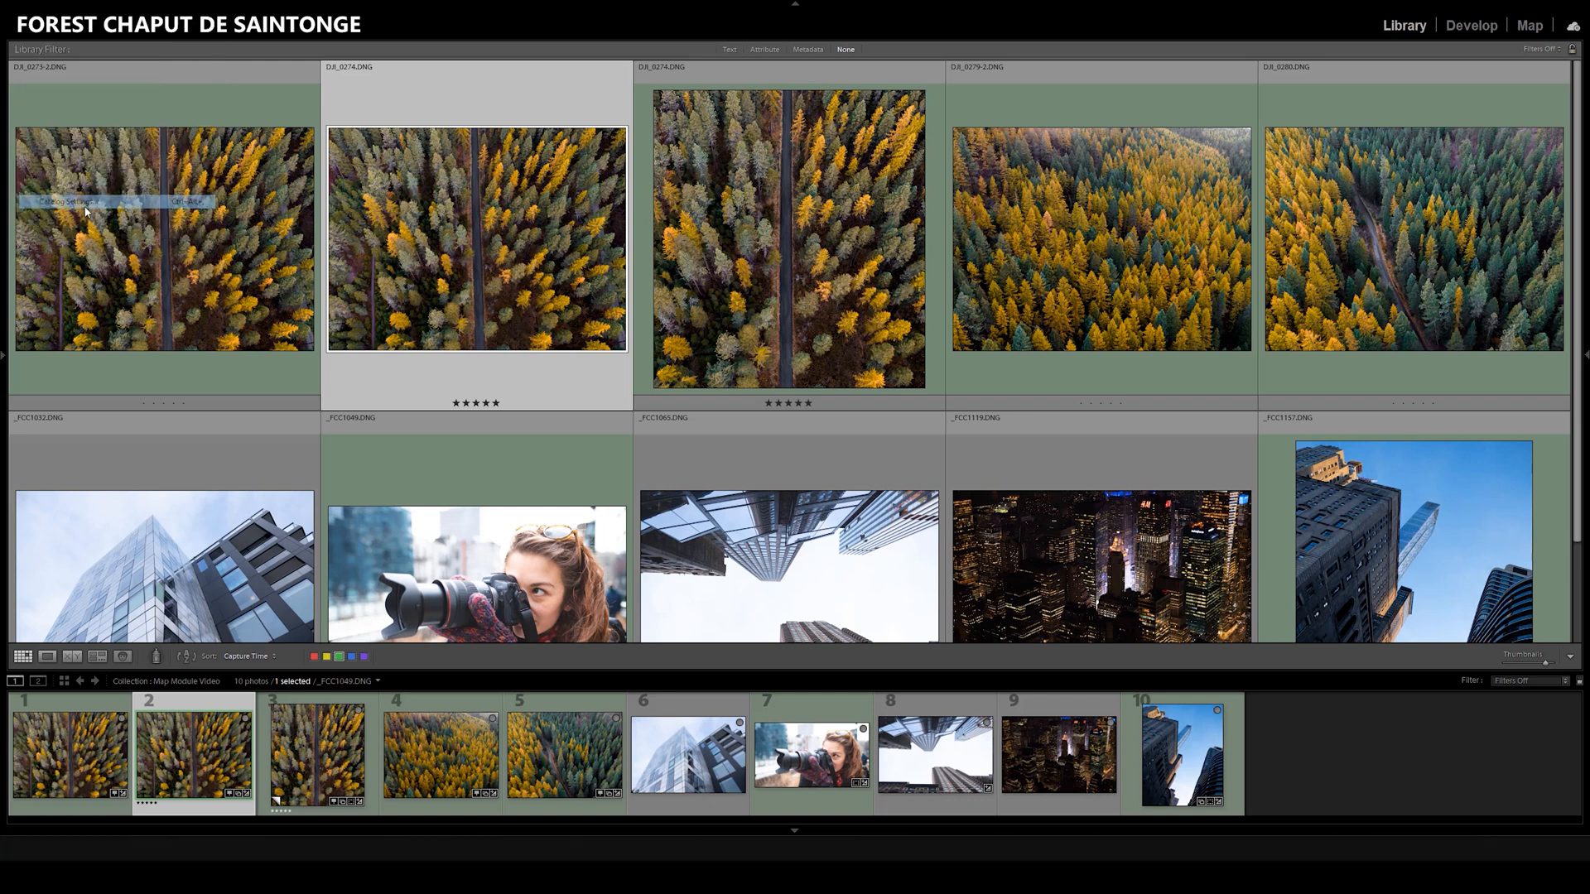
- In Catalog Settings, leave 'Look up city, state and country of GPS coordinates' enabled and confirm with OK
{"action": "left_click", "coordinate": [63, 200]}
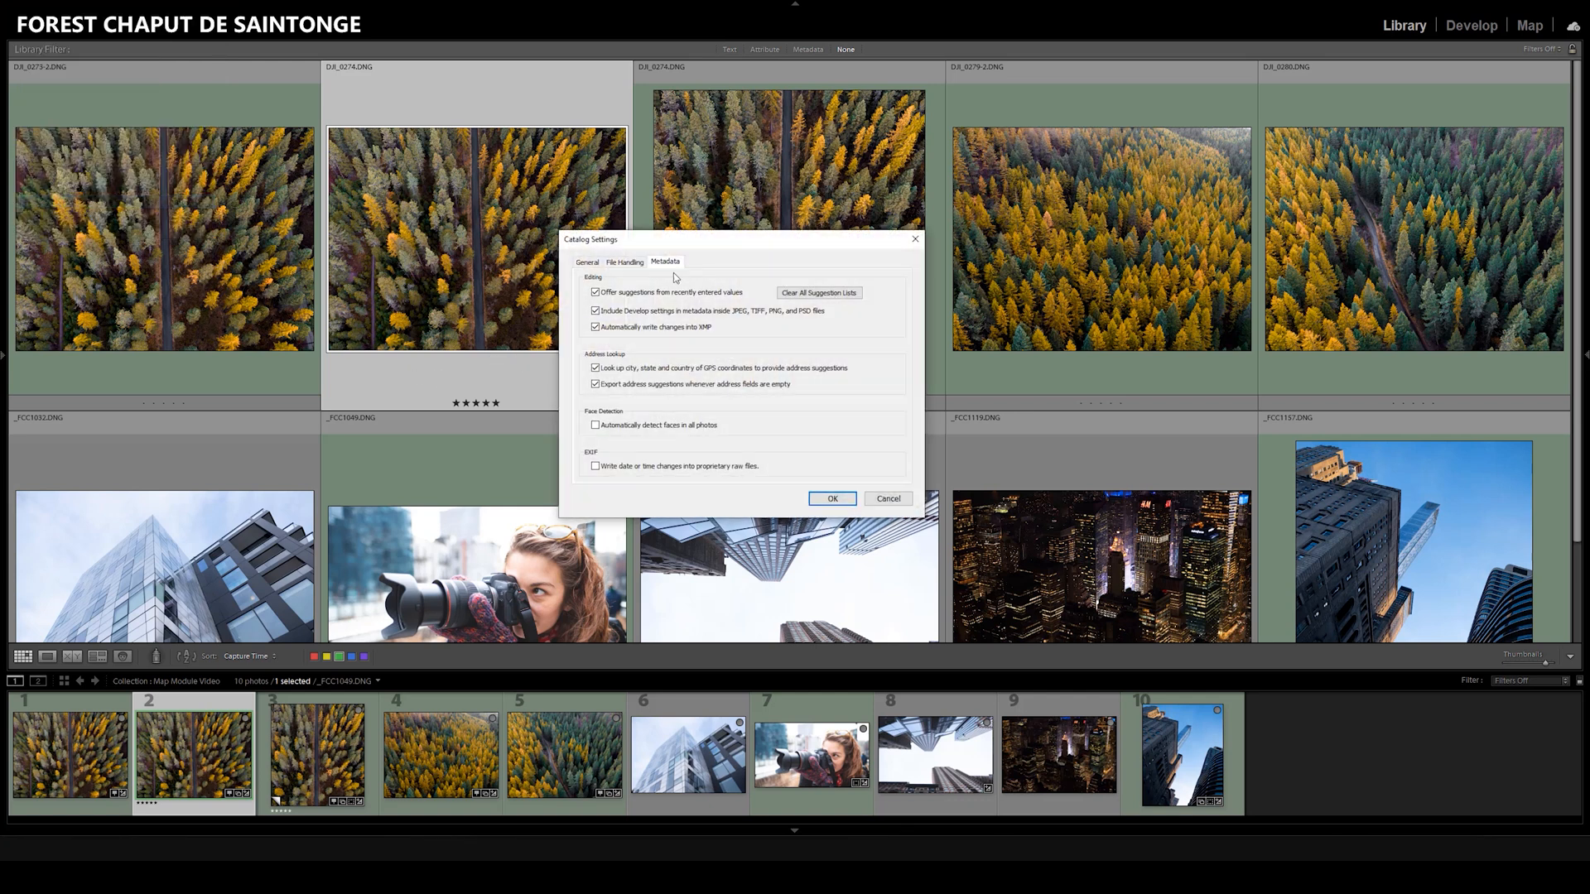
{"action": "mouse_move", "coordinate": [657, 275]}
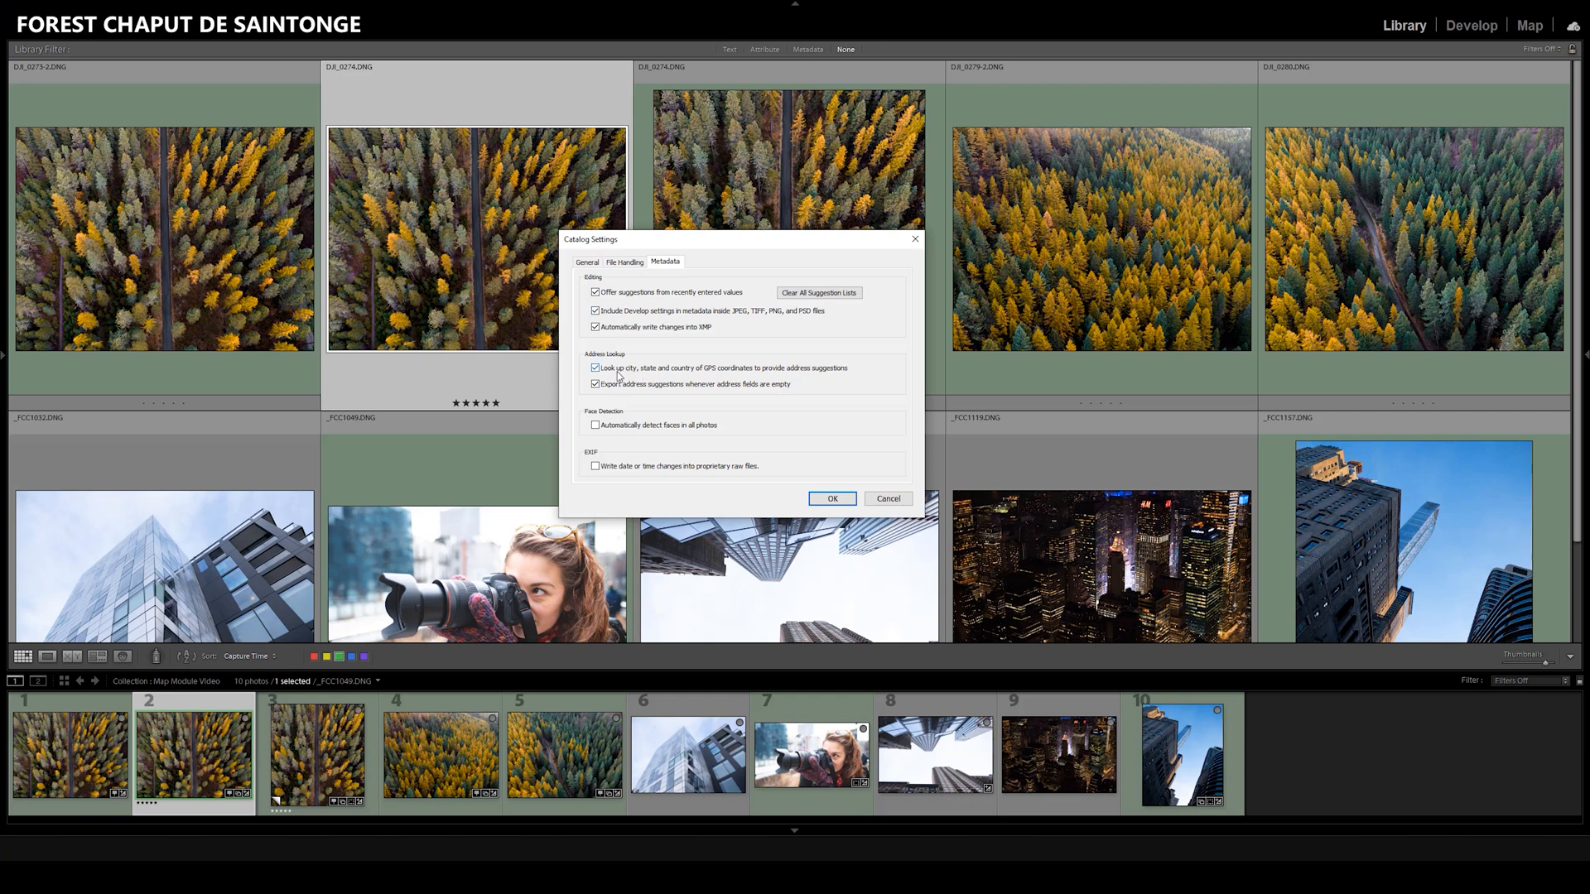
{"action": "left_click", "coordinate": [594, 368]}
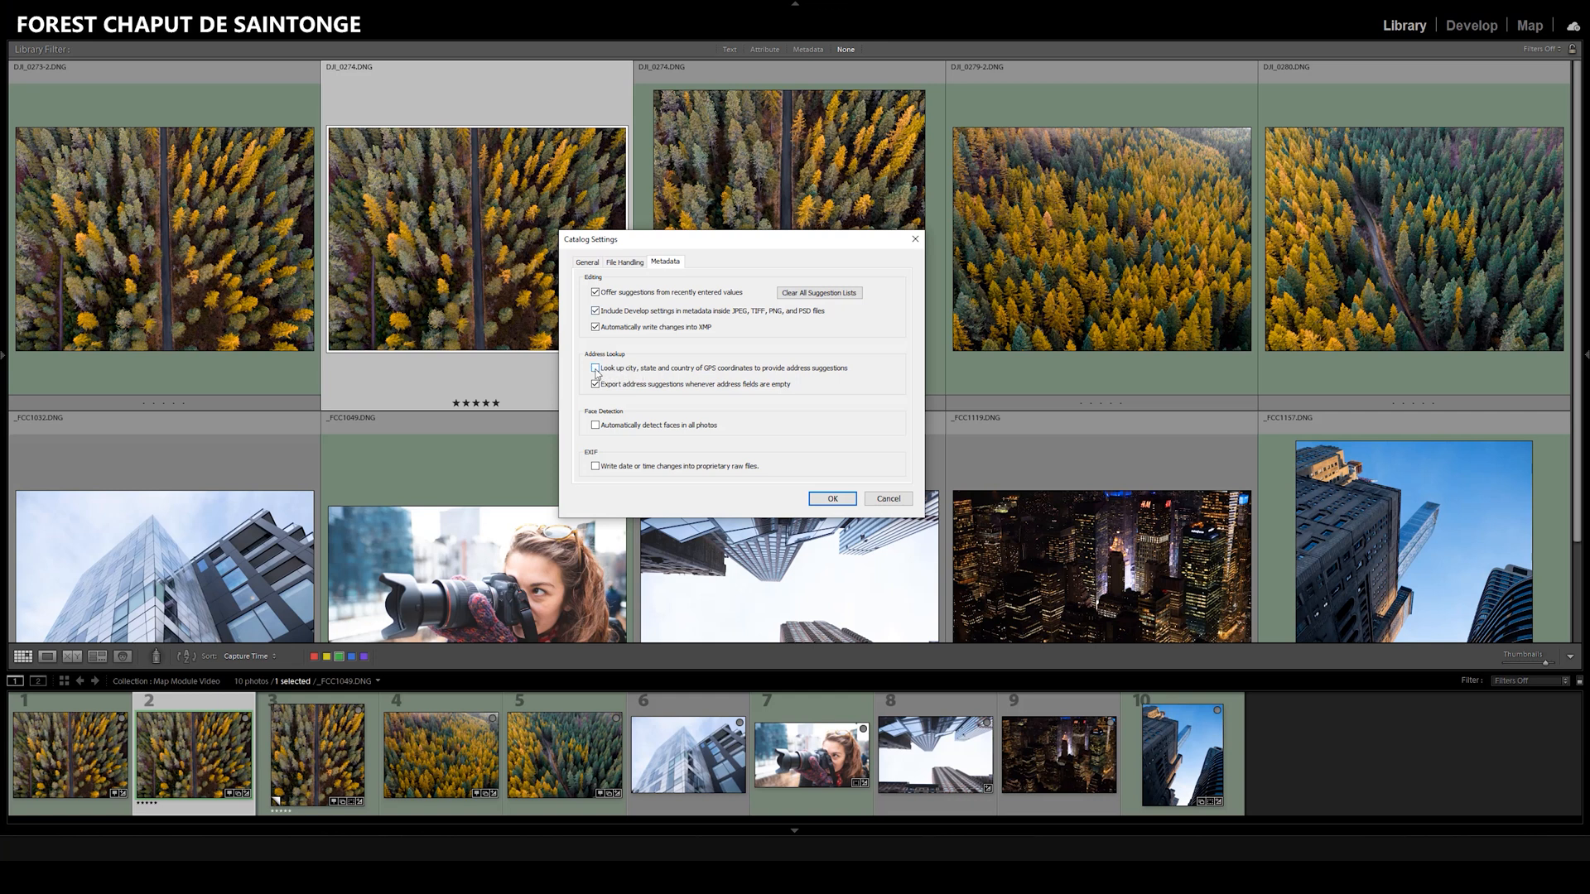
{"action": "left_click", "coordinate": [595, 367]}
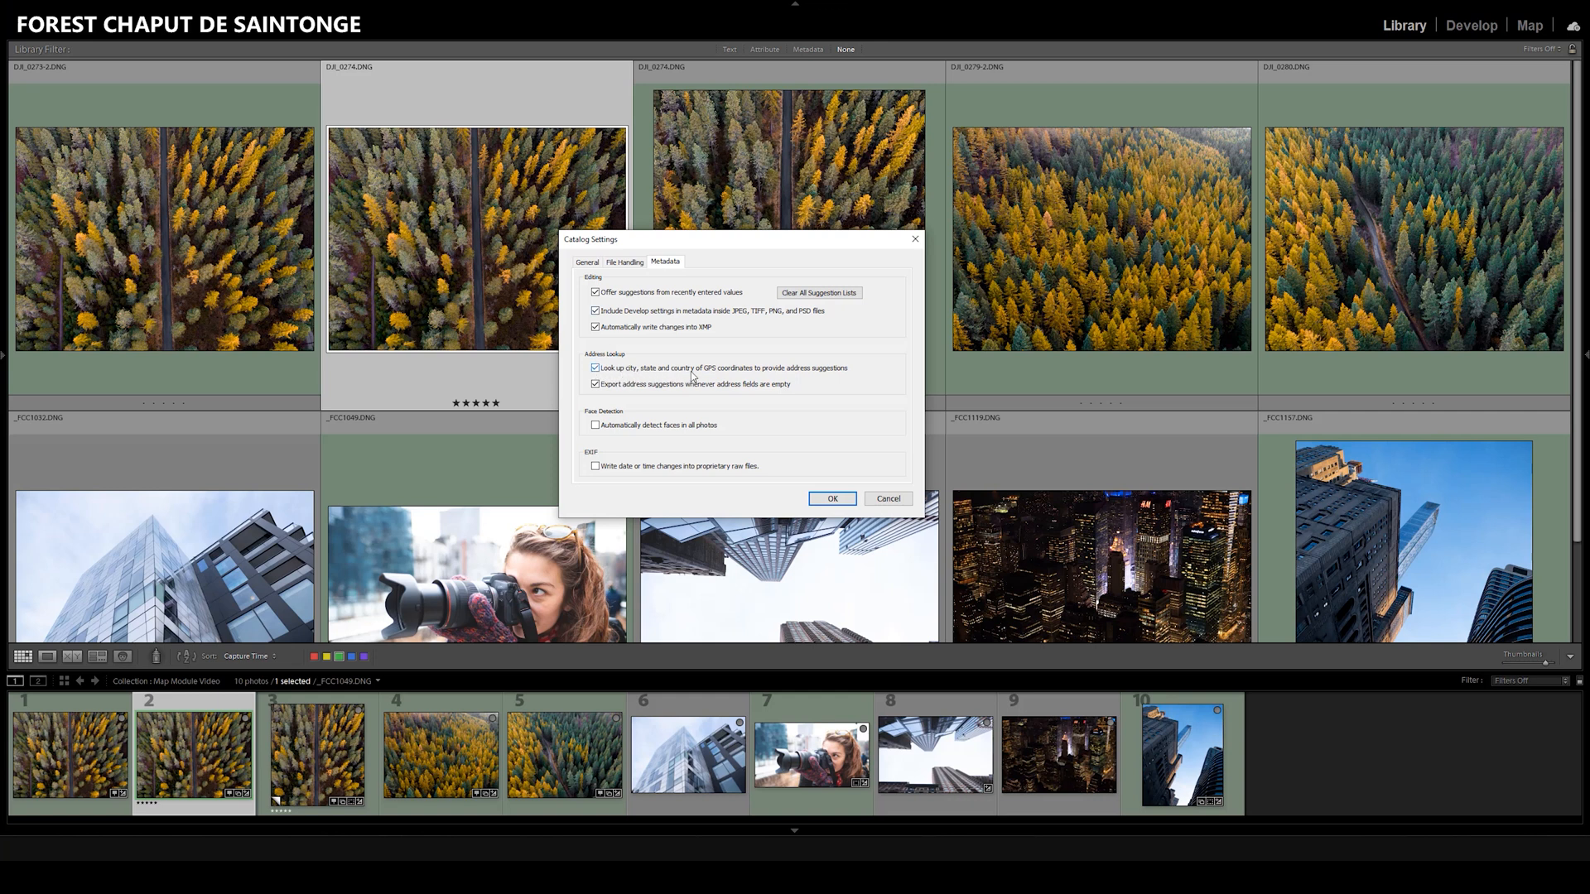
{"action": "mouse_move", "coordinate": [830, 372]}
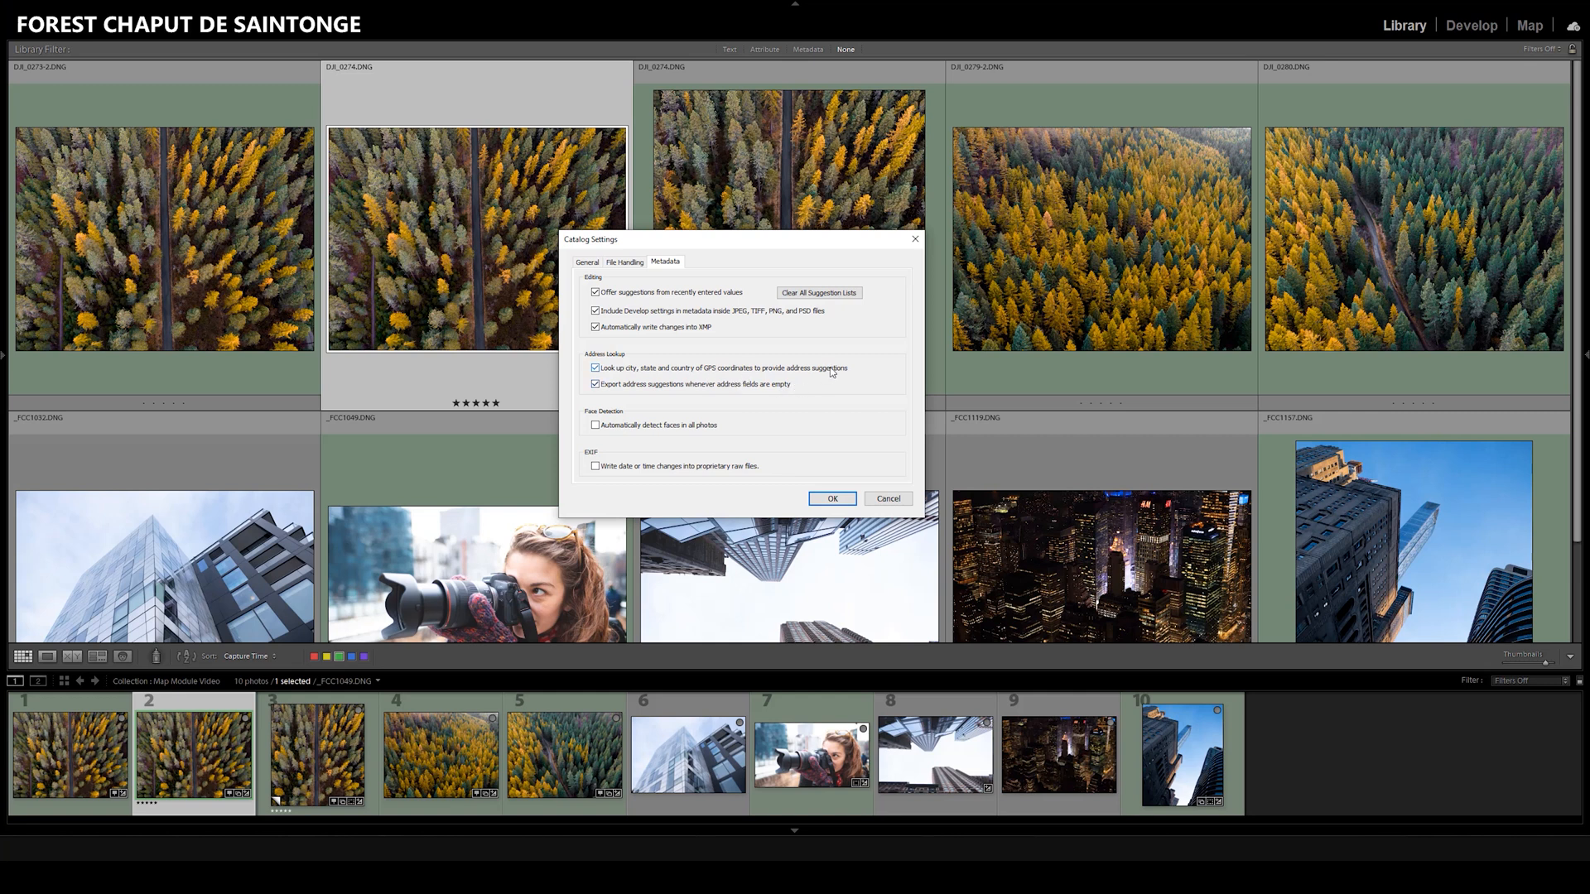
{"action": "mouse_move", "coordinate": [675, 377]}
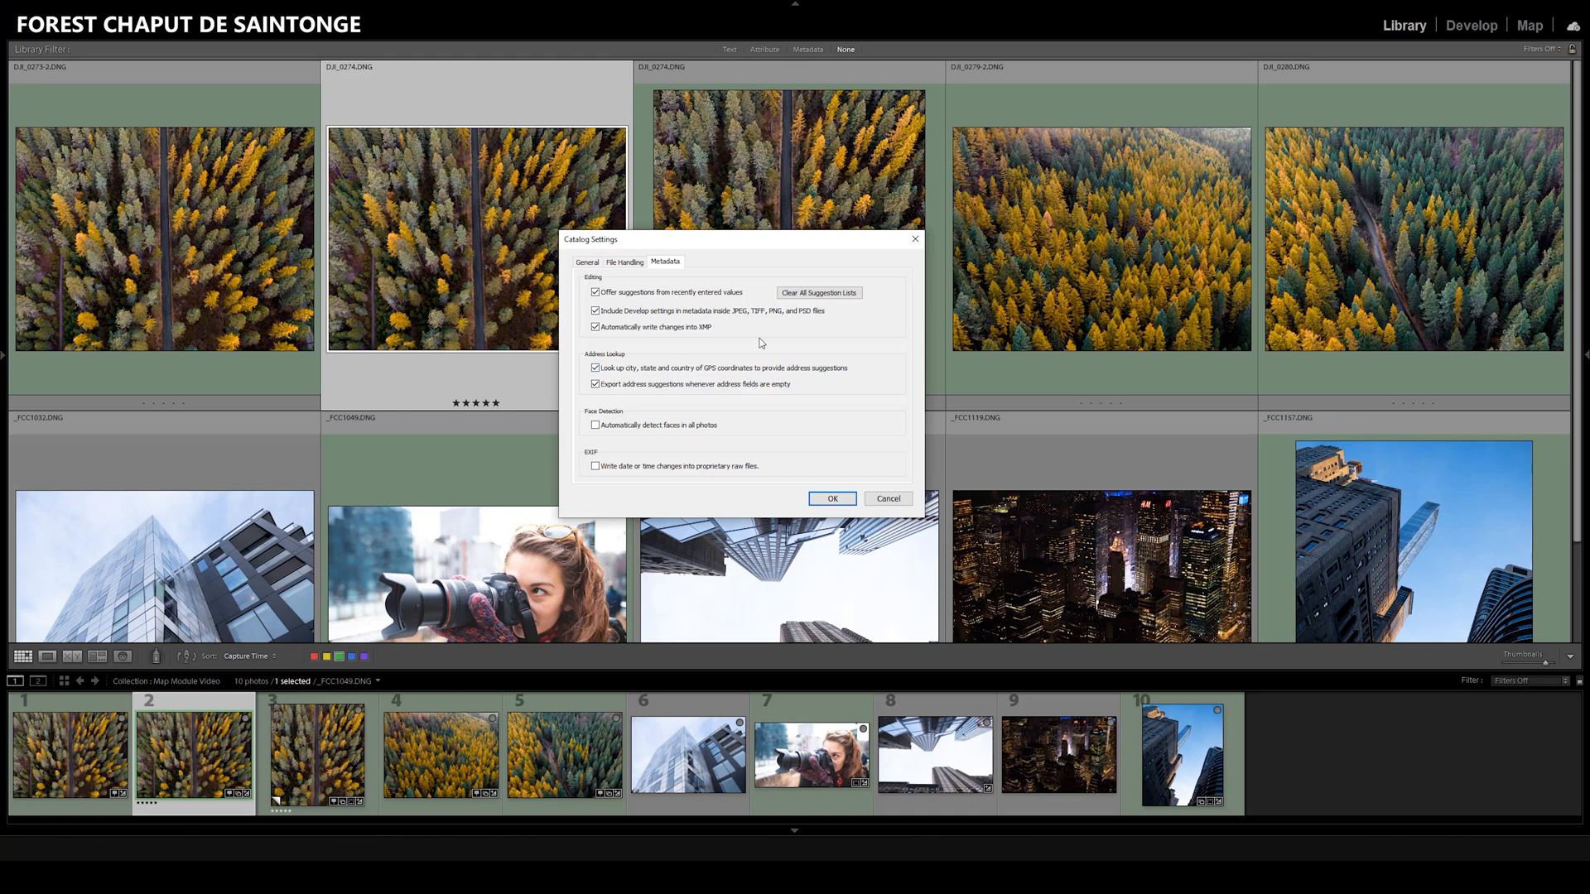
{"action": "mouse_move", "coordinate": [789, 332]}
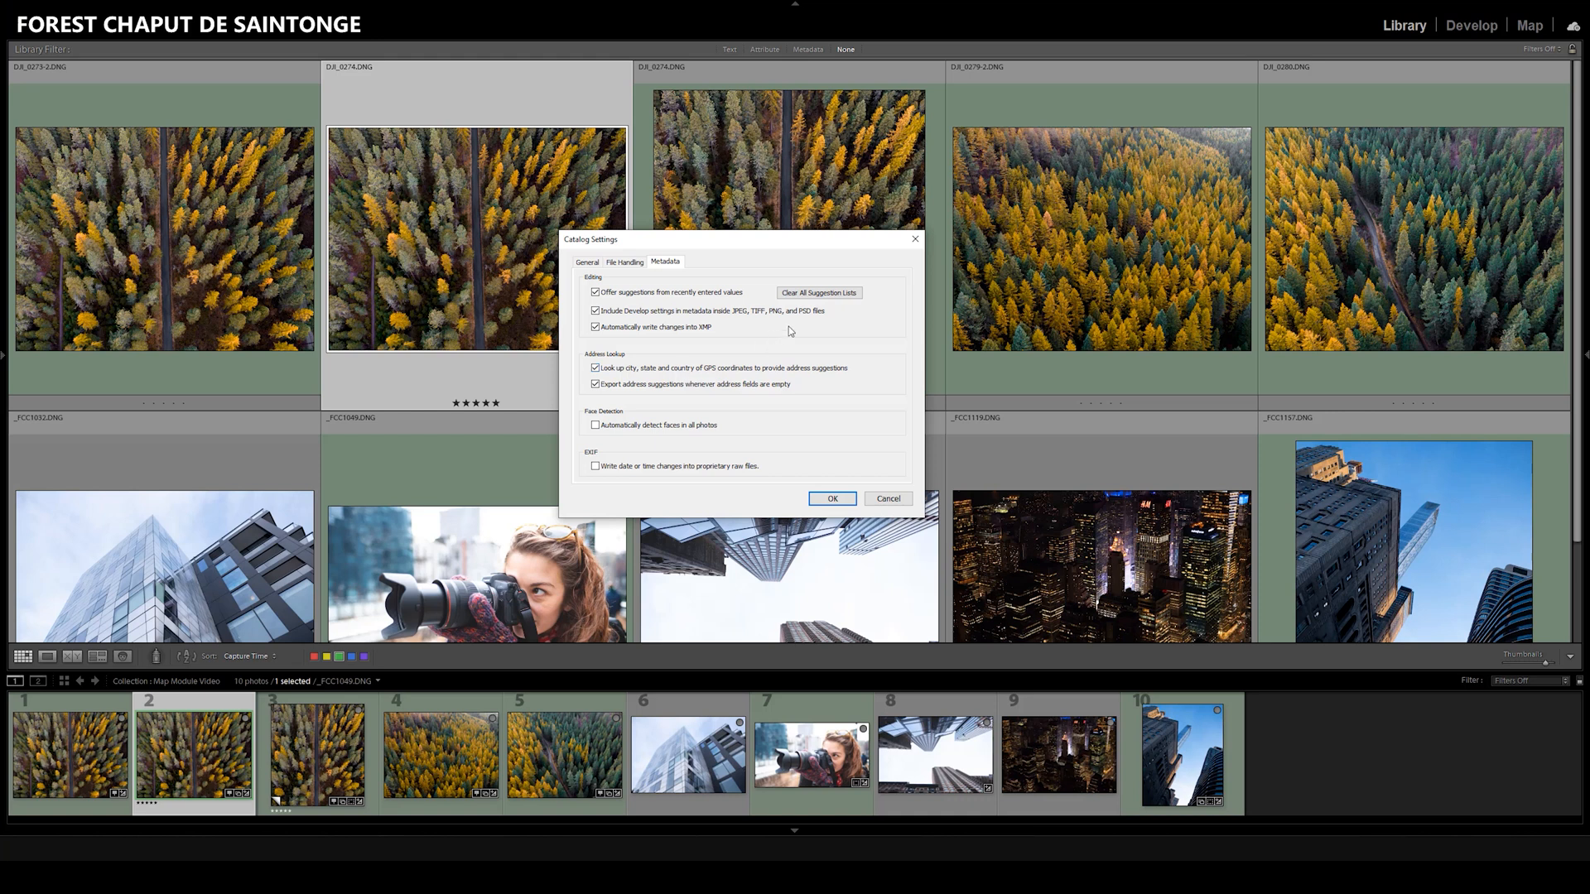
{"action": "left_click", "coordinate": [830, 499]}
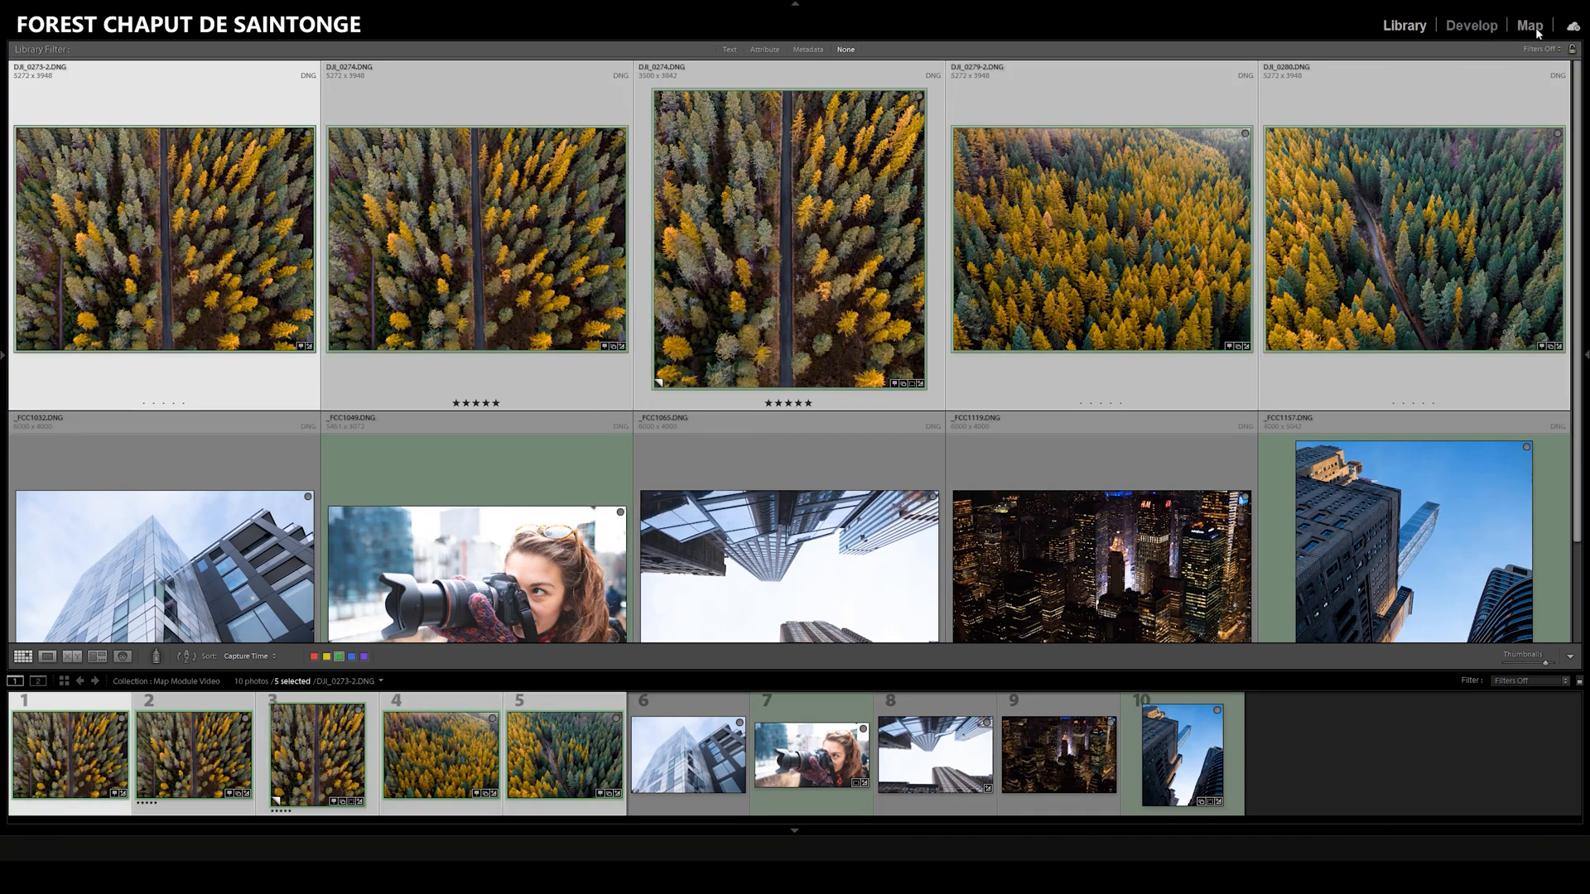
- Switch to the Map module and zoom to the five forest photos pinned near Missoula, Montana
{"action": "left_click", "coordinate": [1529, 25]}
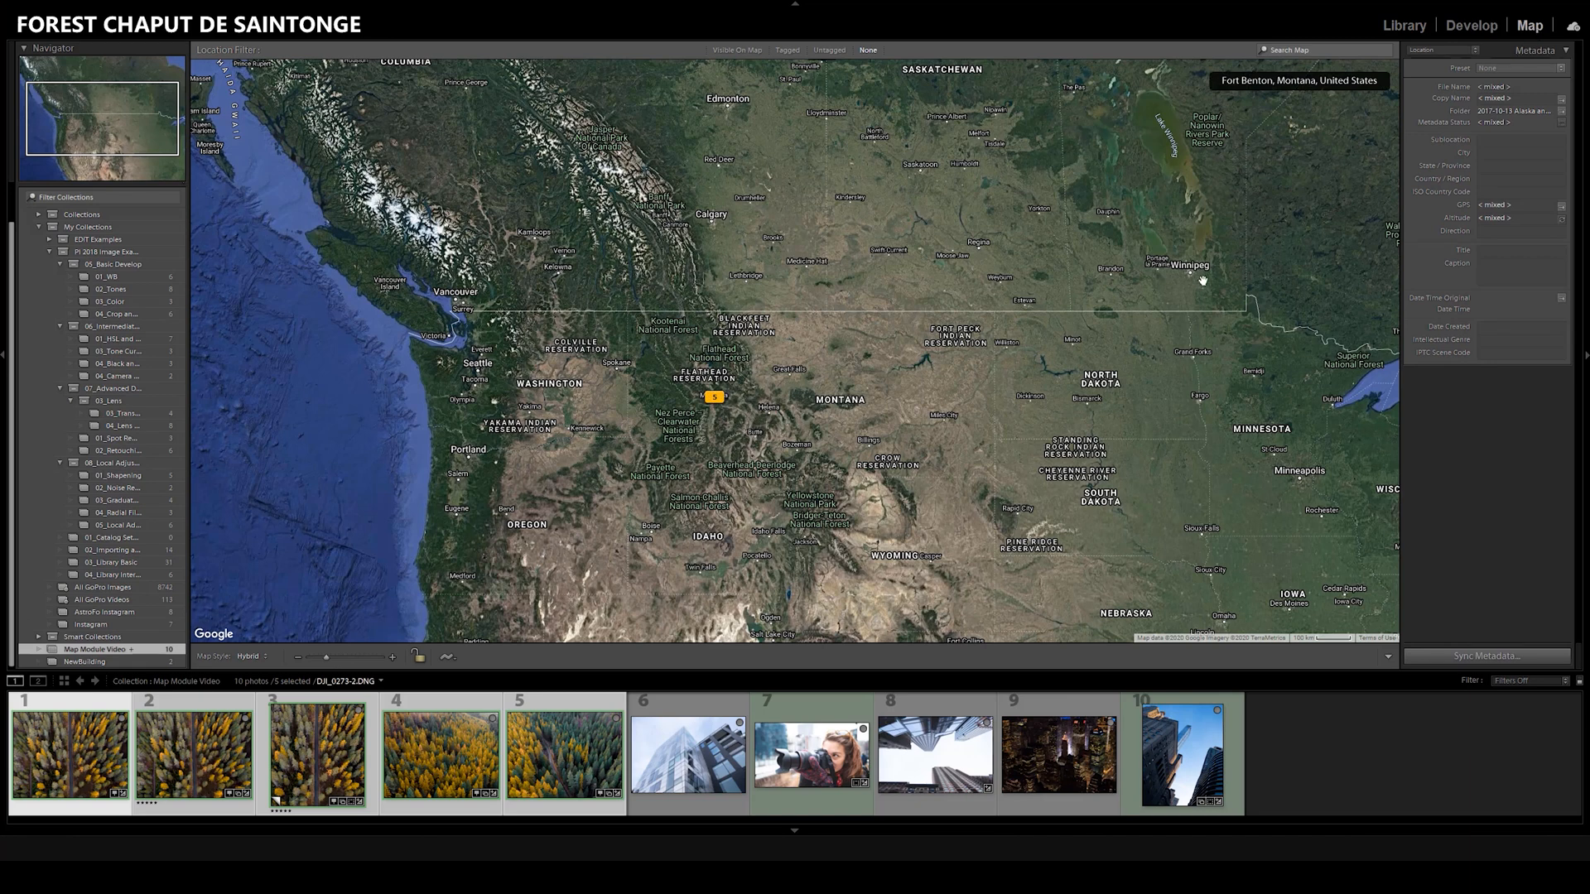
{"action": "mouse_move", "coordinate": [870, 476]}
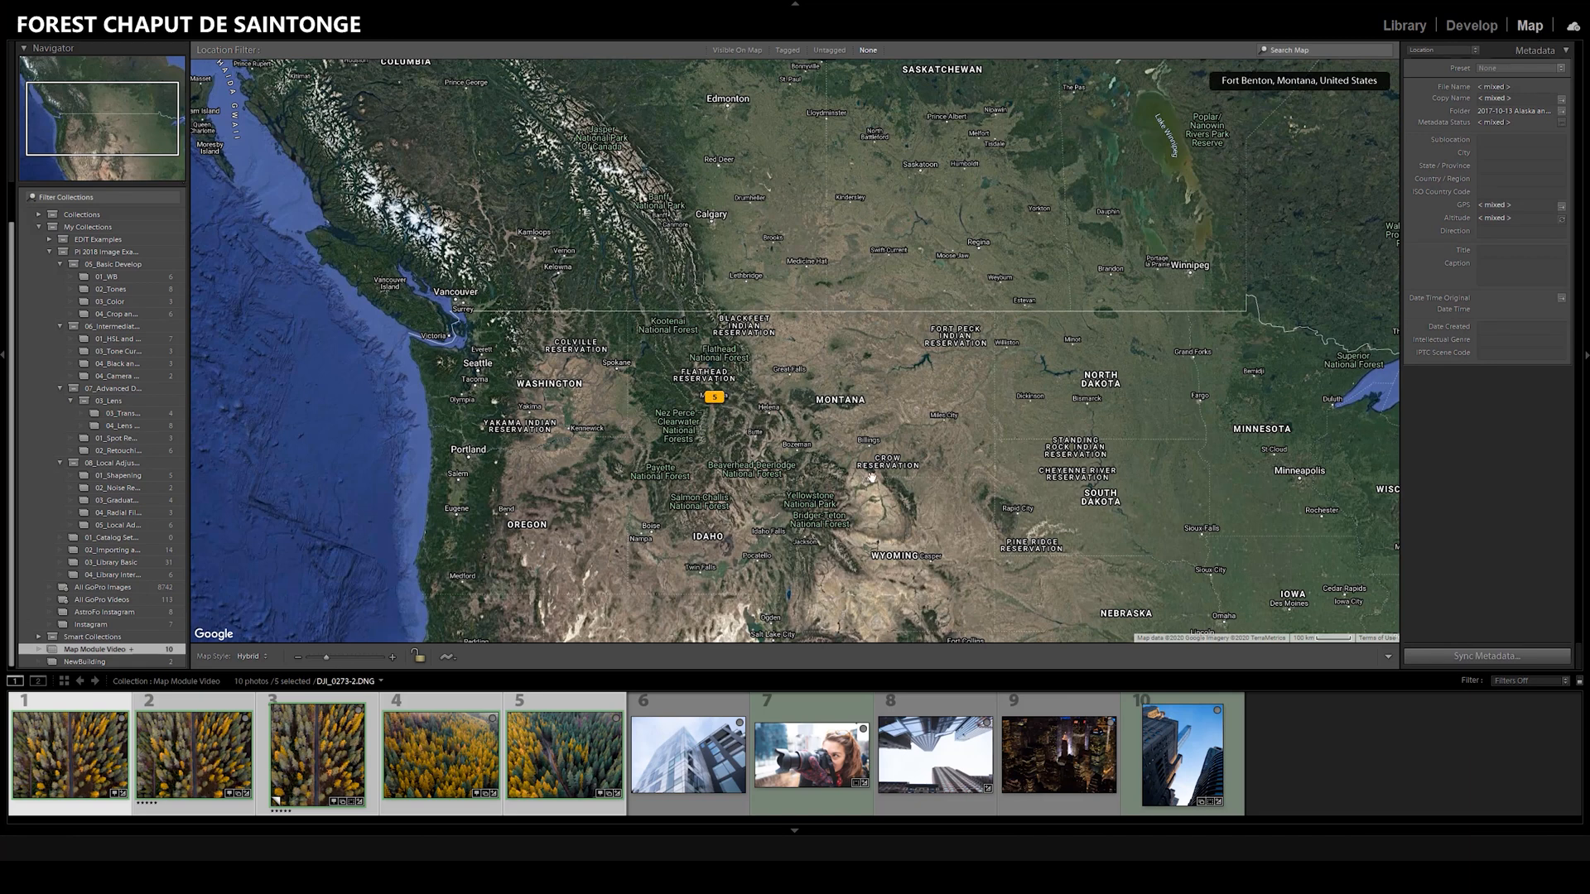
{"action": "scroll", "scroll_direction": "down", "scroll_amount": 3}
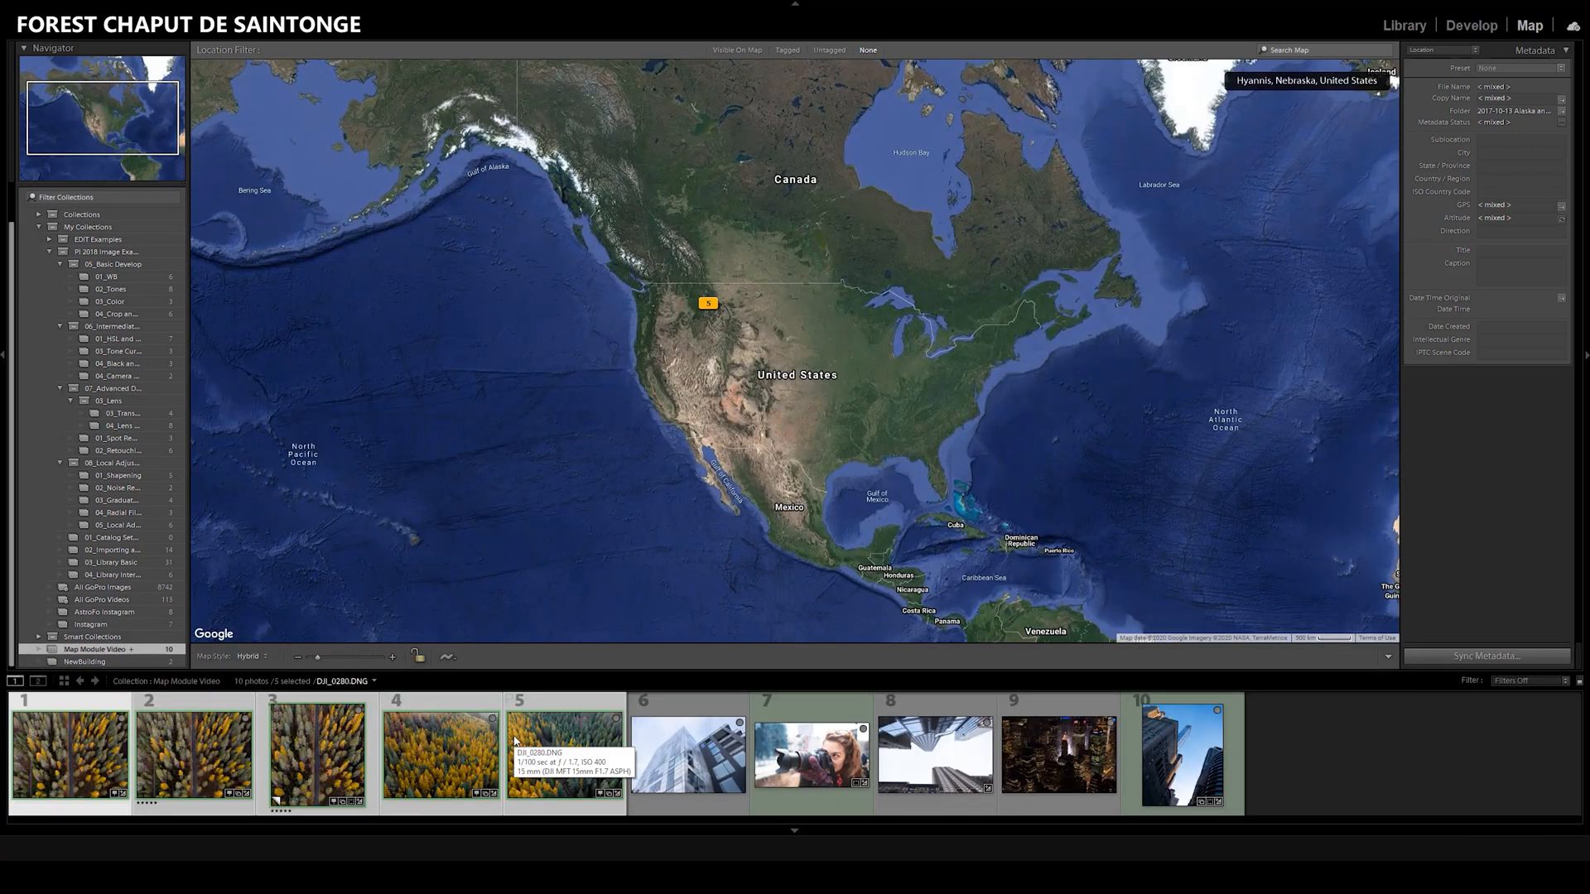
{"action": "mouse_move", "coordinate": [553, 685]}
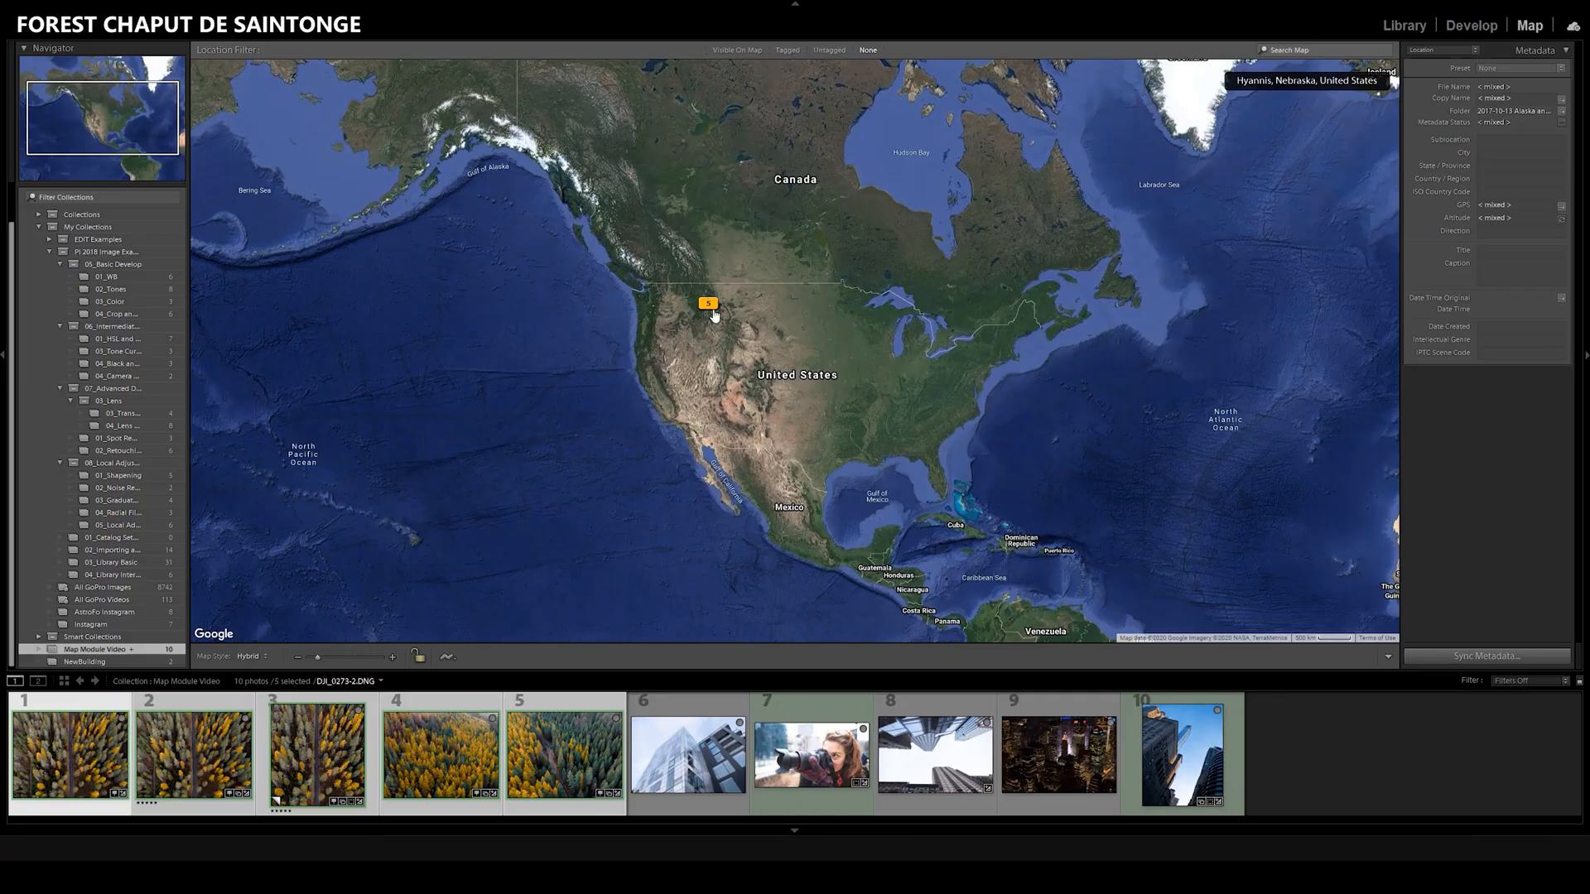
{"action": "scroll", "scroll_direction": "up", "scroll_amount": 3}
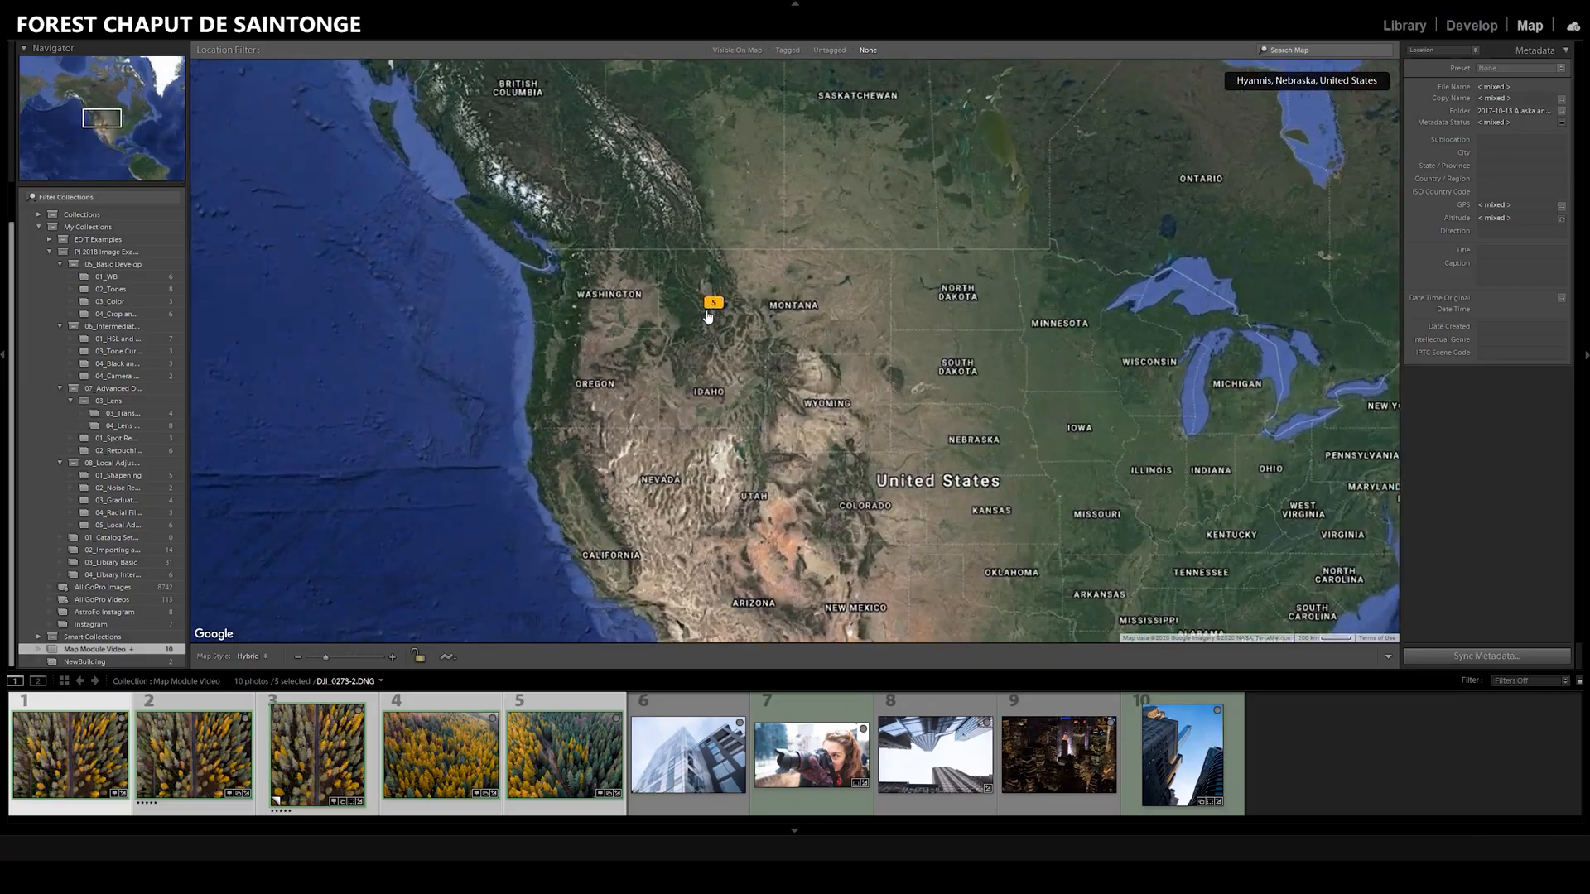
{"action": "scroll", "scroll_direction": "up", "scroll_amount": 3}
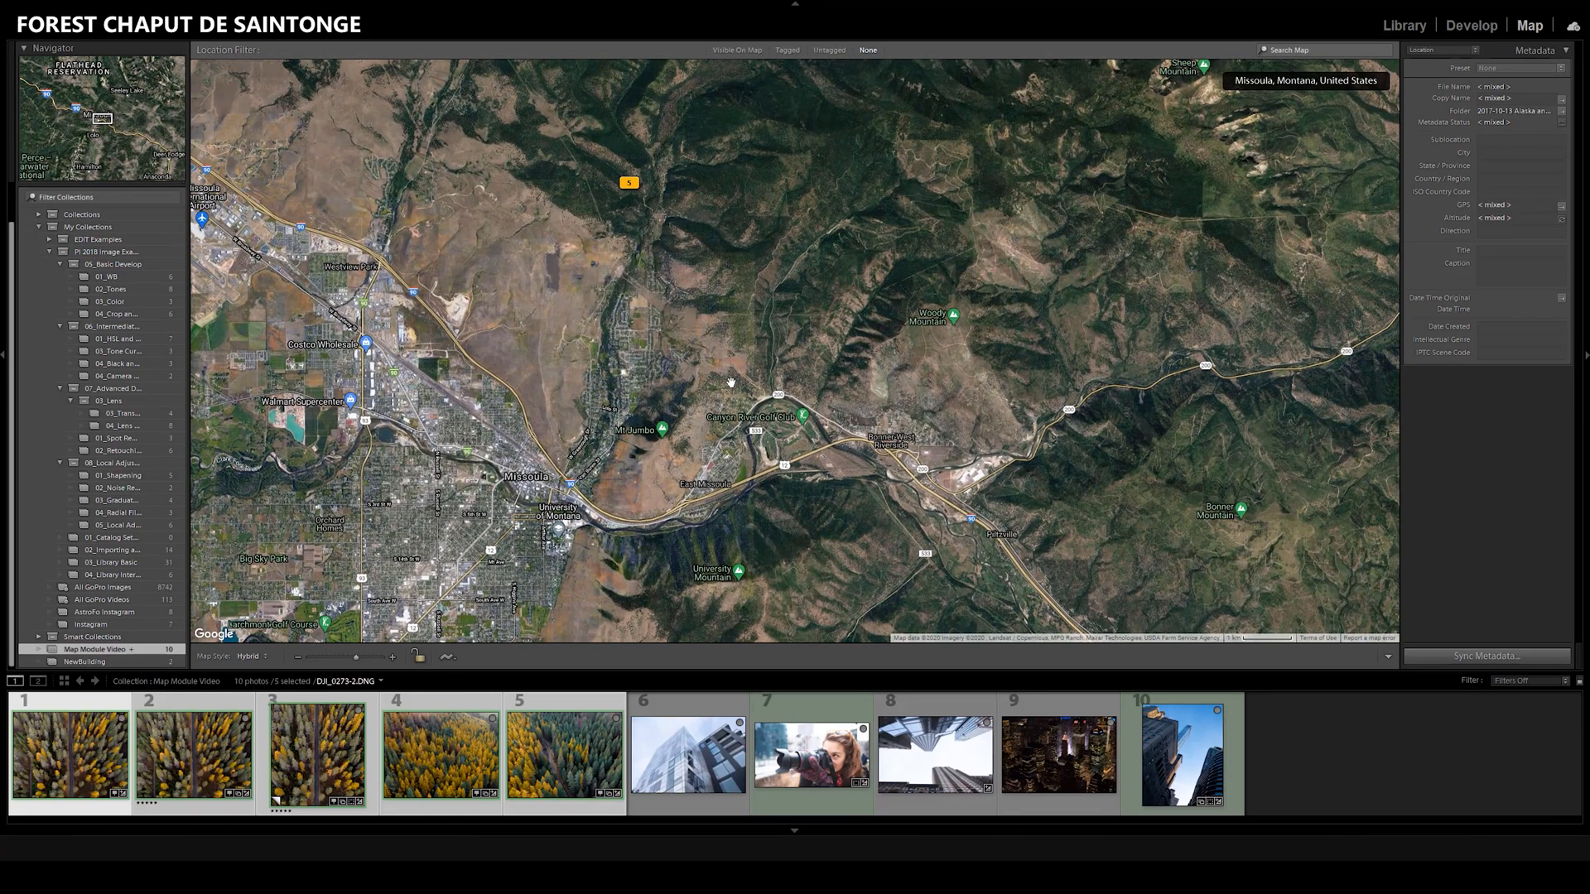
{"action": "mouse_move", "coordinate": [740, 378]}
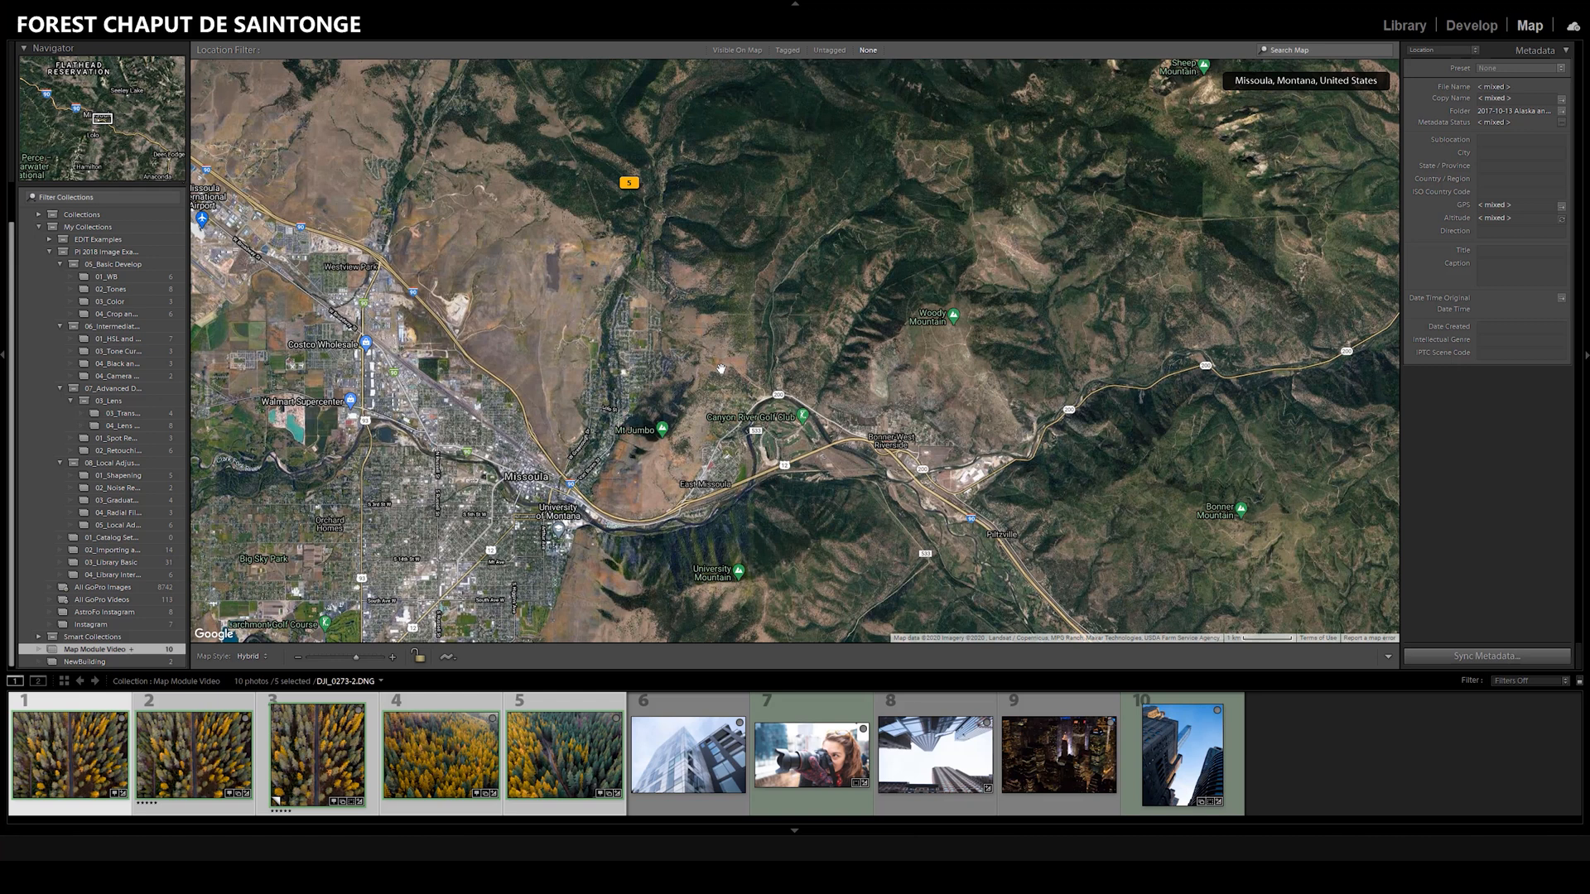
{"action": "mouse_move", "coordinate": [658, 185]}
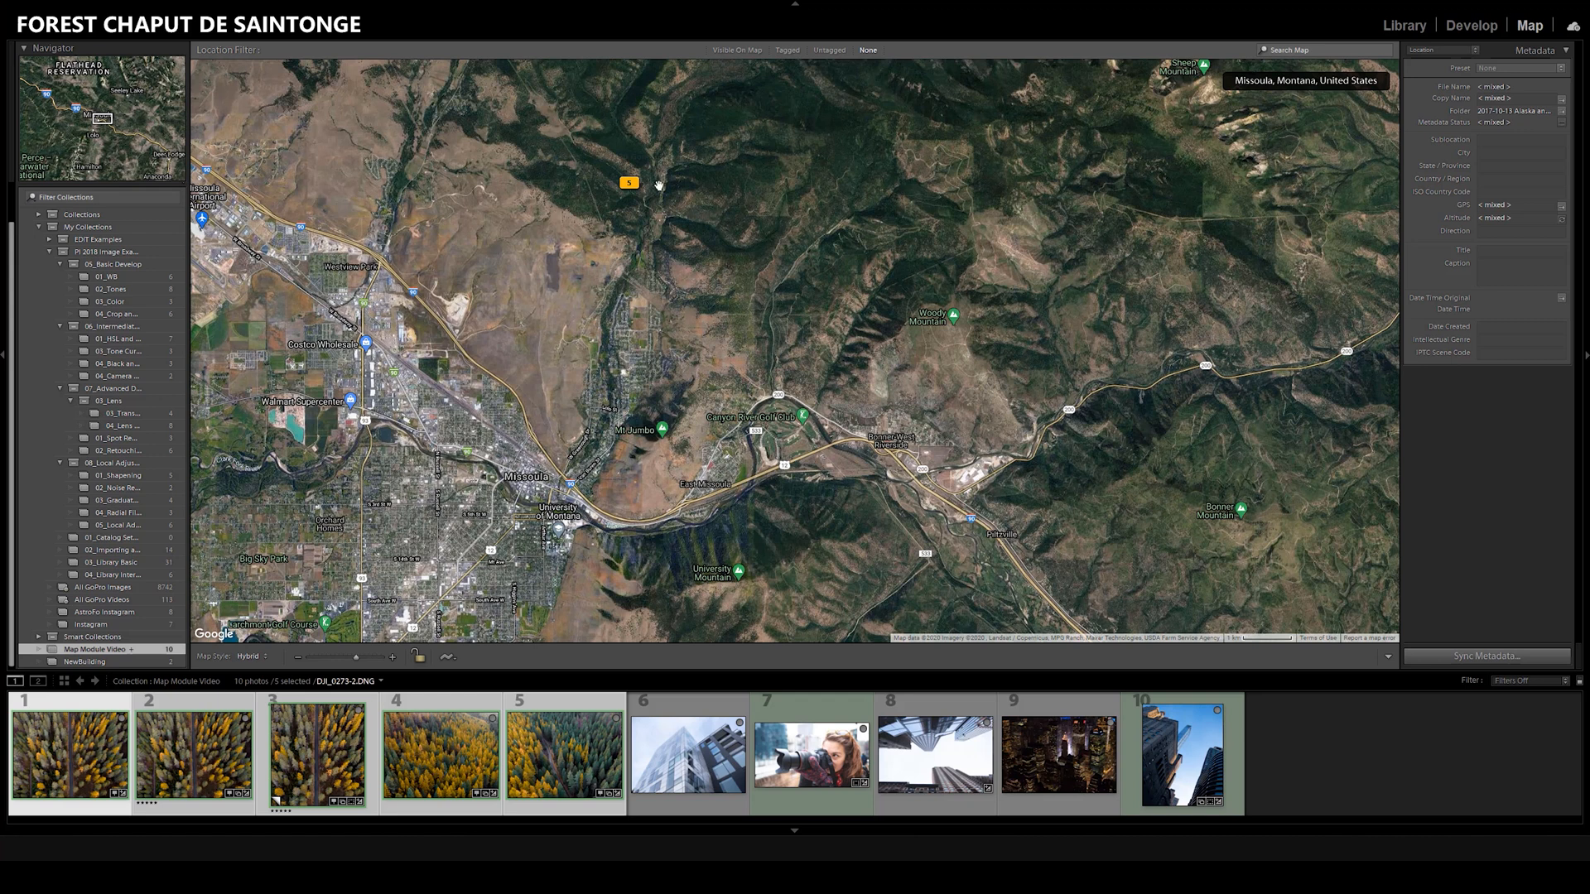
{"action": "mouse_move", "coordinate": [642, 189]}
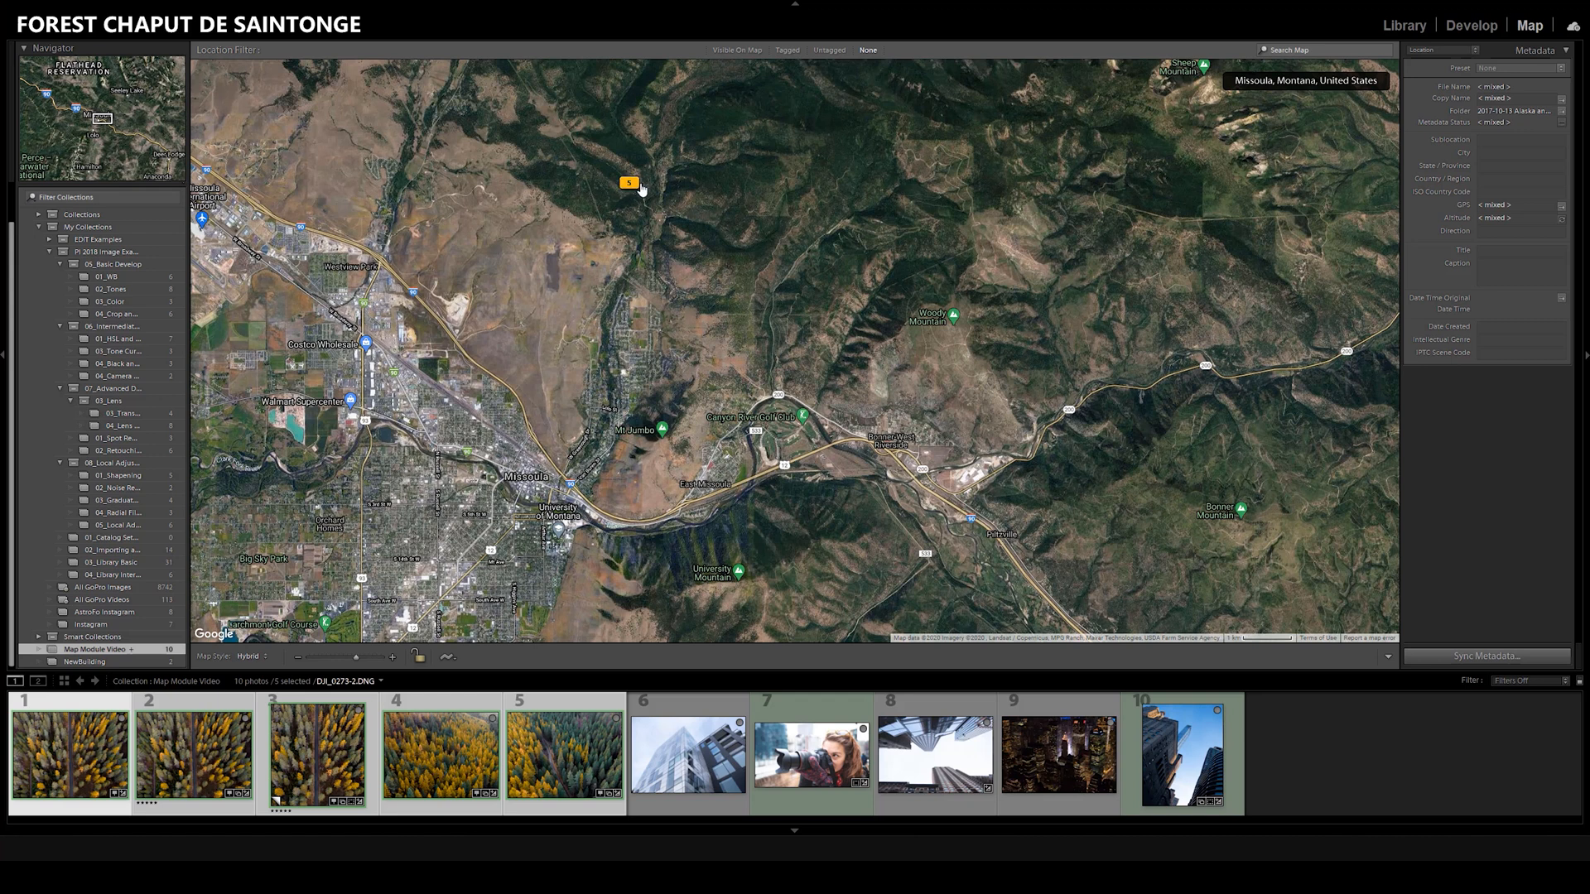
{"action": "mouse_move", "coordinate": [631, 440]}
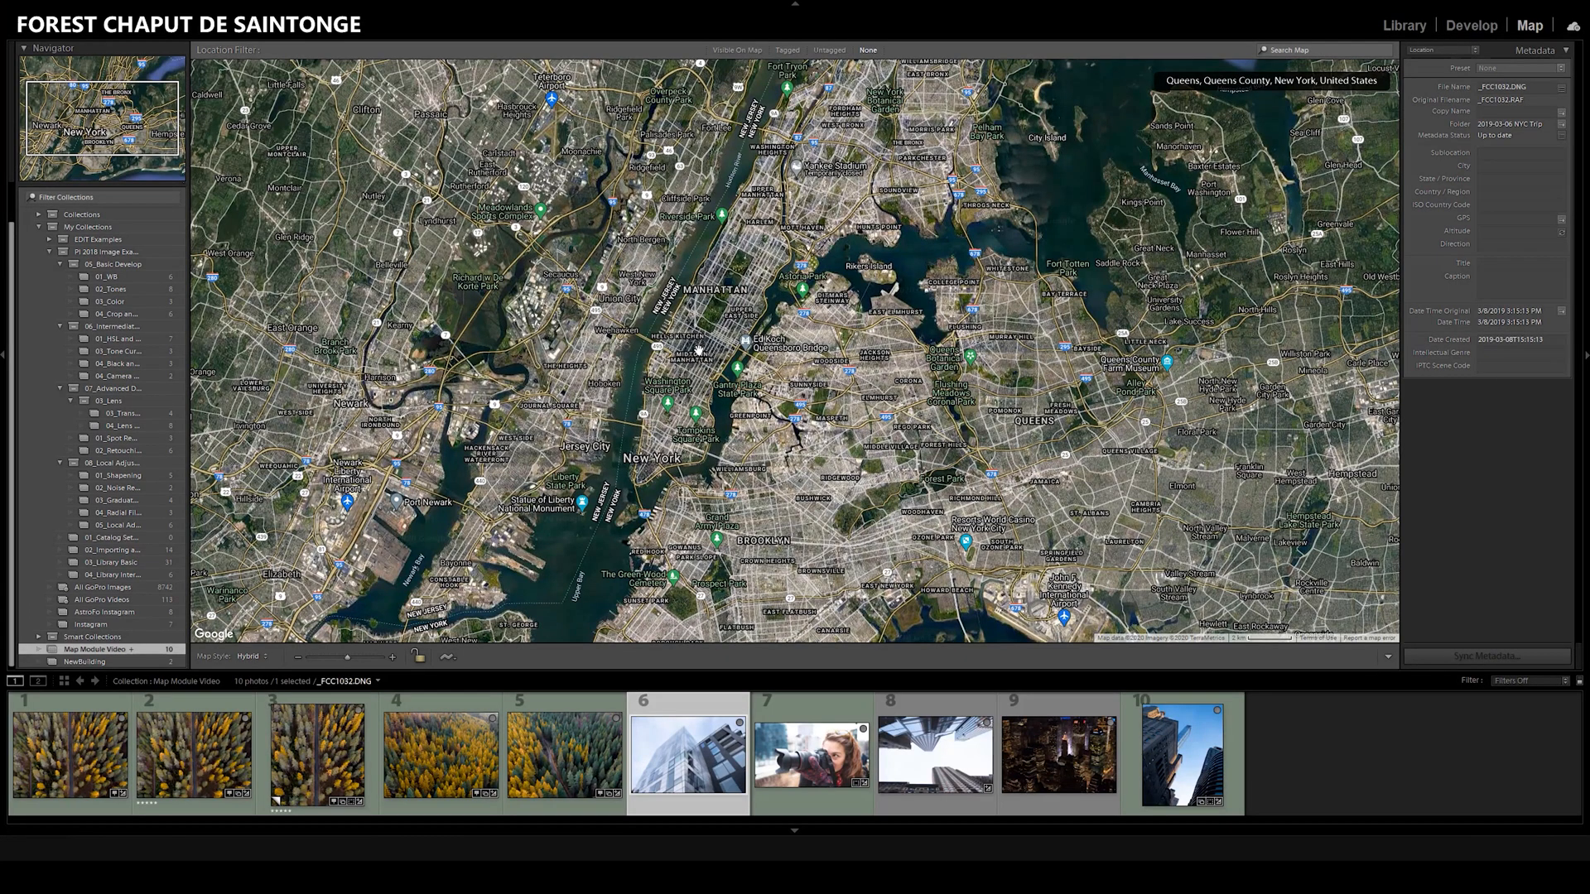
{"action": "mouse_move", "coordinate": [846, 629]}
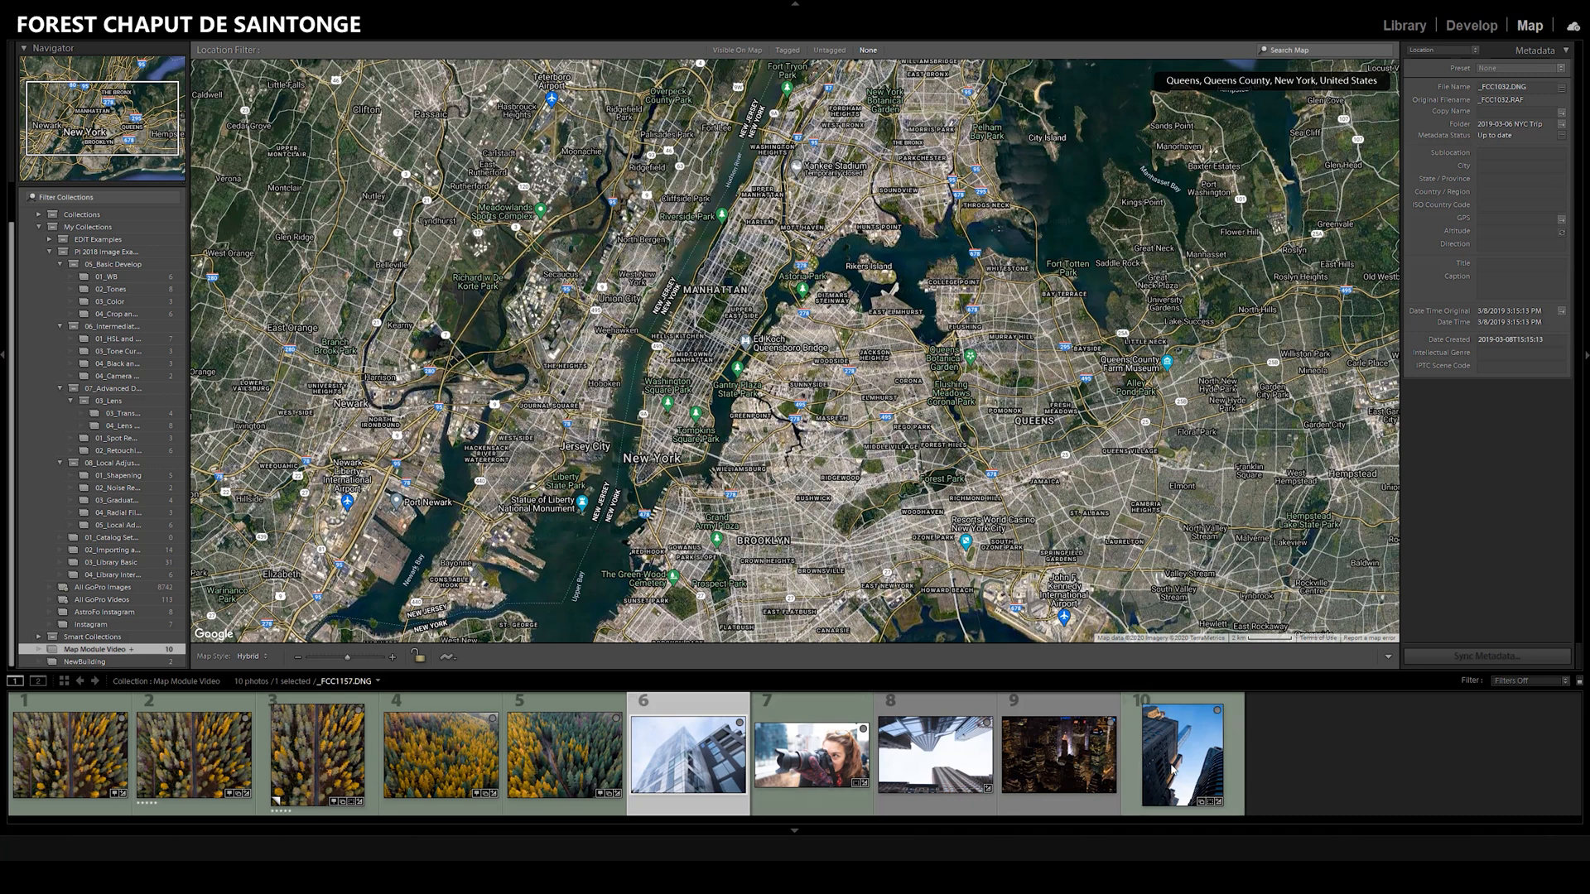
- Select all five city photos and drop them onto Manhattan so they get a New York City location
{"action": "left_click", "coordinate": [1182, 750]}
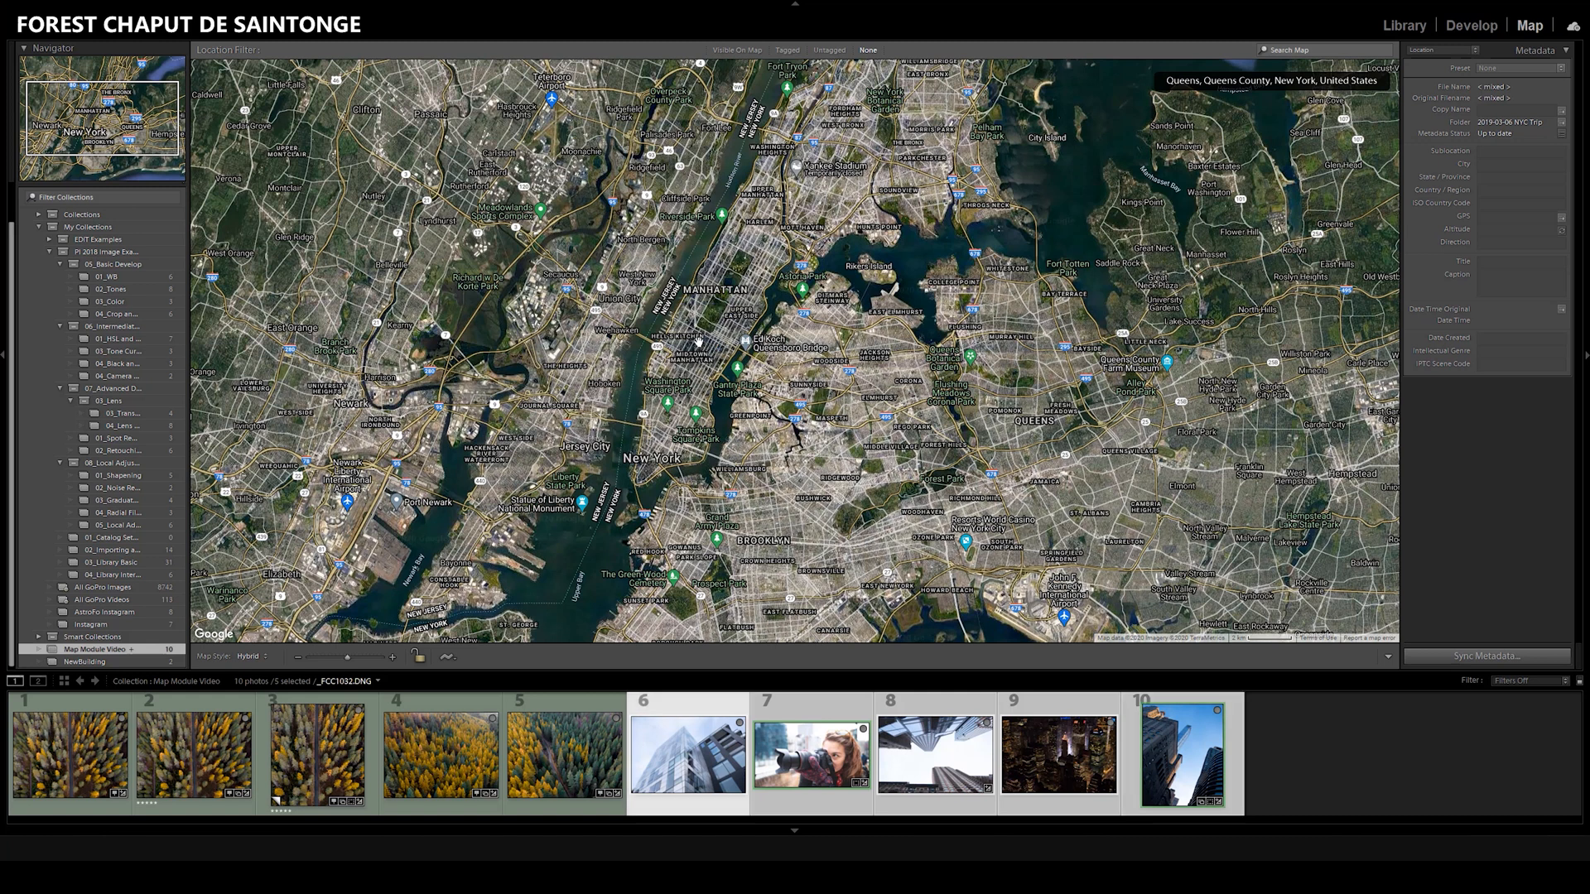
{"action": "left_click", "coordinate": [699, 333]}
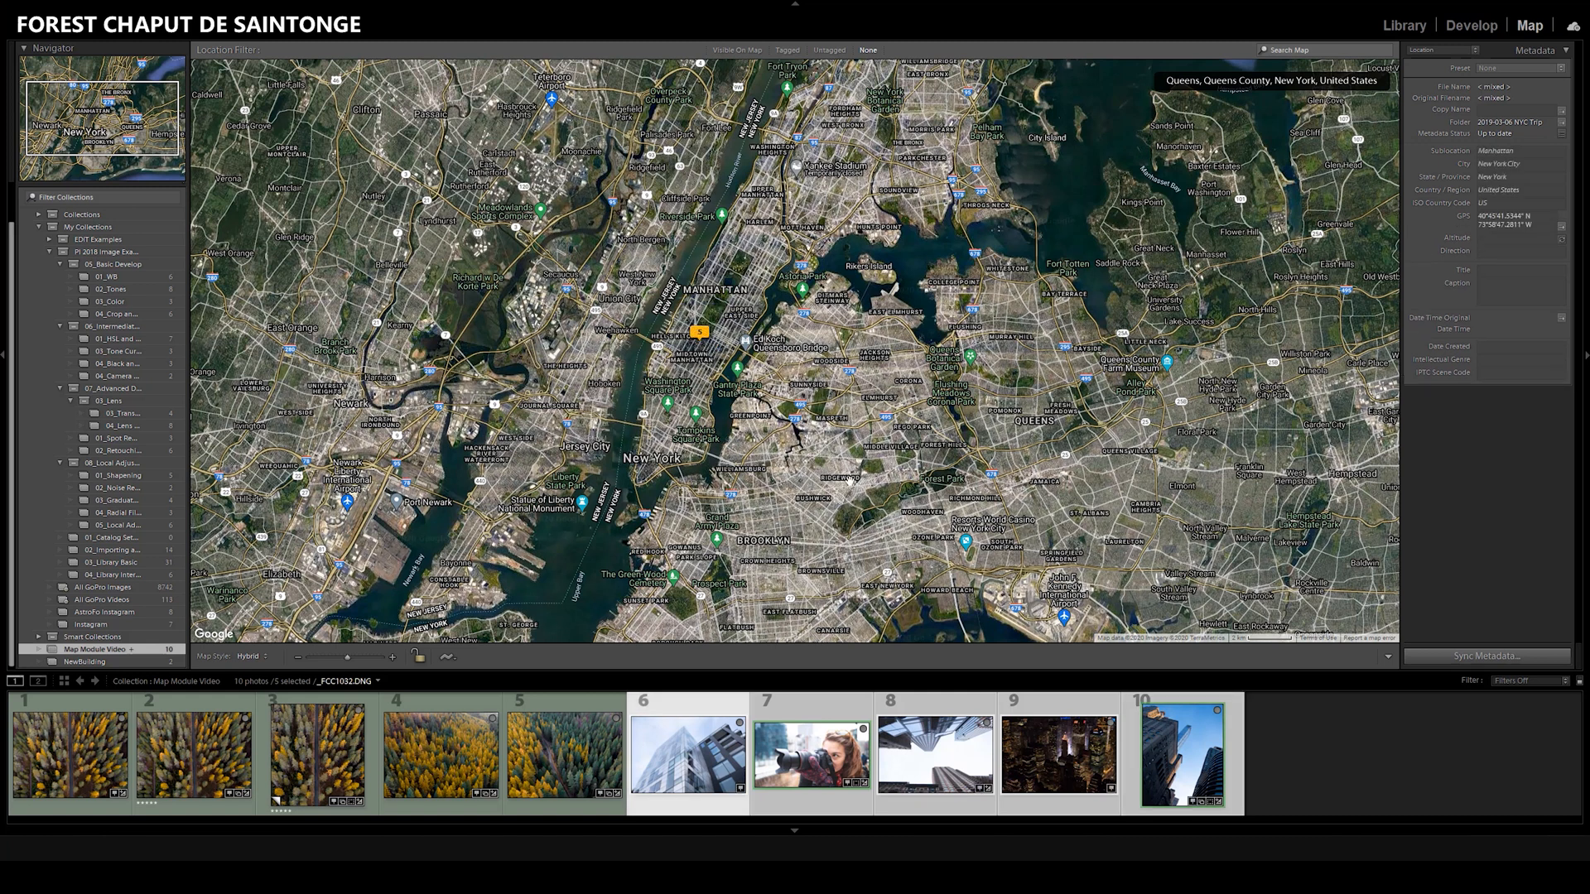
{"action": "scroll", "scroll_direction": "up", "scroll_amount": 3}
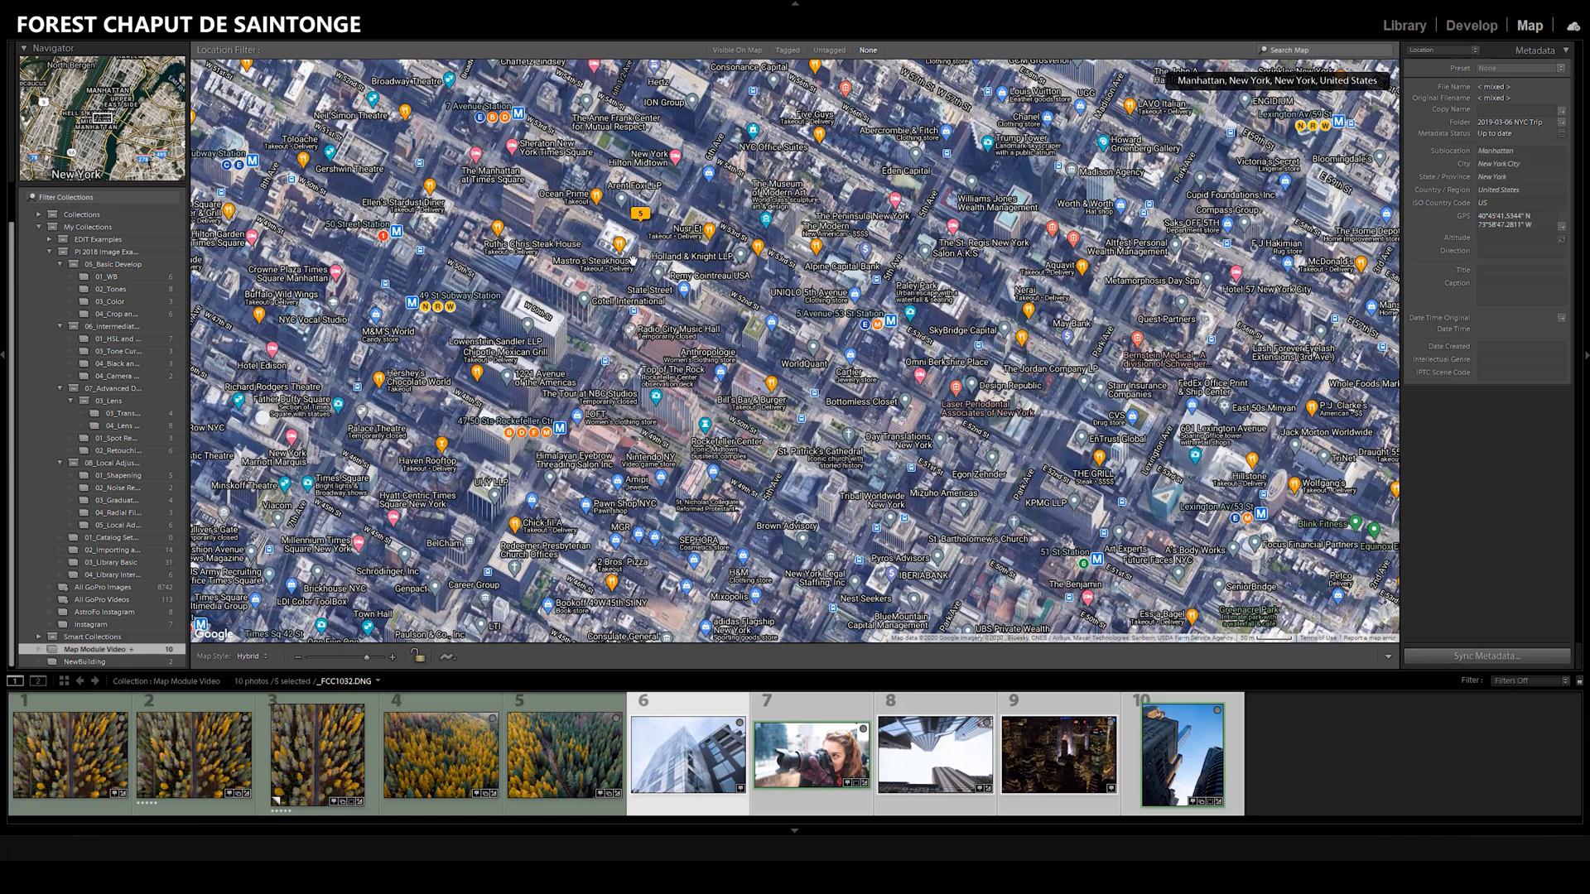
{"action": "scroll", "scroll_direction": "down", "scroll_amount": 3}
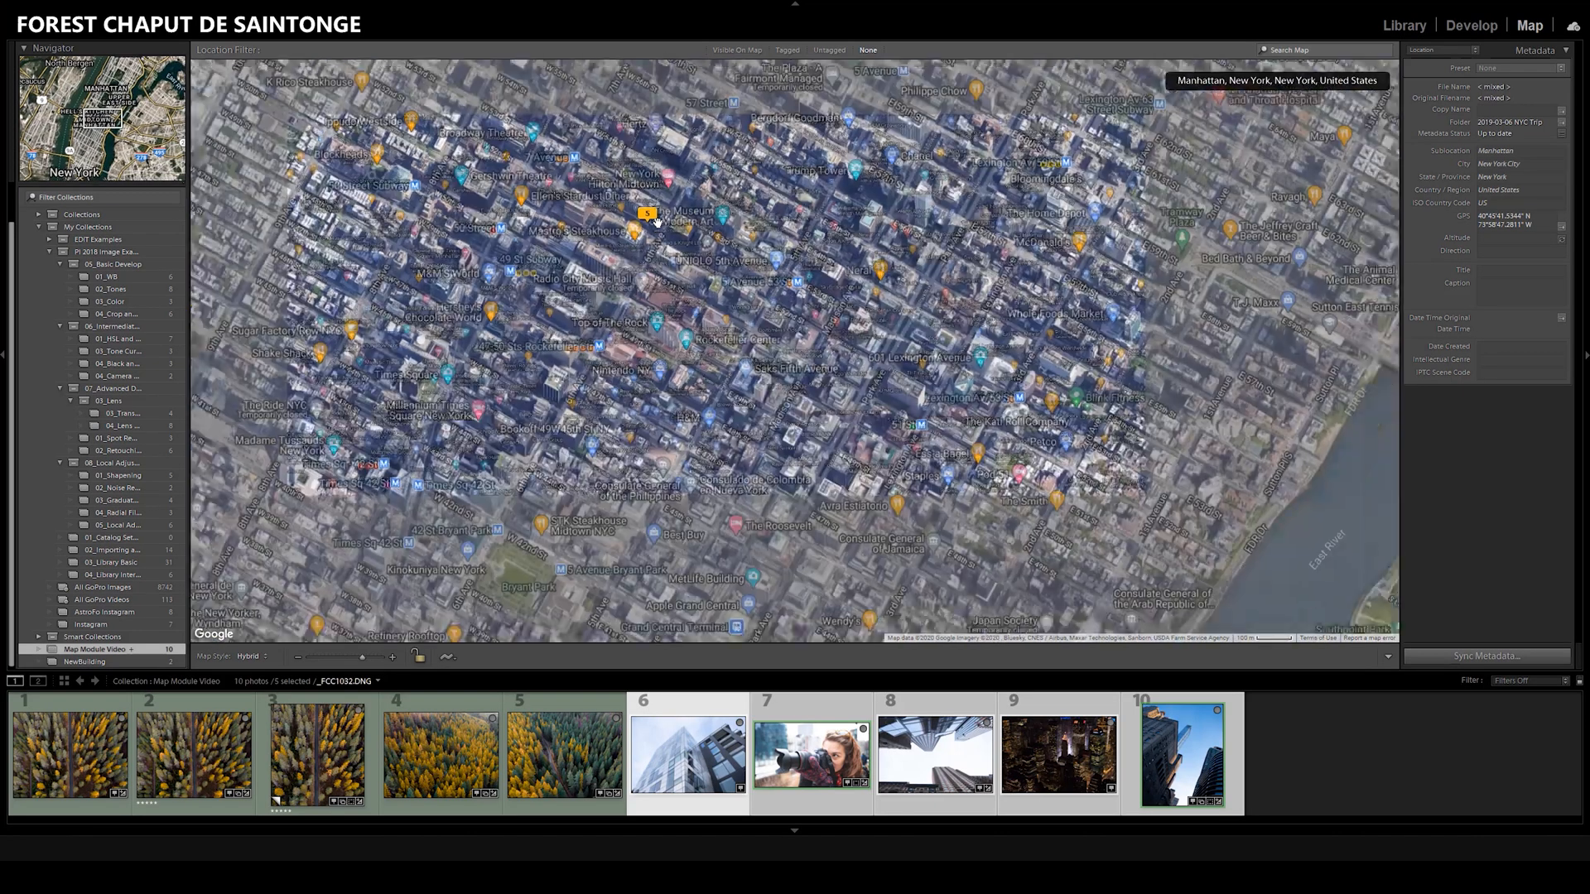
{"action": "scroll", "scroll_direction": "down", "scroll_amount": 3}
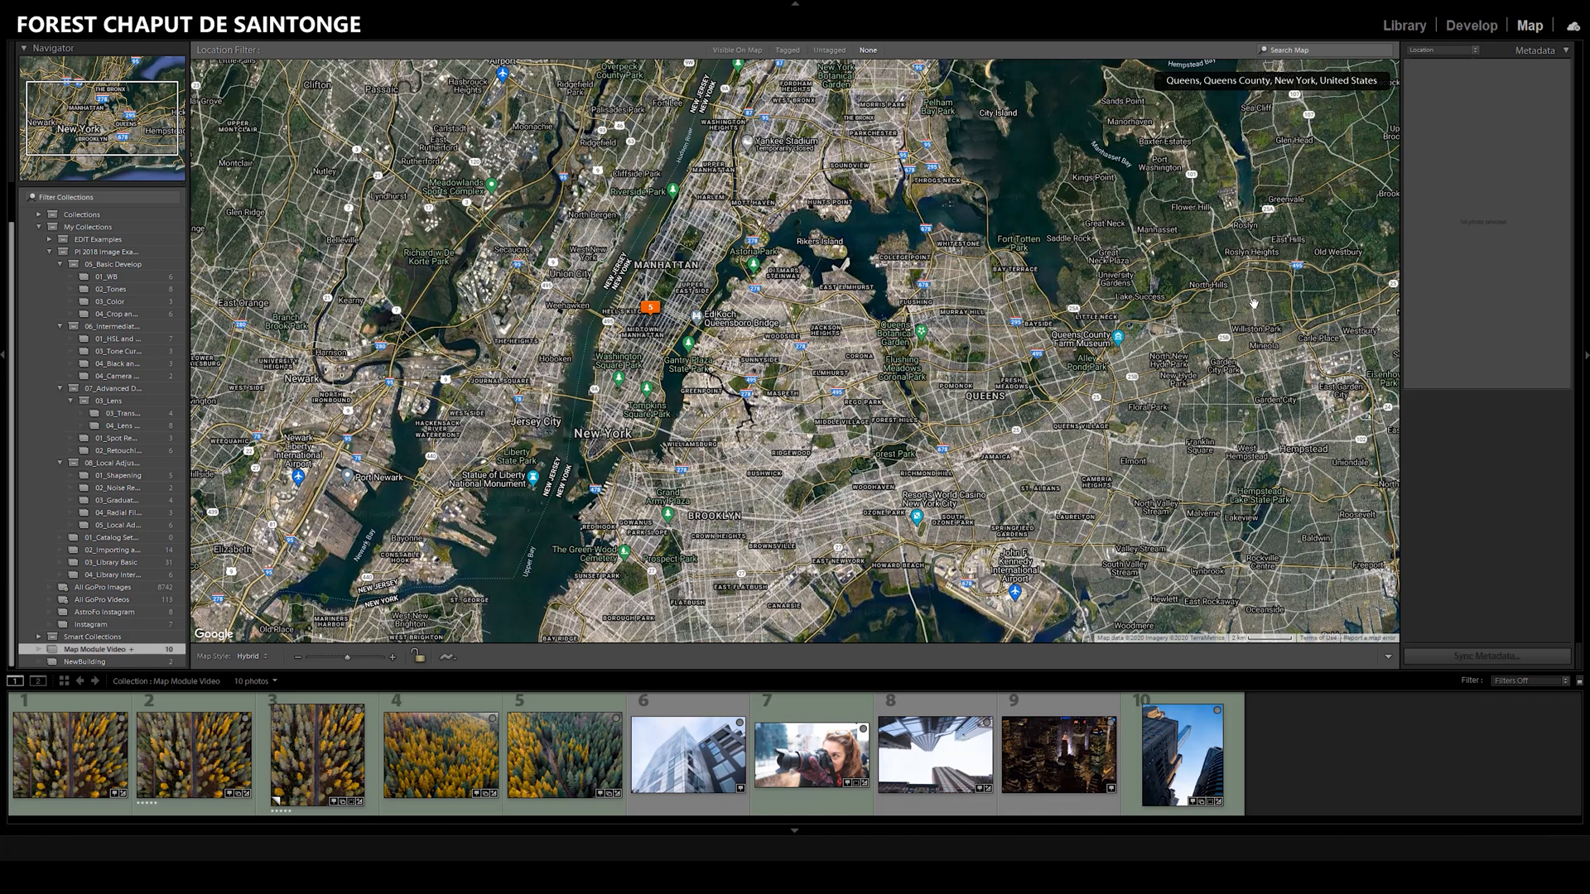
{"action": "mouse_move", "coordinate": [1249, 303]}
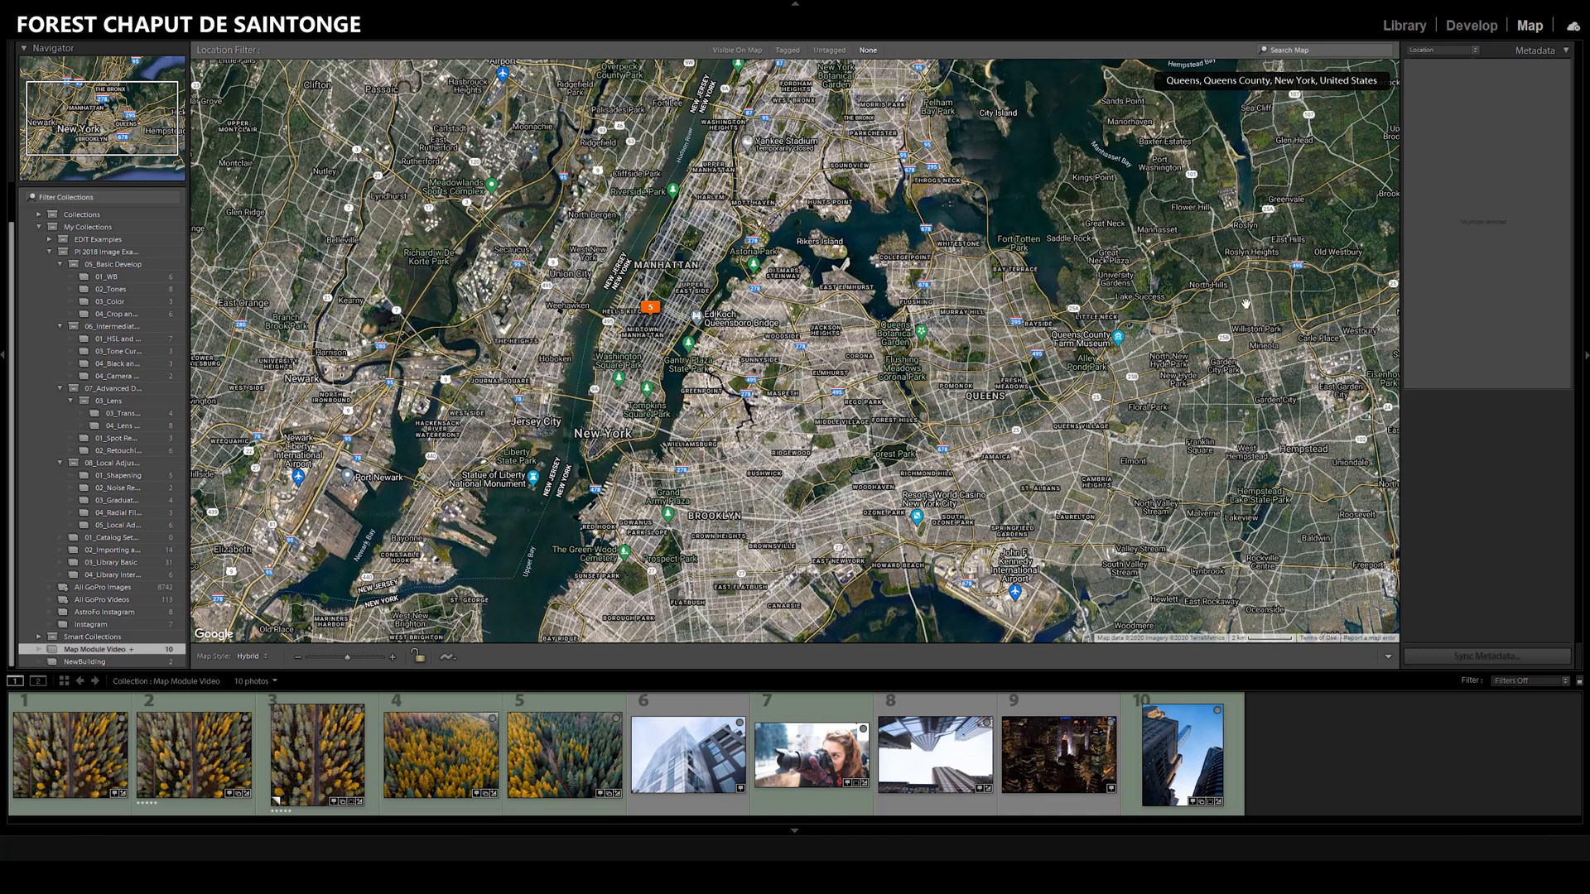
- Return to the Library module and show All Photographs from the Catalog panel
{"action": "left_click", "coordinate": [1404, 25]}
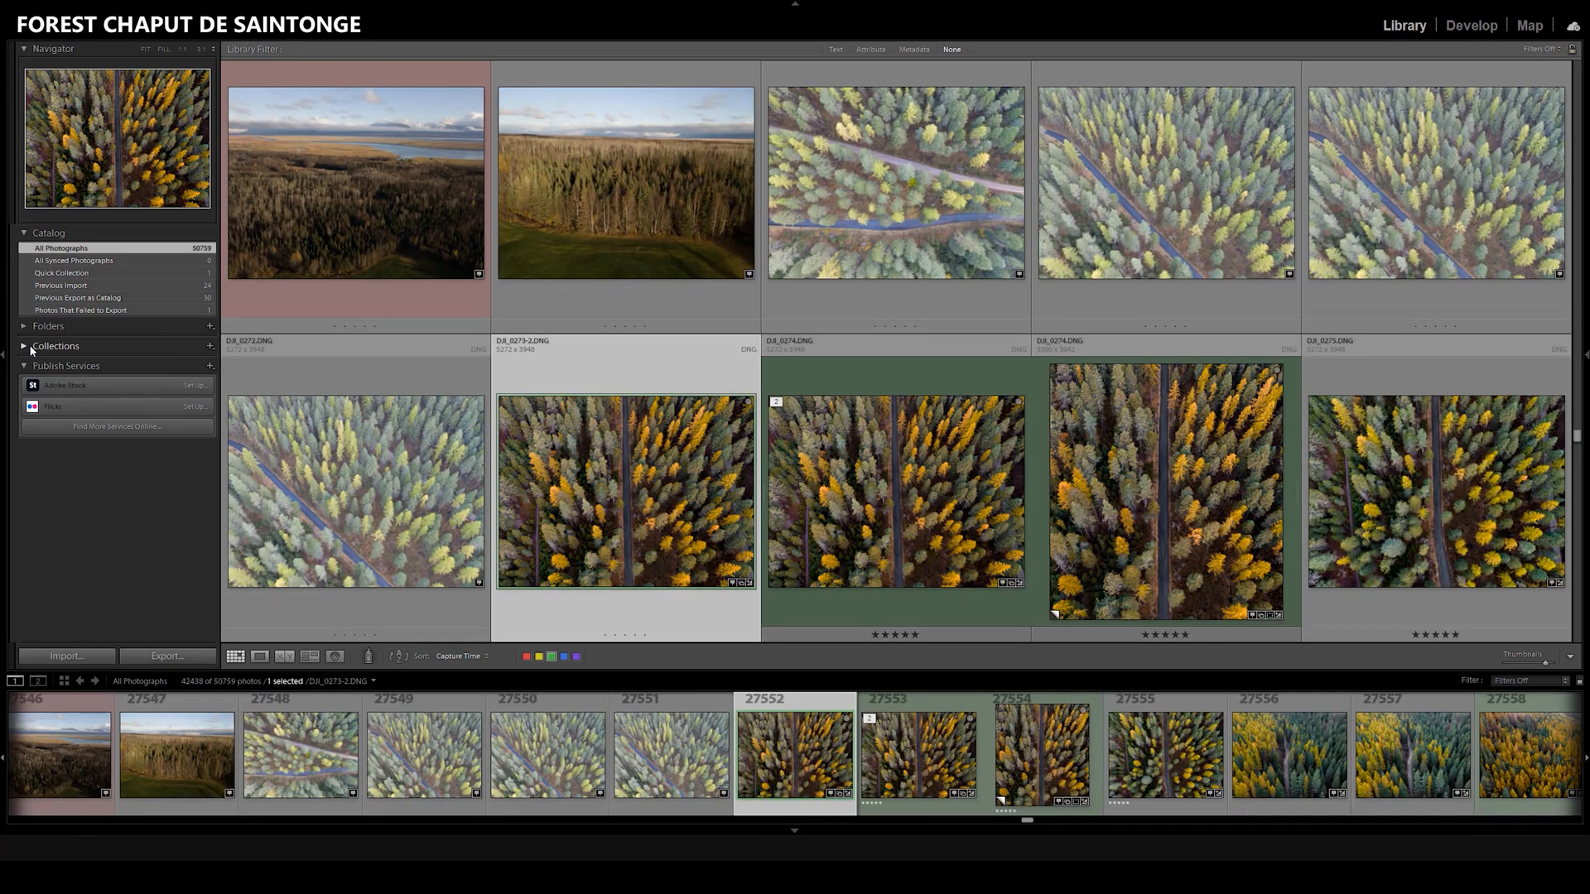
{"action": "left_click", "coordinate": [23, 346]}
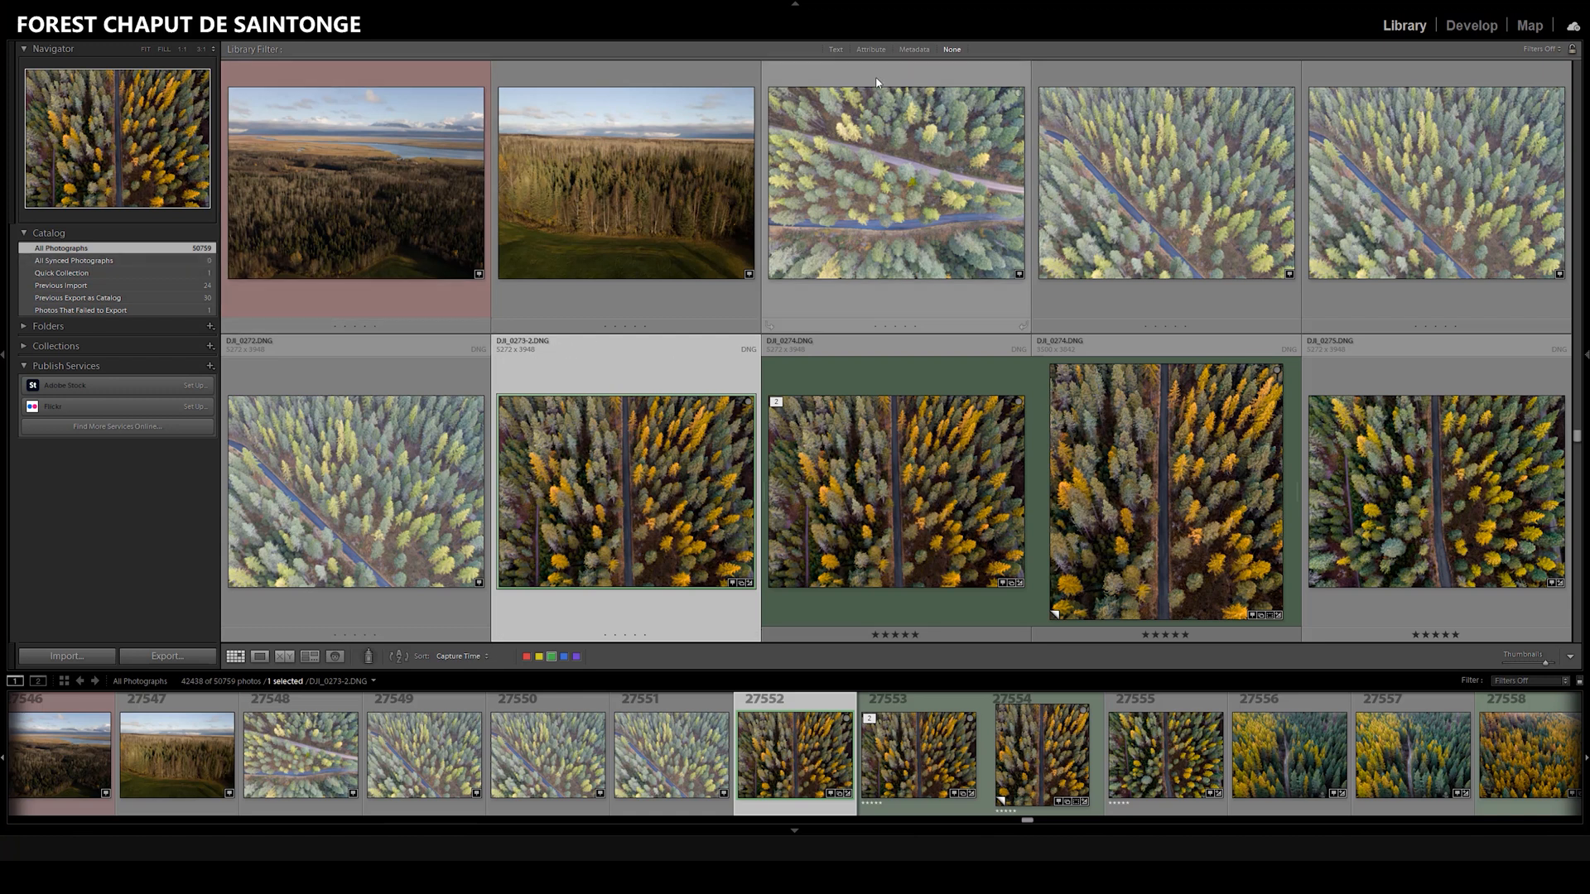
{"action": "mouse_move", "coordinate": [889, 66]}
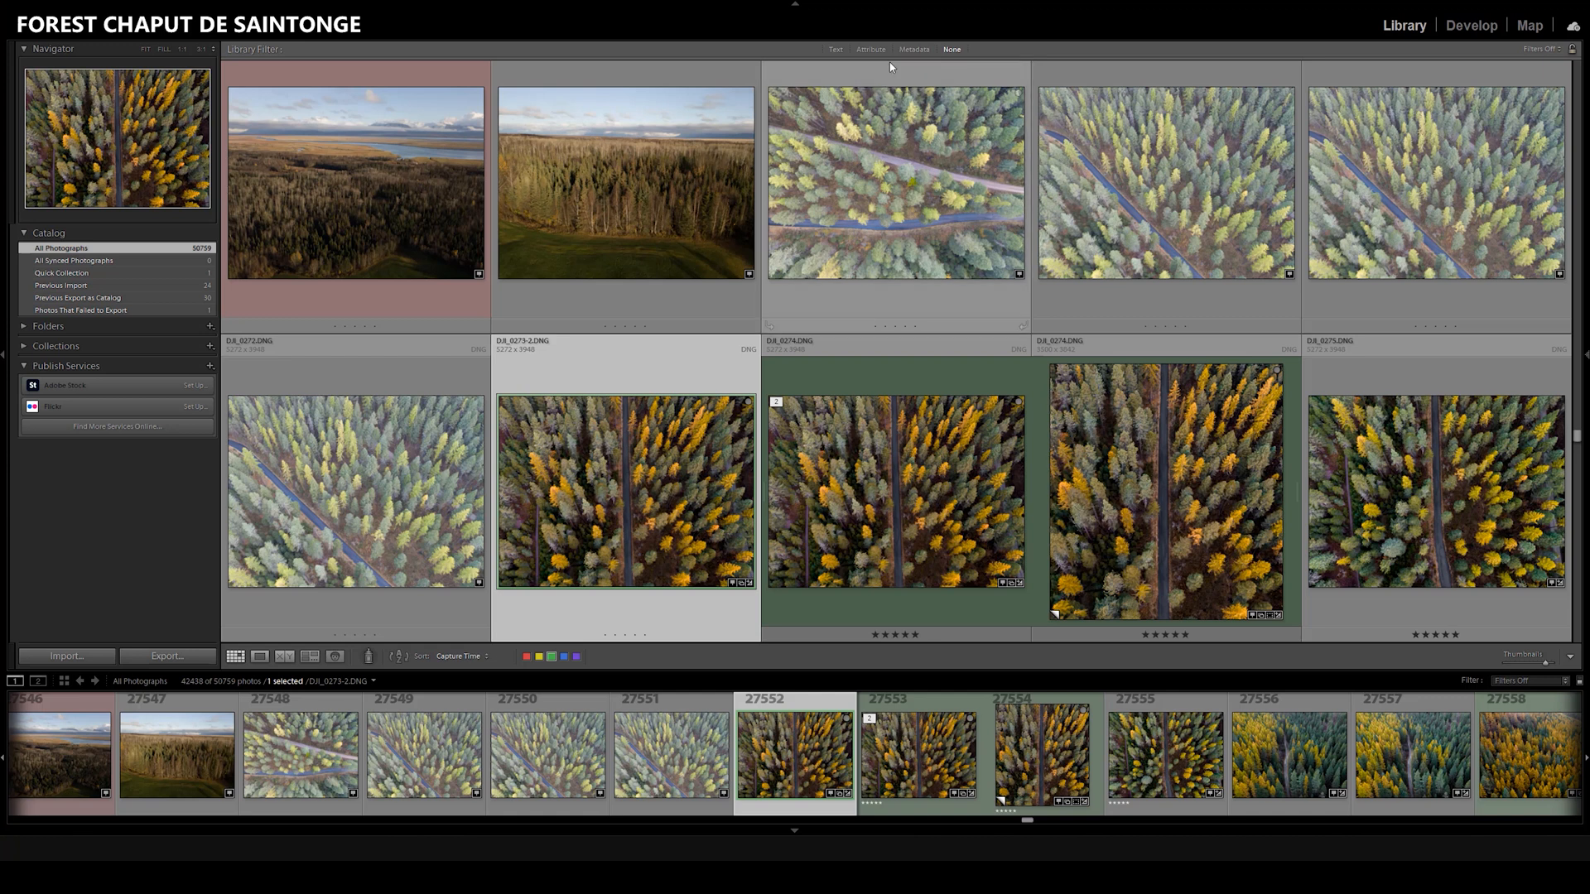
{"action": "mouse_move", "coordinate": [947, 66]}
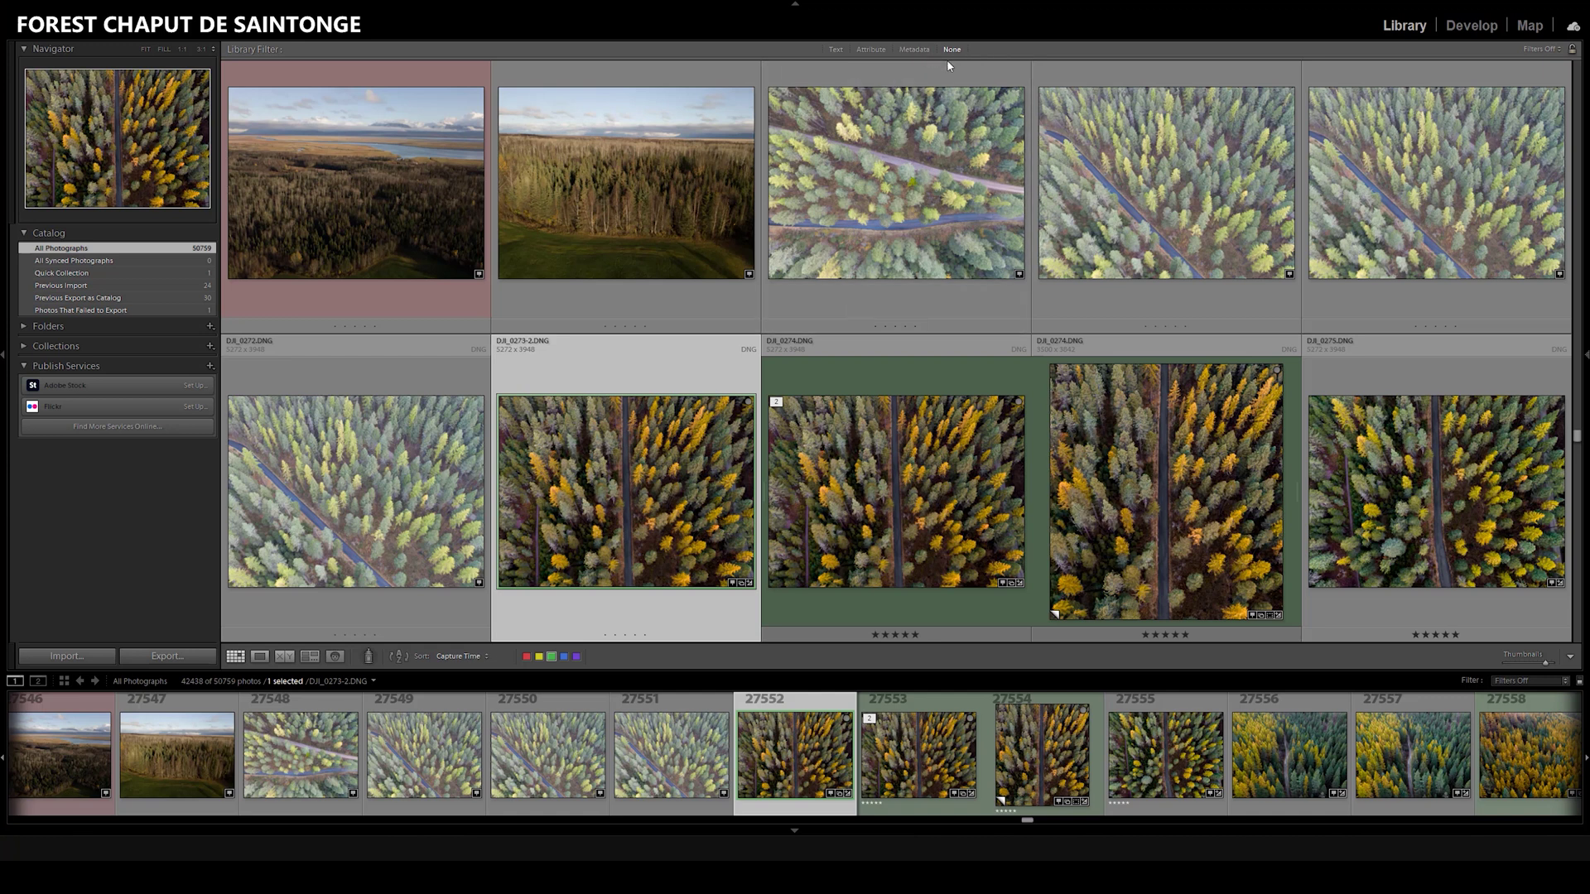
- Start a Library Filter text search for Manhattan to narrow the grid to the five city photos
{"action": "left_click", "coordinate": [835, 48]}
{"action": "type", "text": "Manha"}
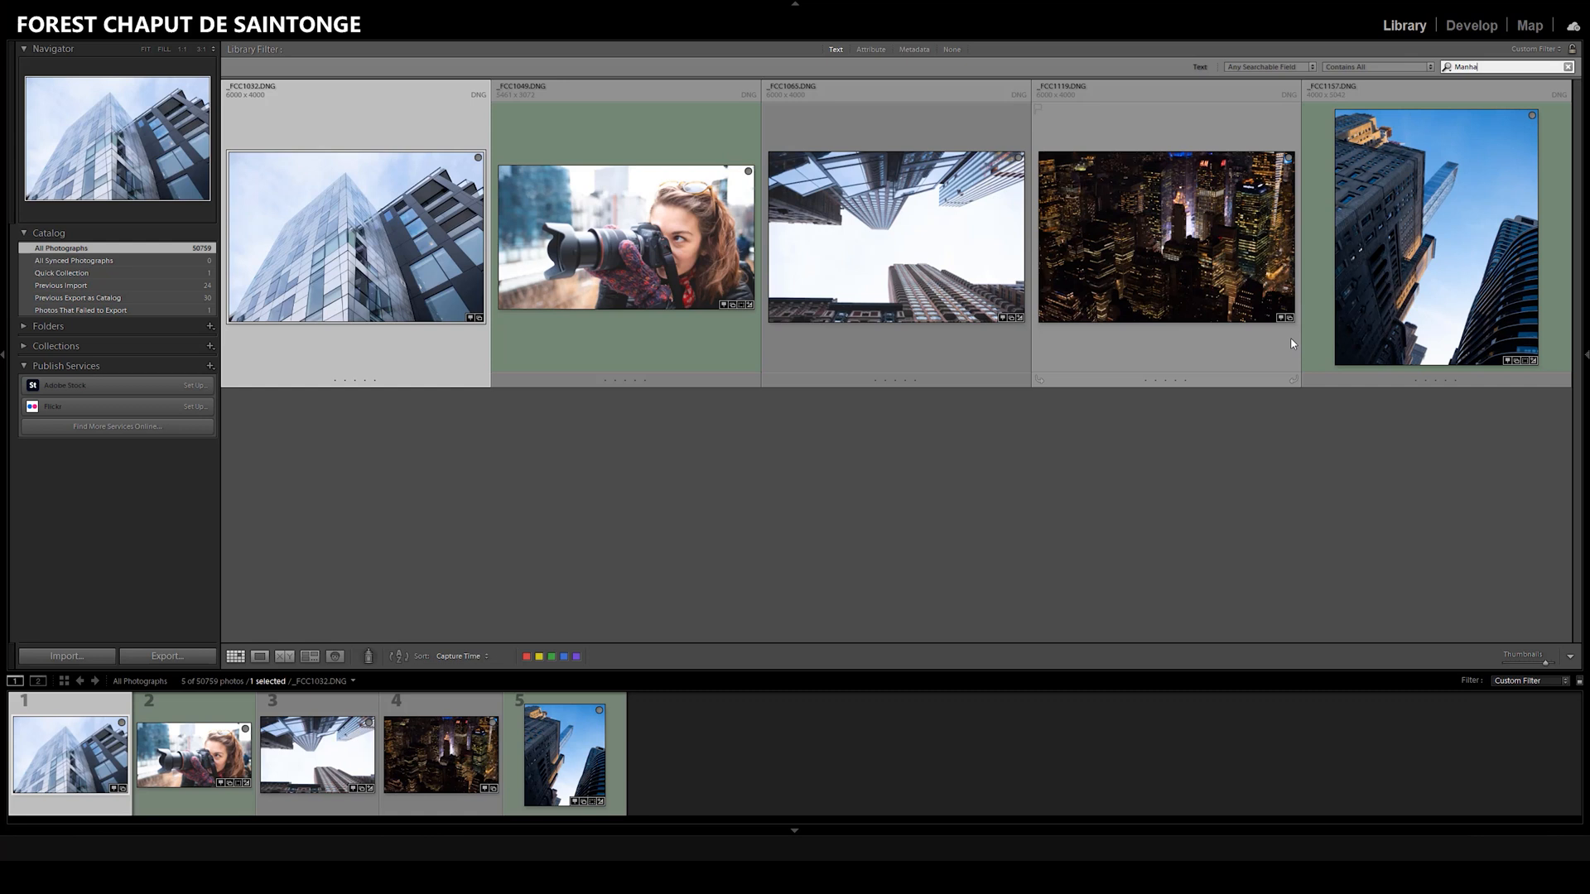
{"action": "mouse_move", "coordinate": [960, 322]}
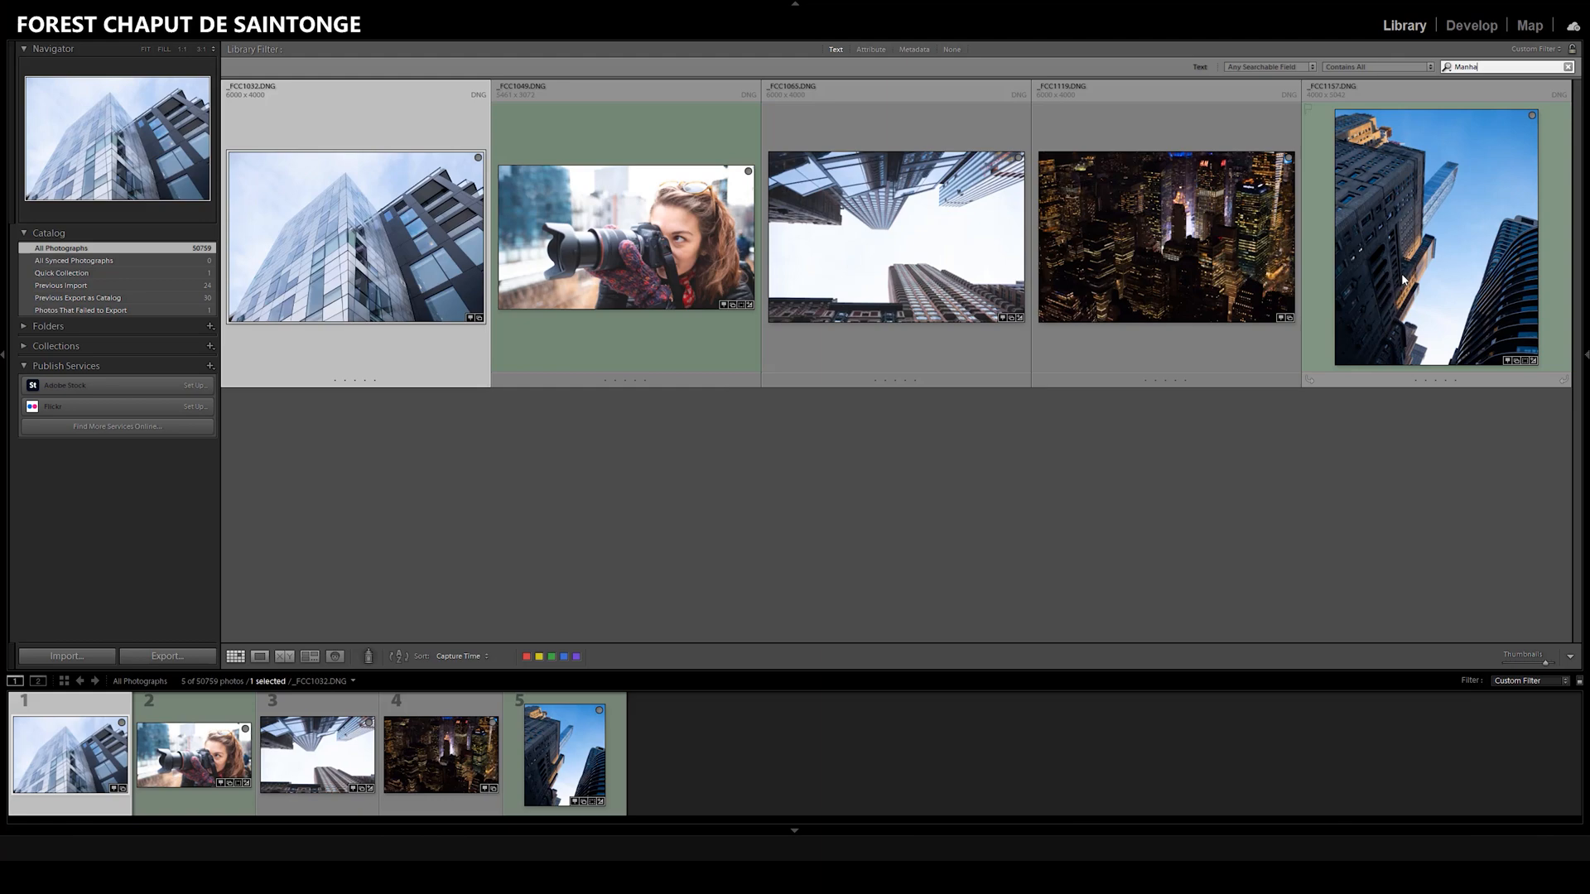
{"action": "mouse_move", "coordinate": [1379, 203]}
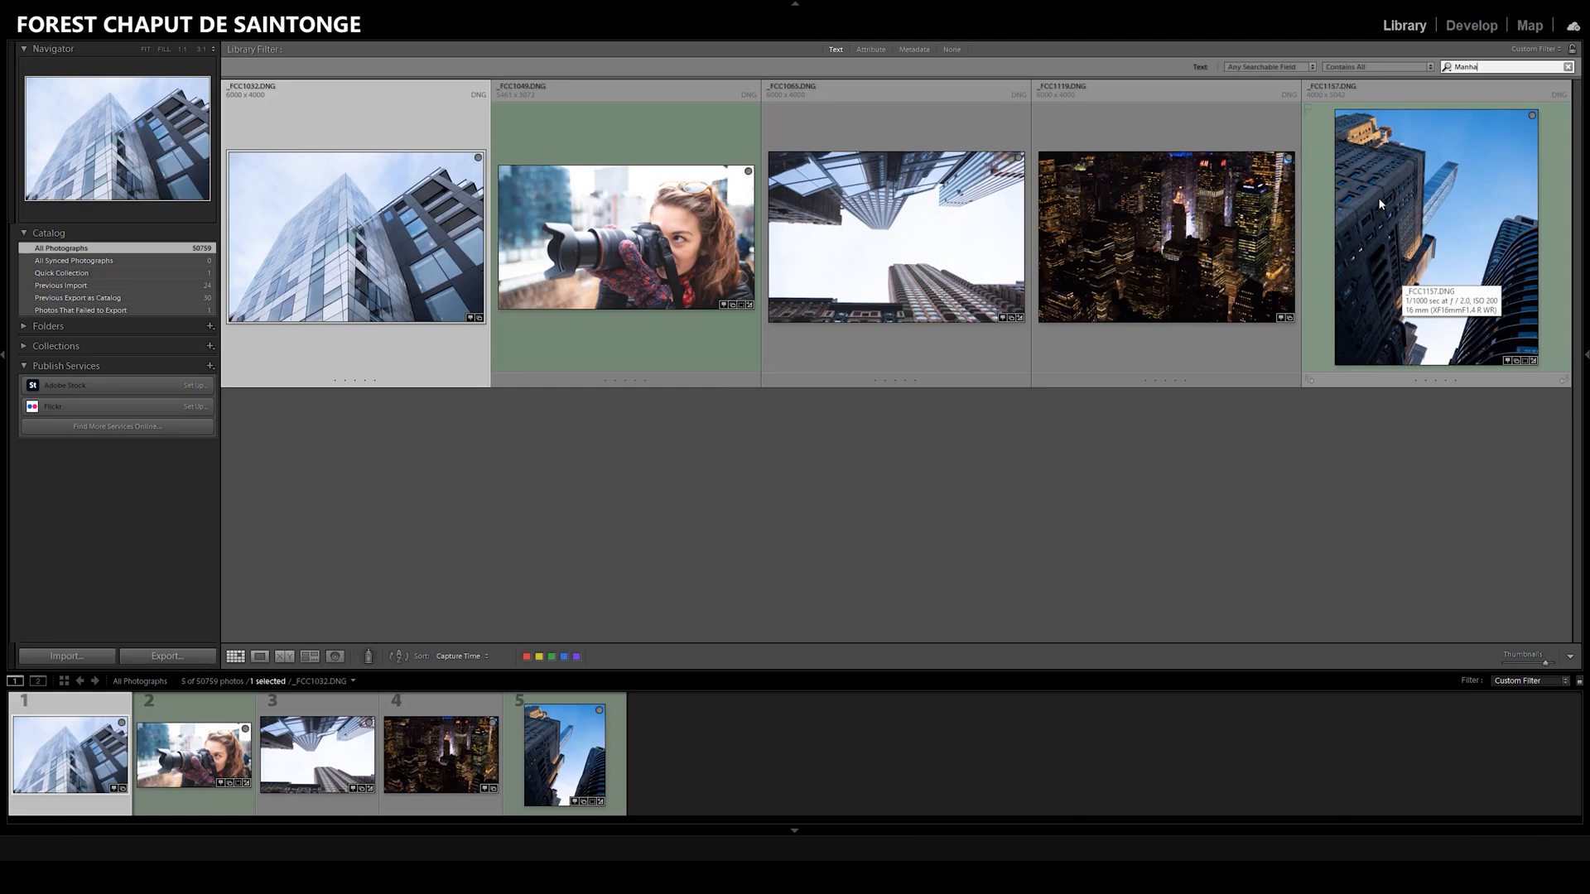
- View the filtered photos on the map near New York, then clear the Library Filter to None
{"action": "left_click", "coordinate": [1528, 25]}
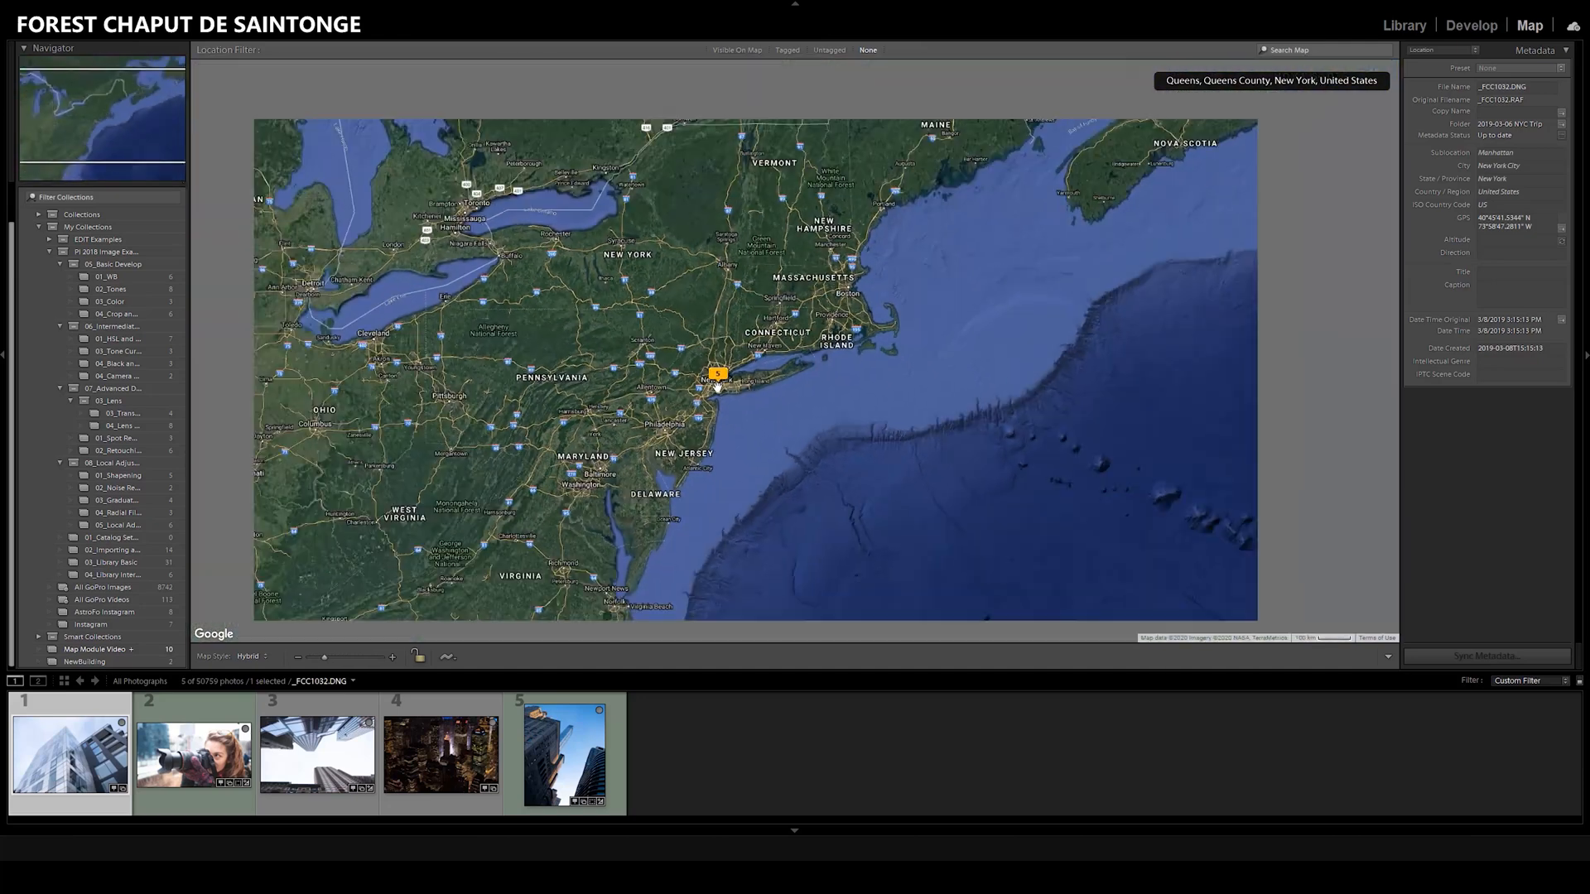
{"action": "scroll", "scroll_direction": "down", "scroll_amount": 3}
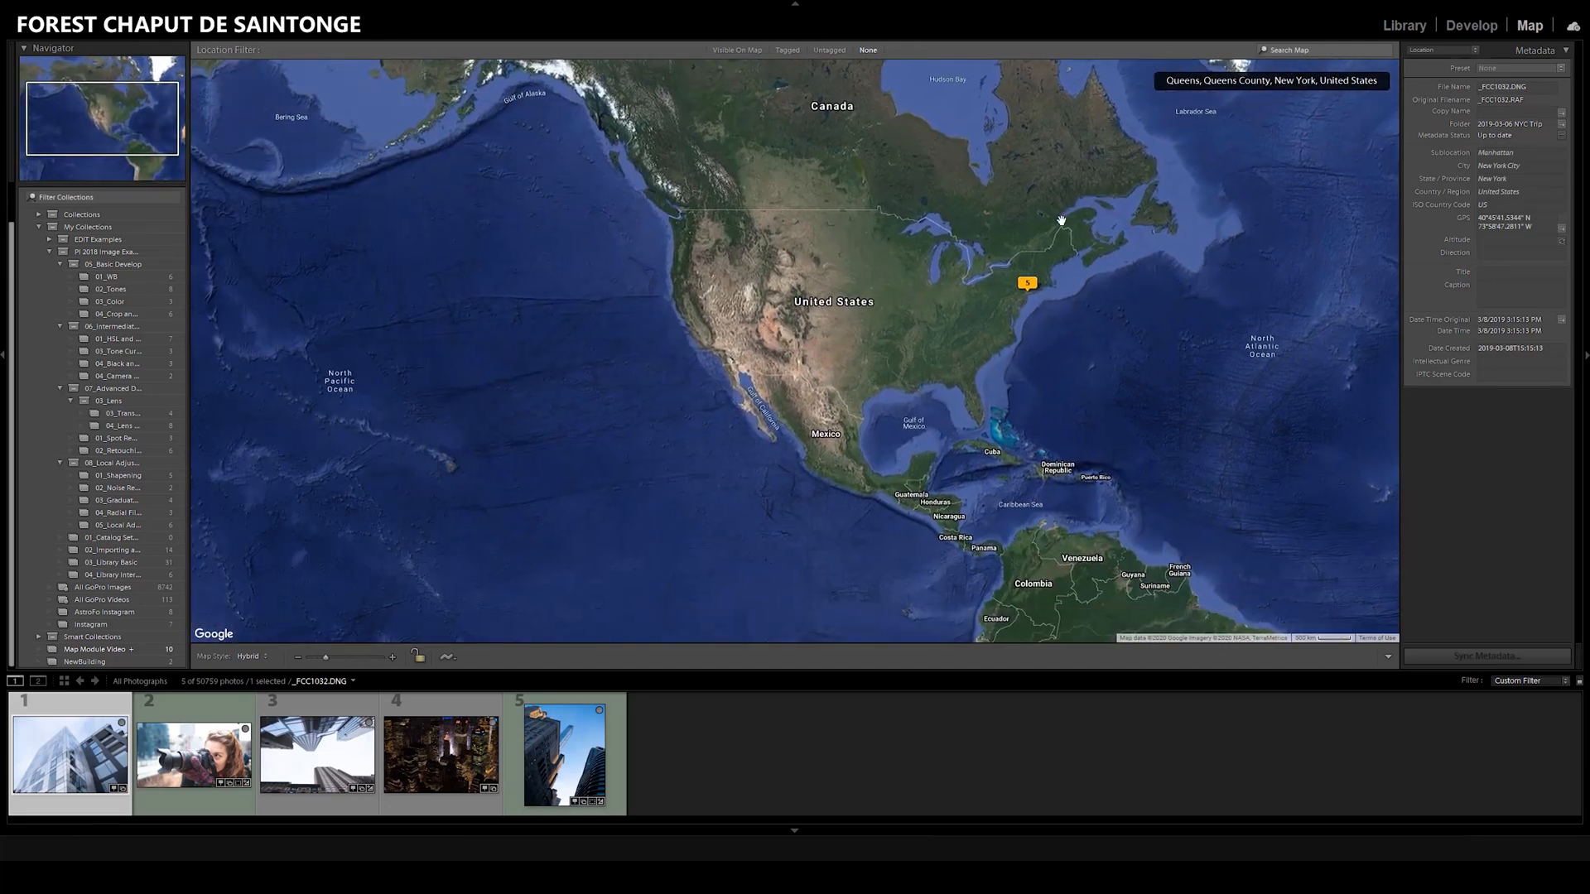
{"action": "mouse_move", "coordinate": [1096, 274]}
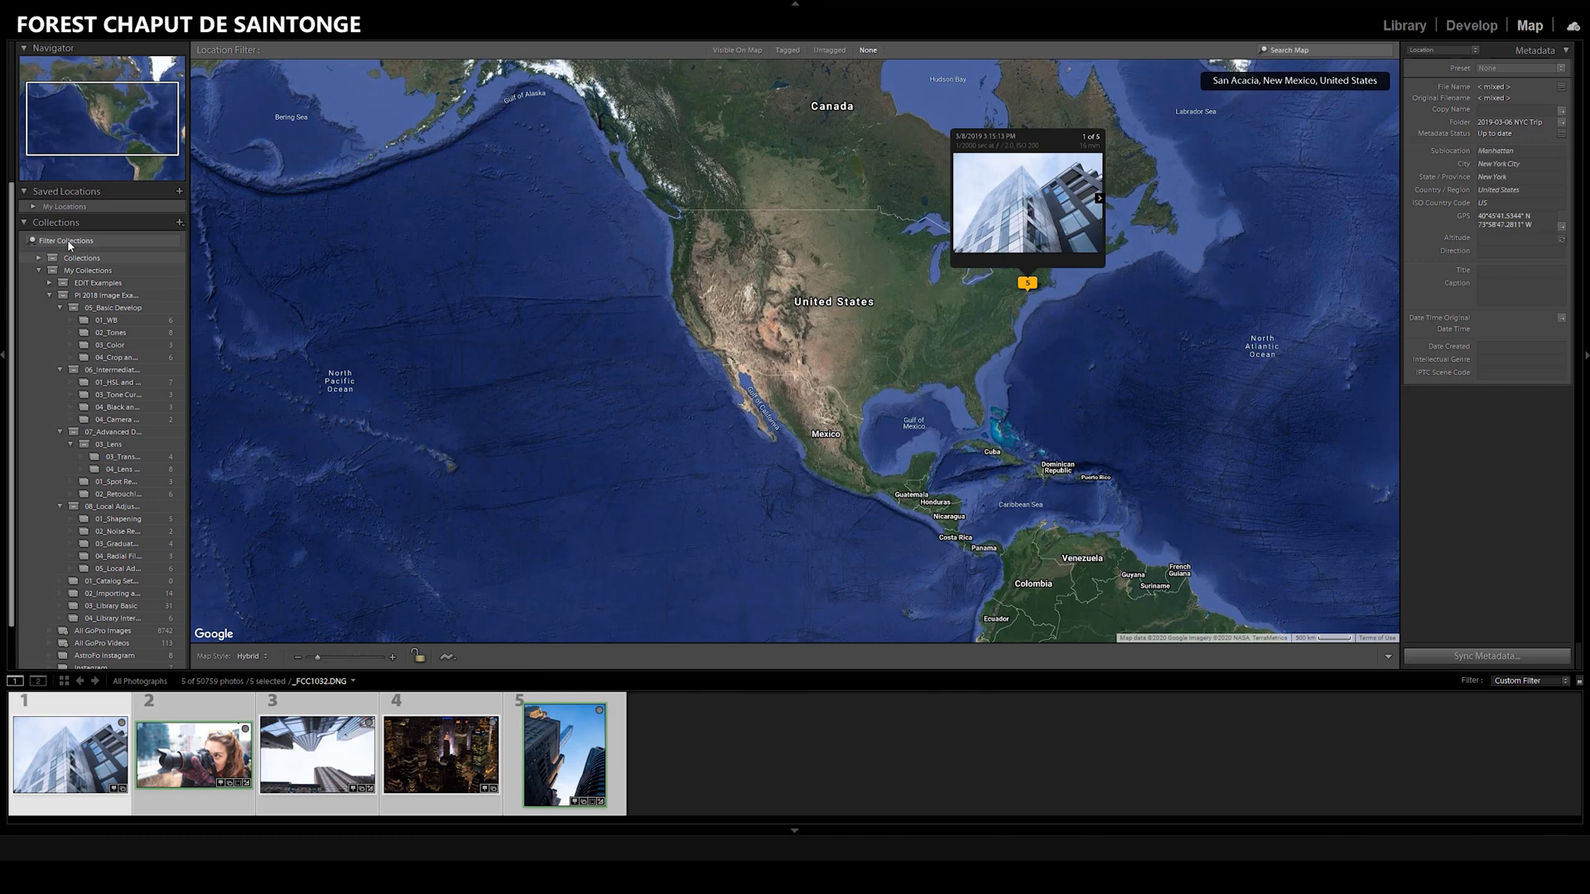
{"action": "left_click", "coordinate": [1403, 25]}
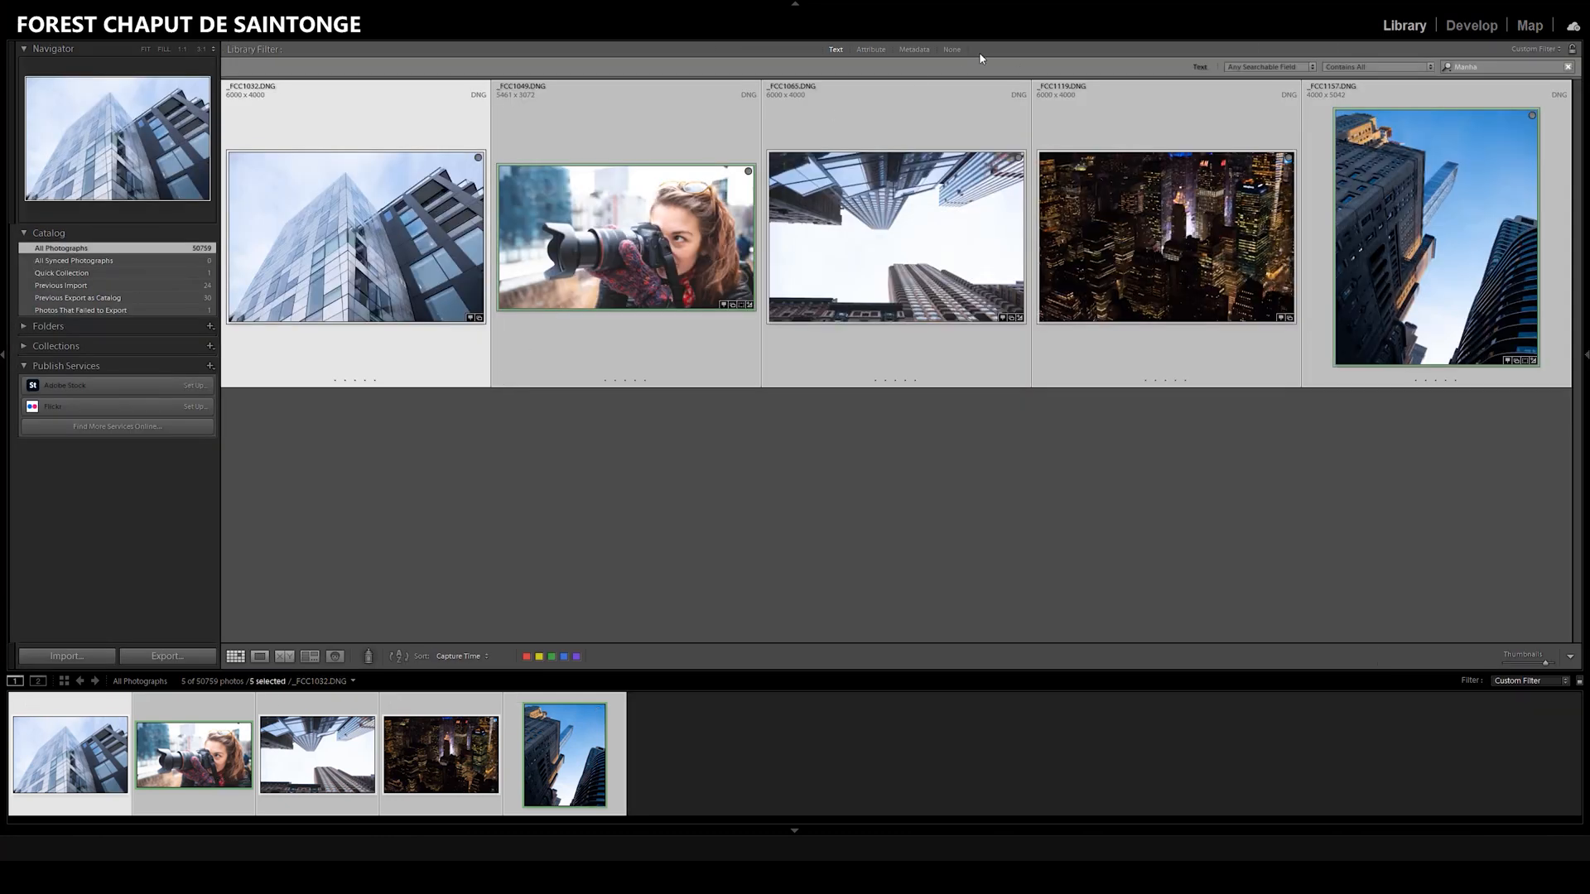
{"action": "left_click", "coordinate": [950, 48]}
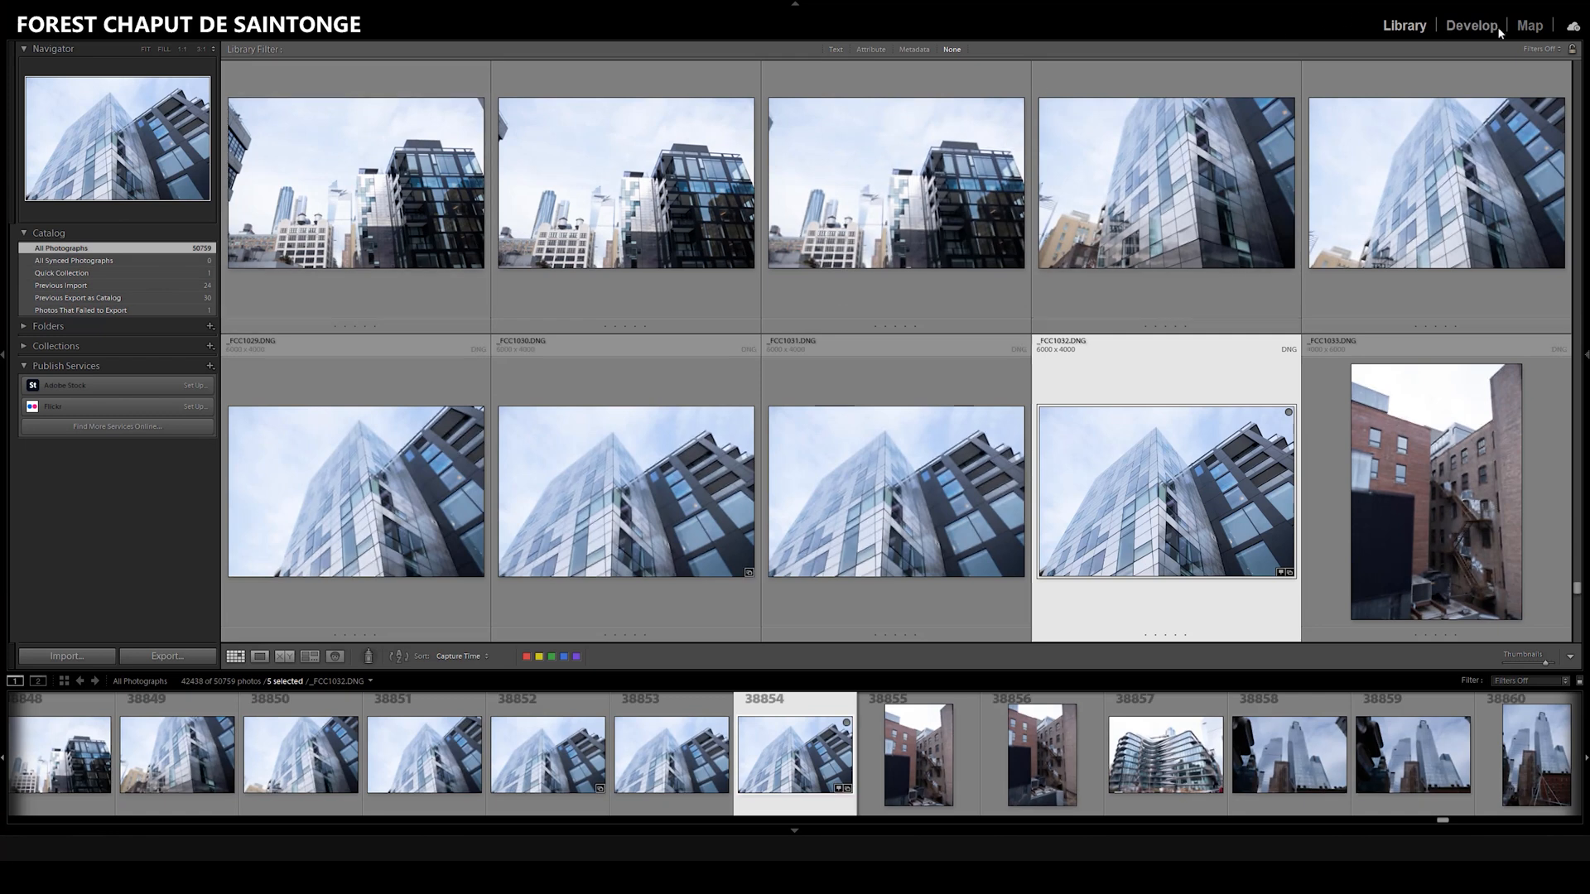
- Plot the full unfiltered catalog in the Map module, with clusters across the US
{"action": "left_click", "coordinate": [1529, 25]}
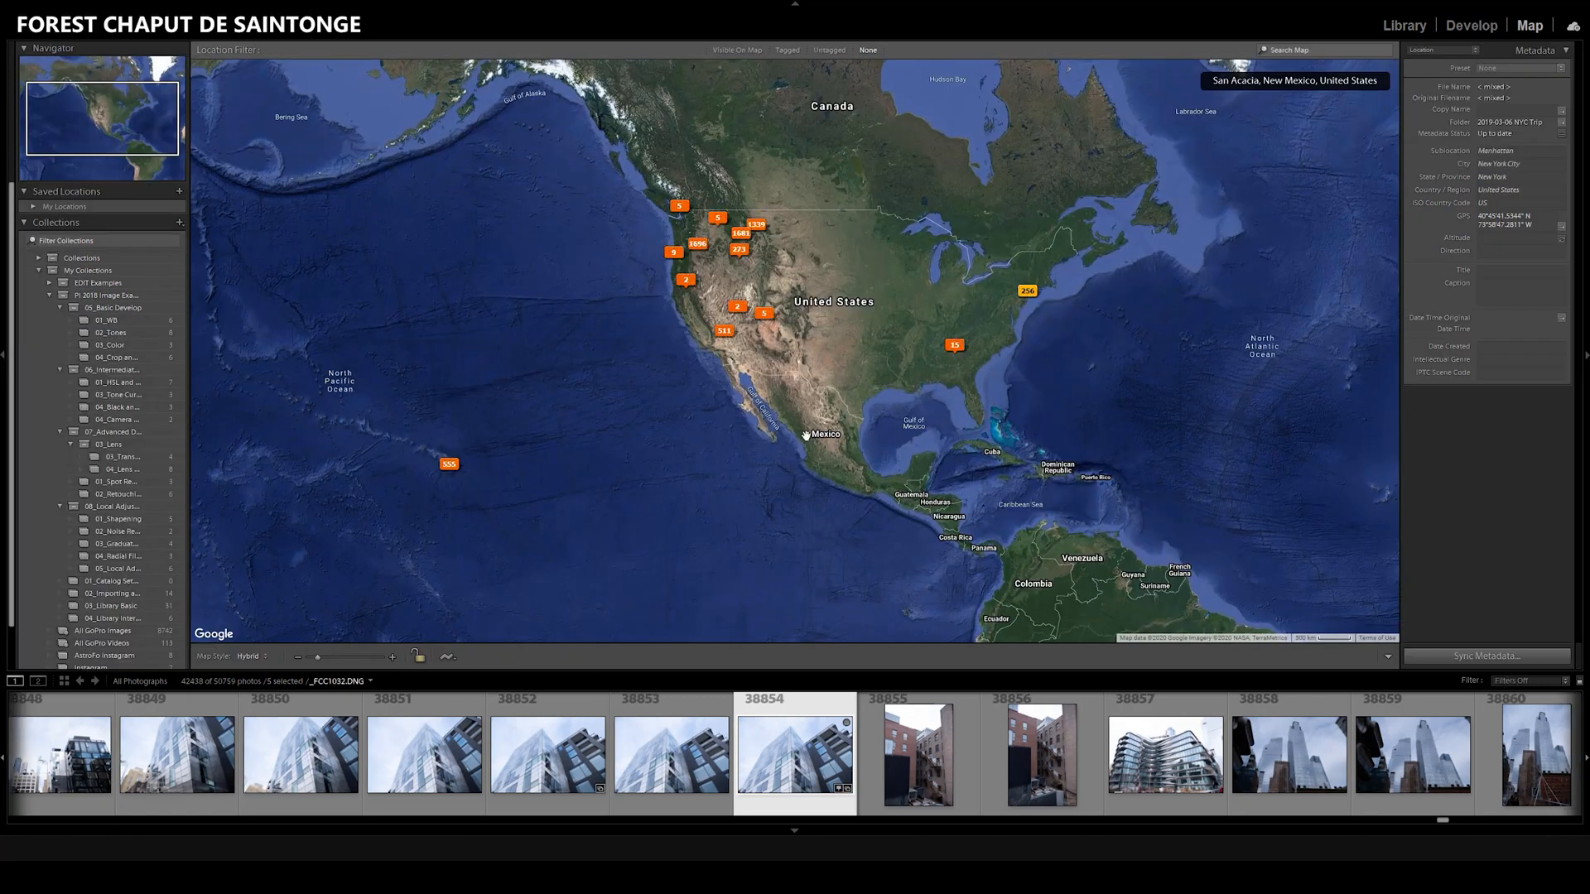
{"action": "mouse_move", "coordinate": [883, 301]}
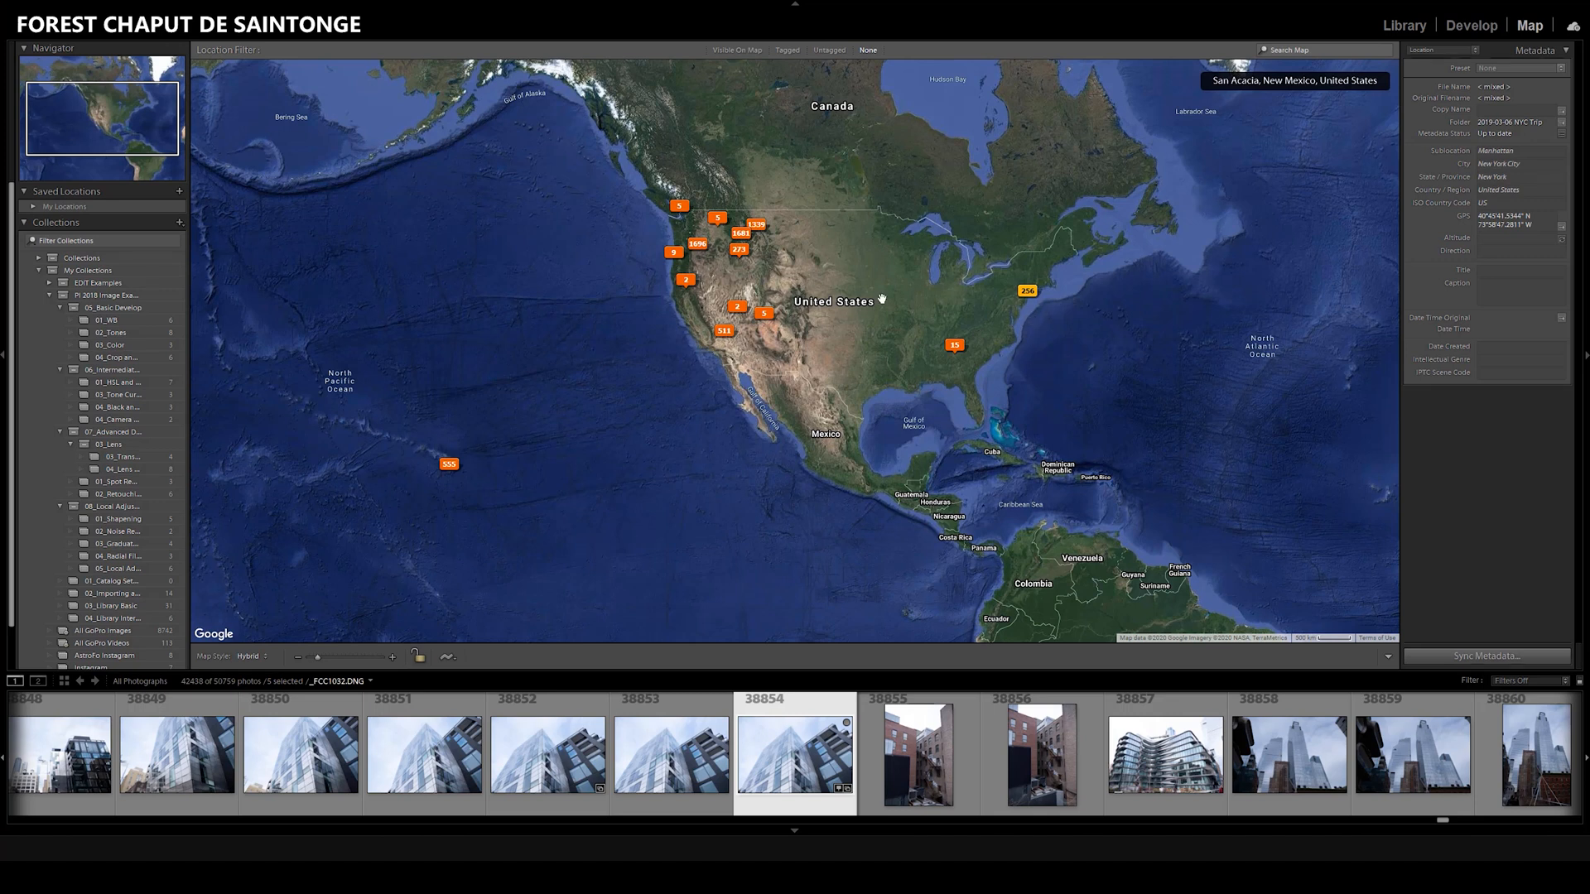
{"action": "mouse_move", "coordinate": [758, 250]}
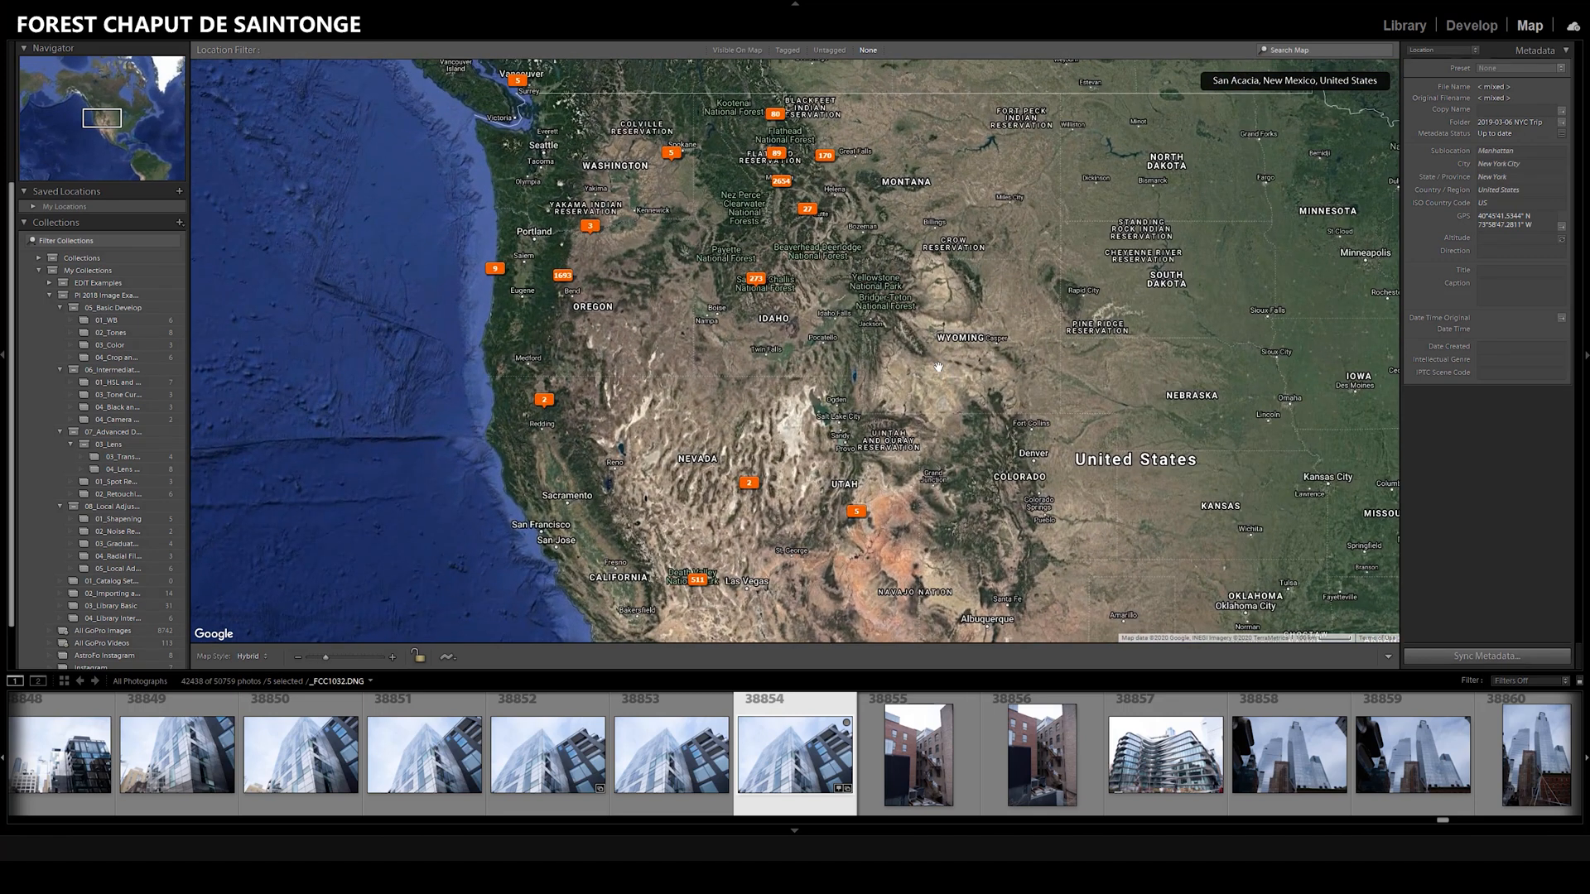
{"action": "mouse_move", "coordinate": [747, 354]}
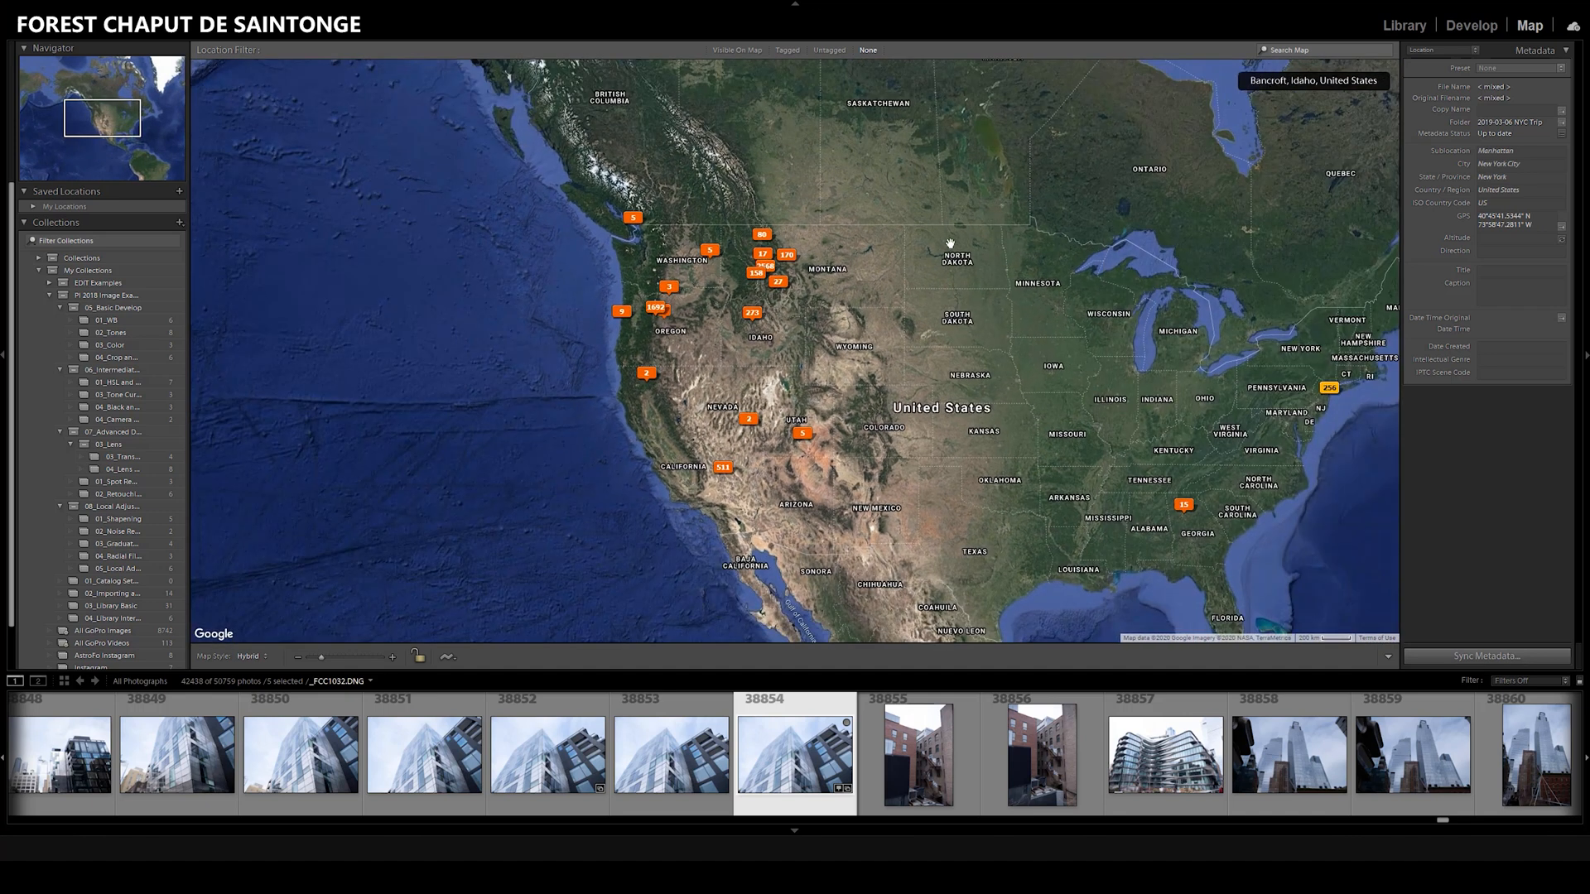
{"action": "mouse_move", "coordinate": [1065, 372]}
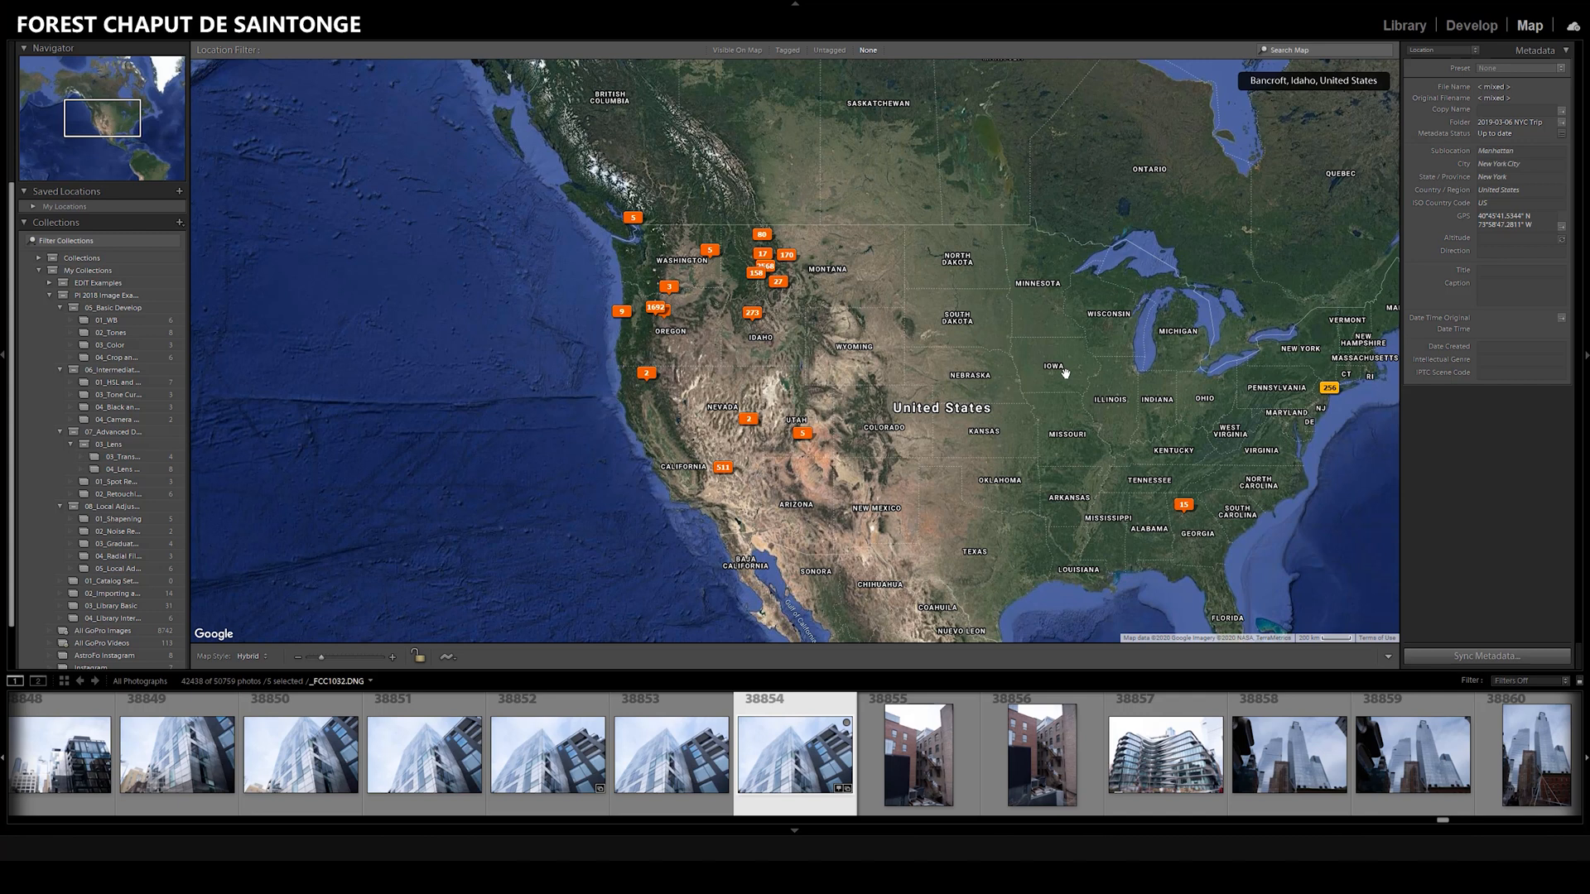
{"action": "mouse_move", "coordinate": [1055, 366]}
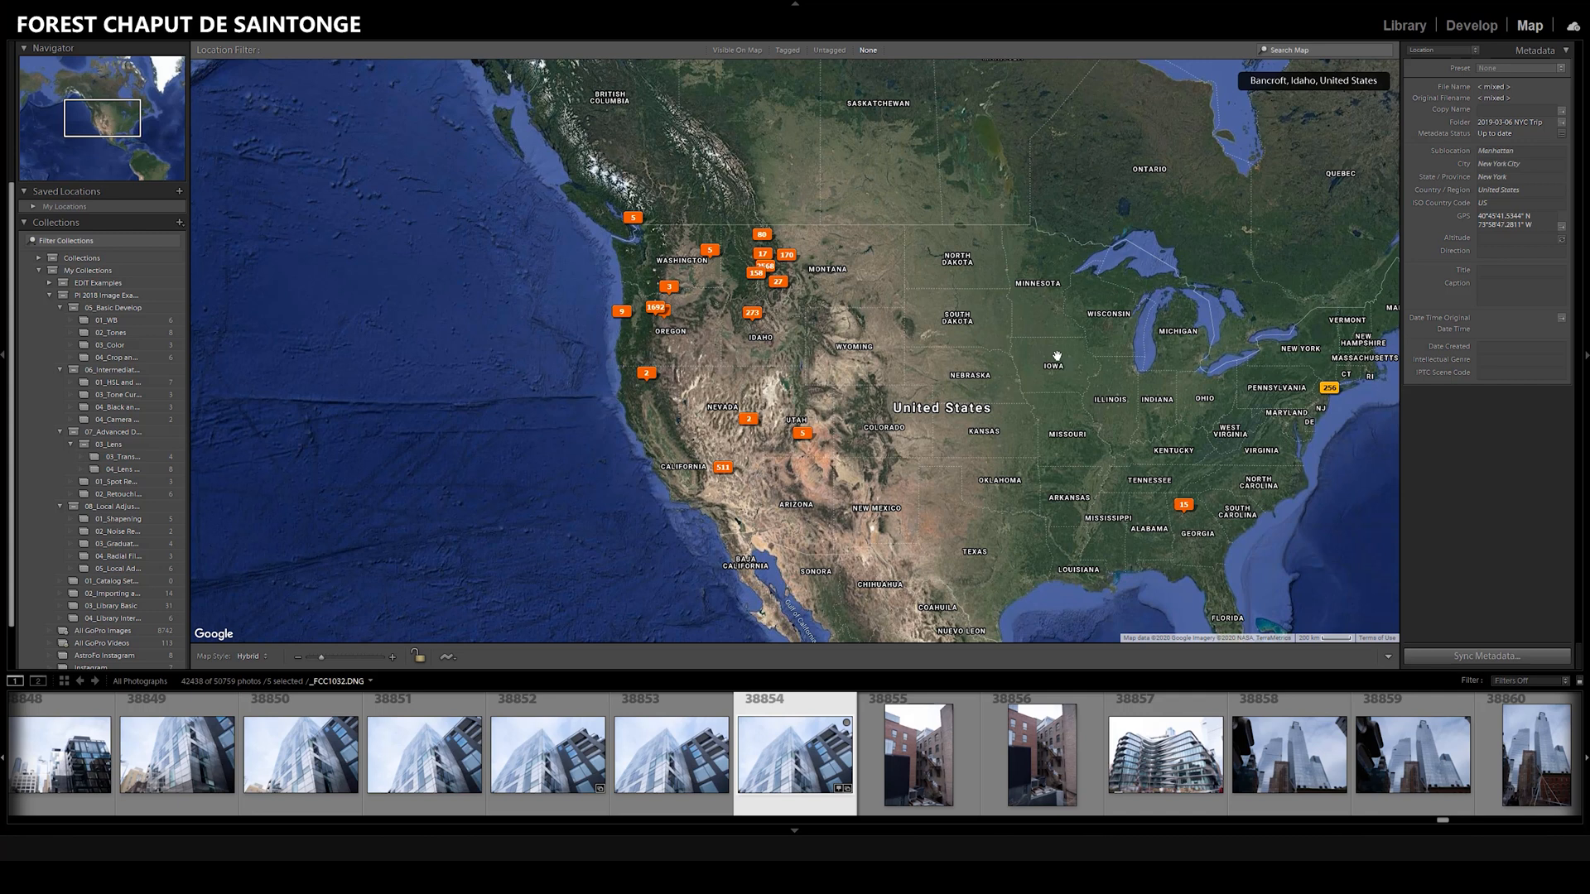
{"action": "mouse_move", "coordinate": [1085, 430]}
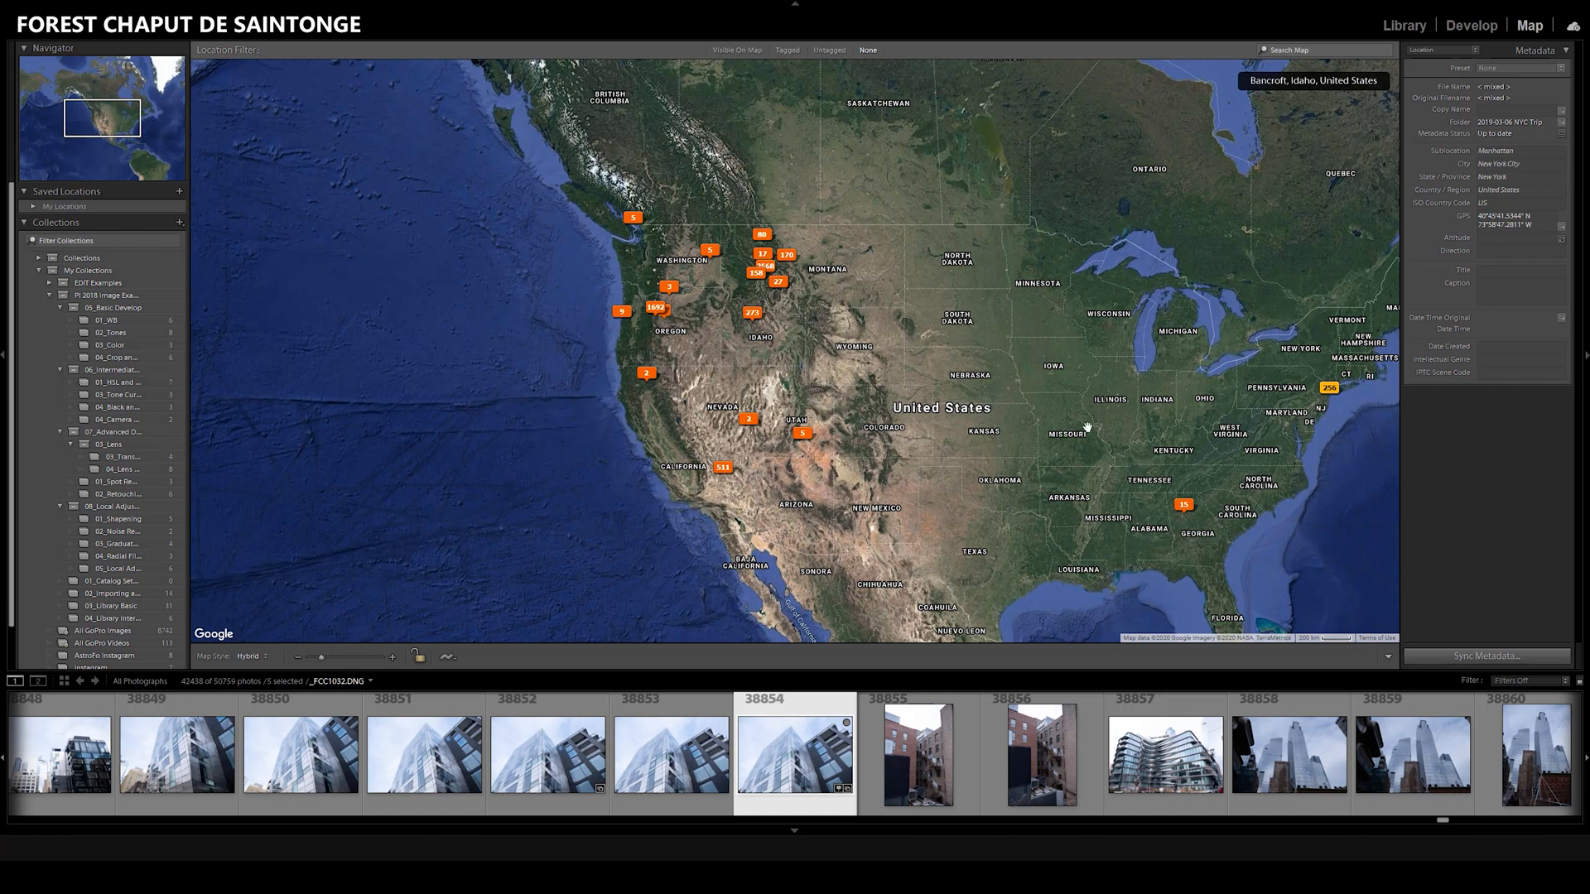
{"action": "mouse_move", "coordinate": [483, 537]}
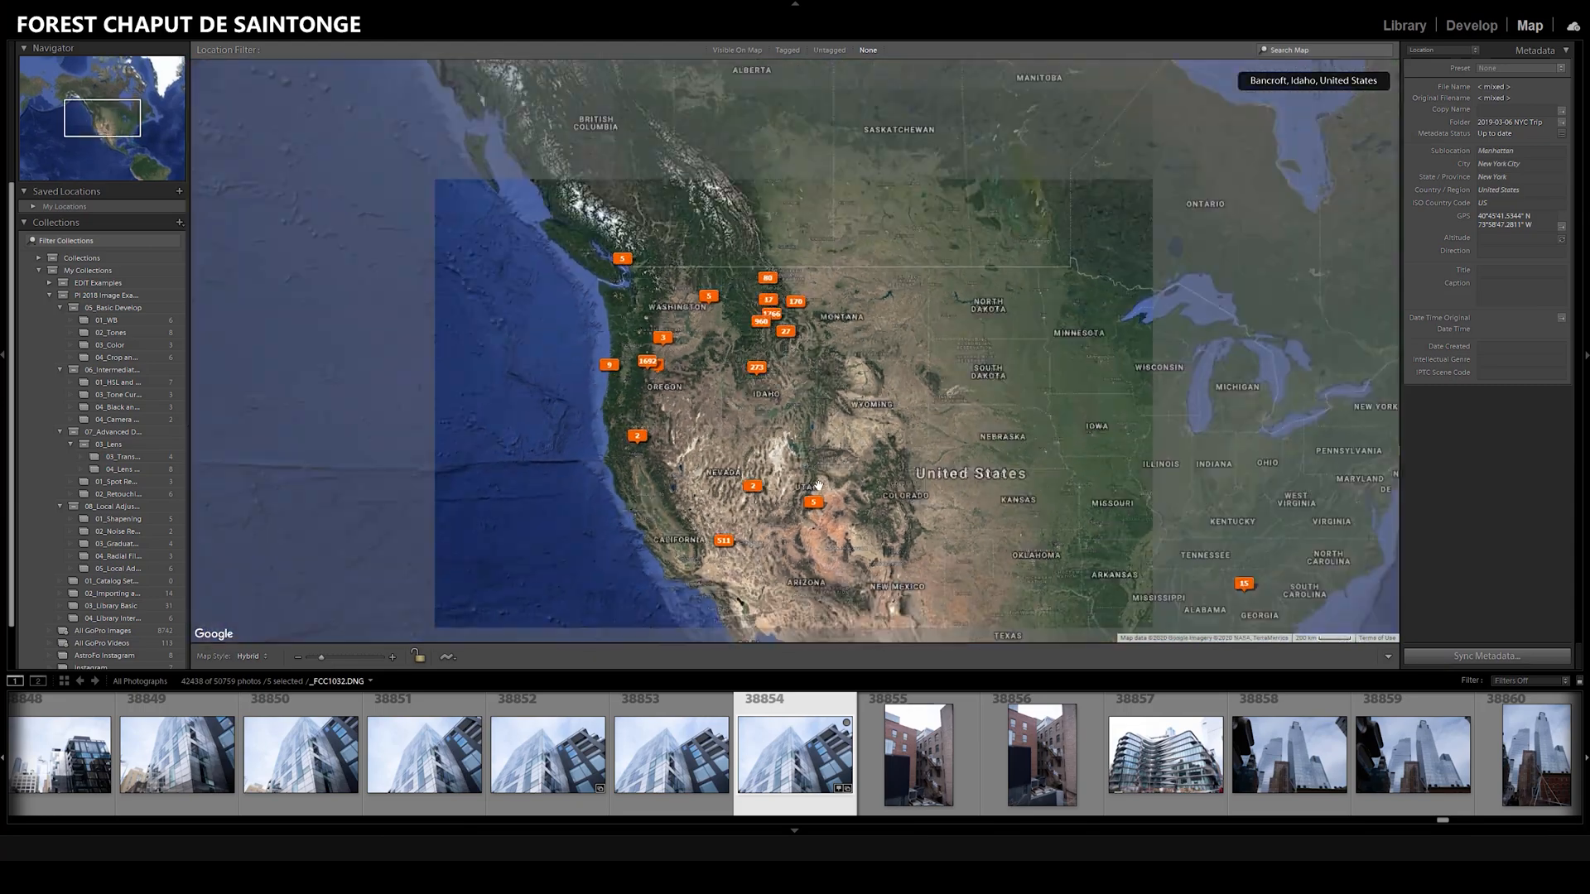
- Change the Map Style to Road Map and zoom out over the western United States
{"action": "scroll", "scroll_direction": "up", "scroll_amount": 3}
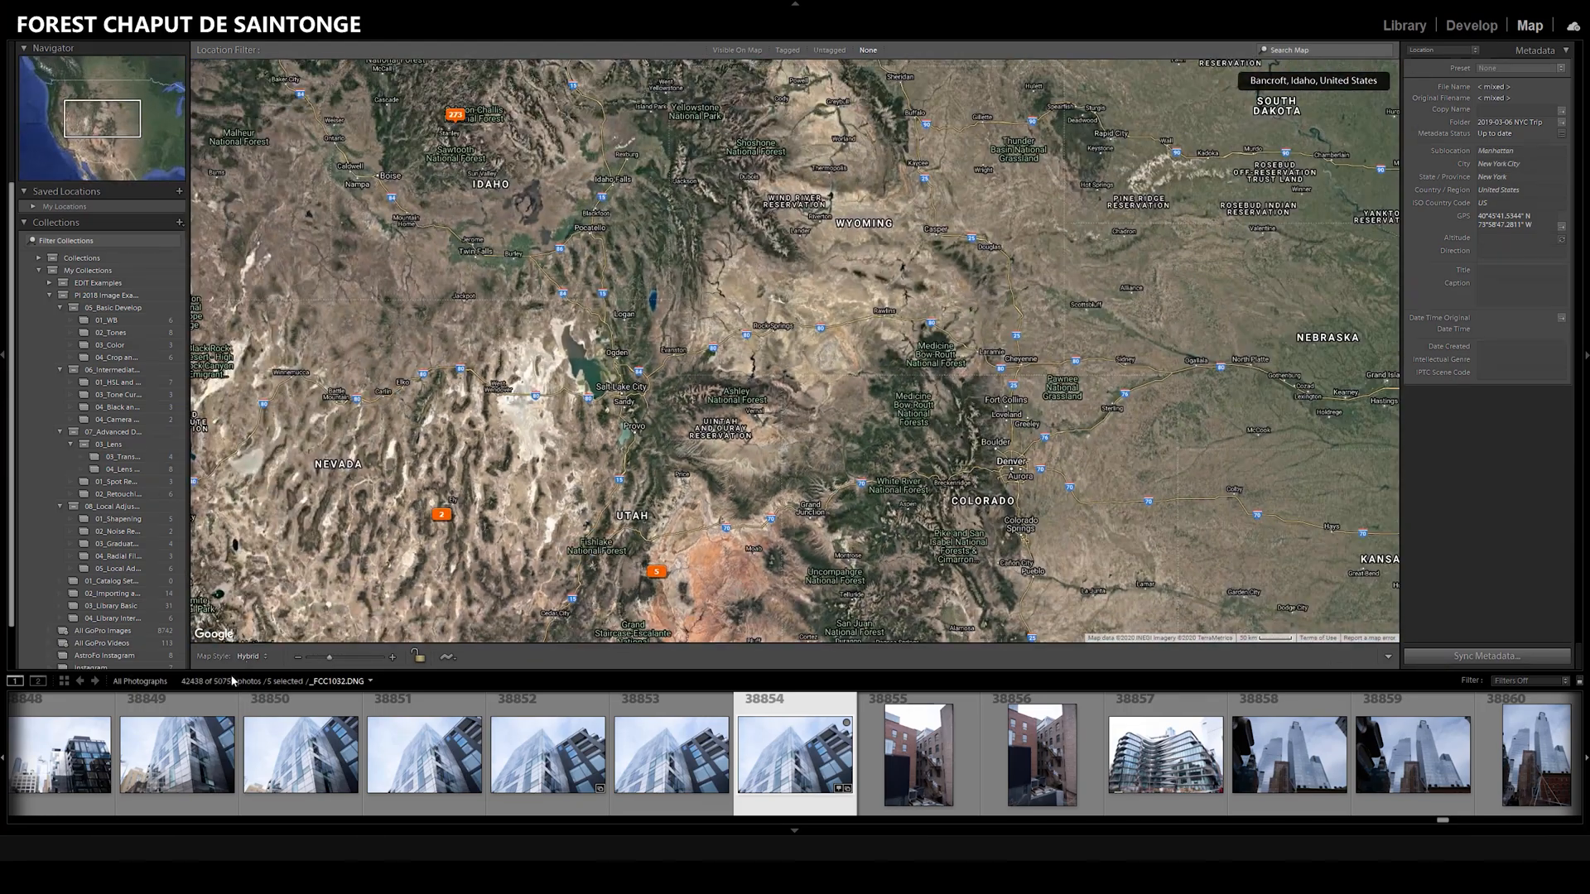
{"action": "left_click", "coordinate": [252, 655]}
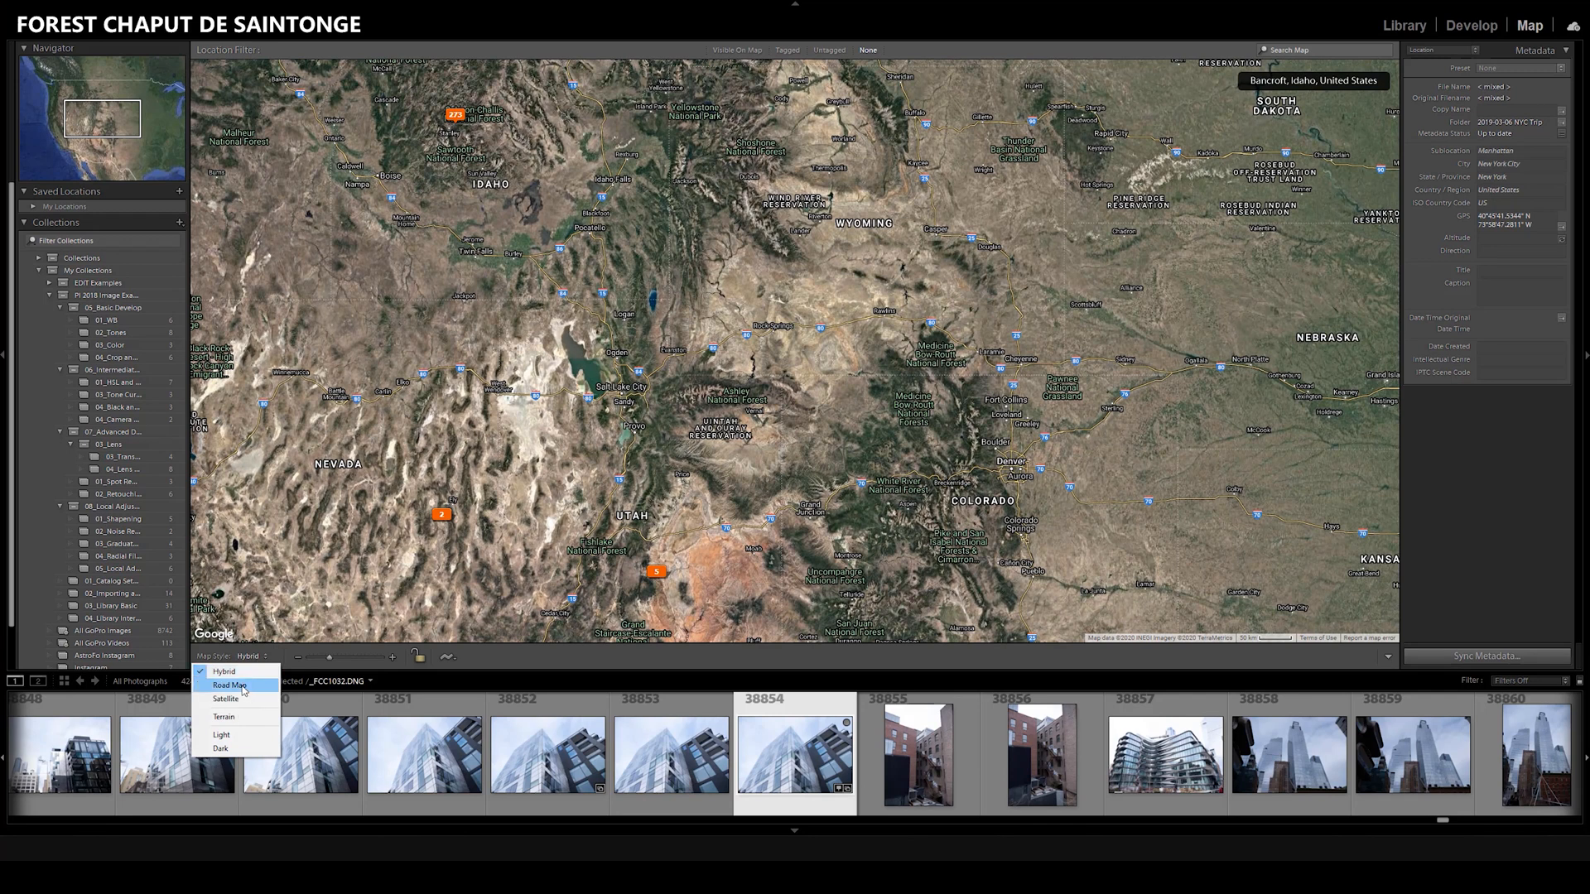
{"action": "left_click", "coordinate": [230, 685]}
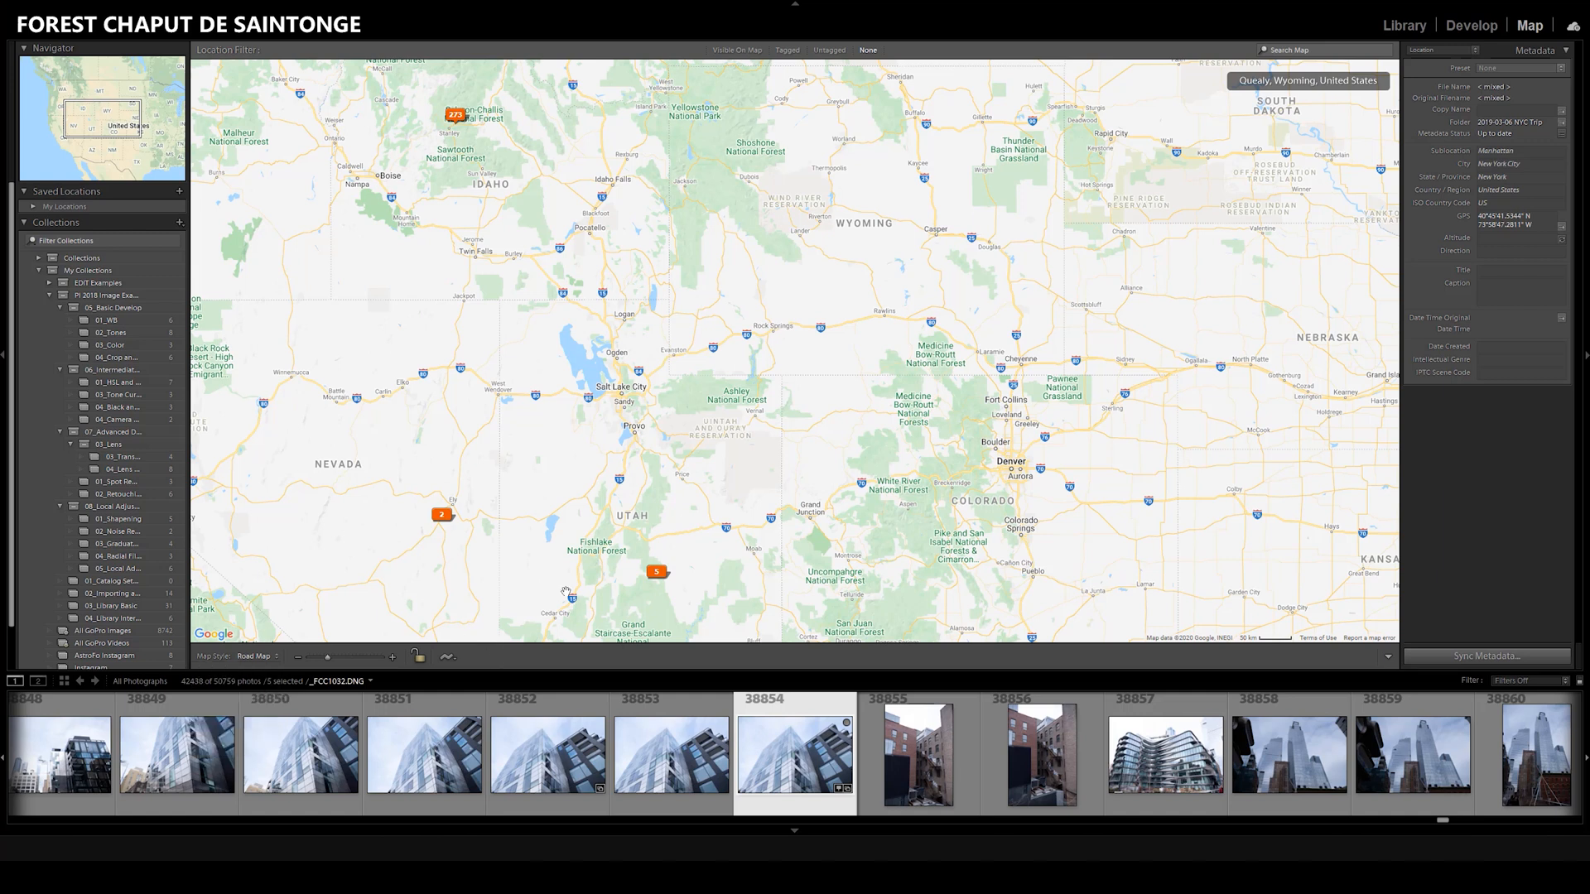
{"action": "scroll", "scroll_direction": "down", "scroll_amount": 3}
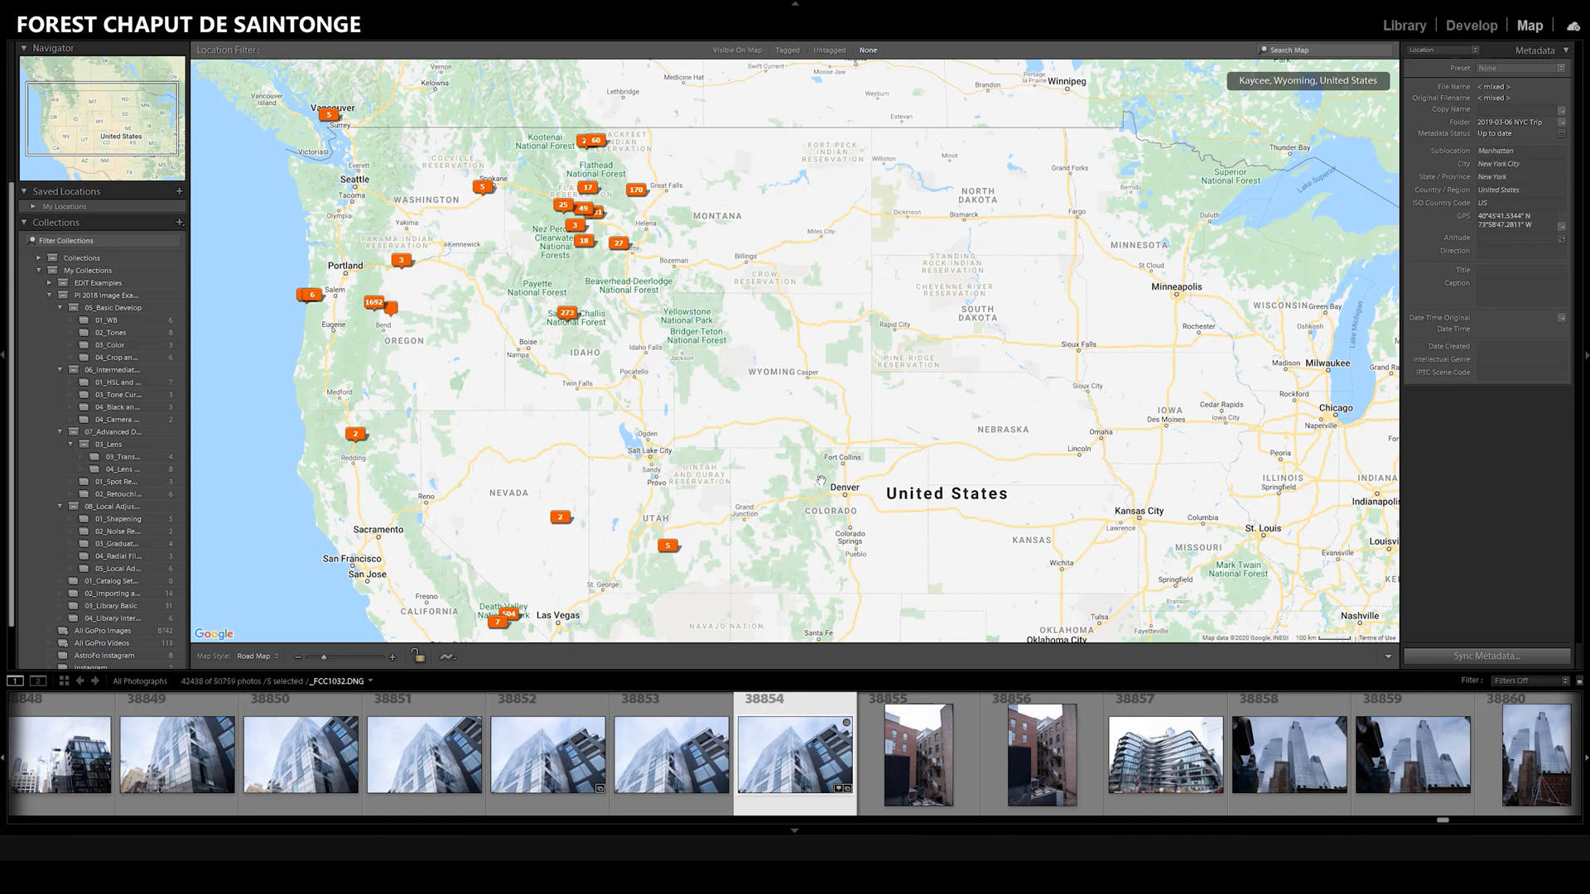
{"action": "mouse_move", "coordinate": [448, 657]}
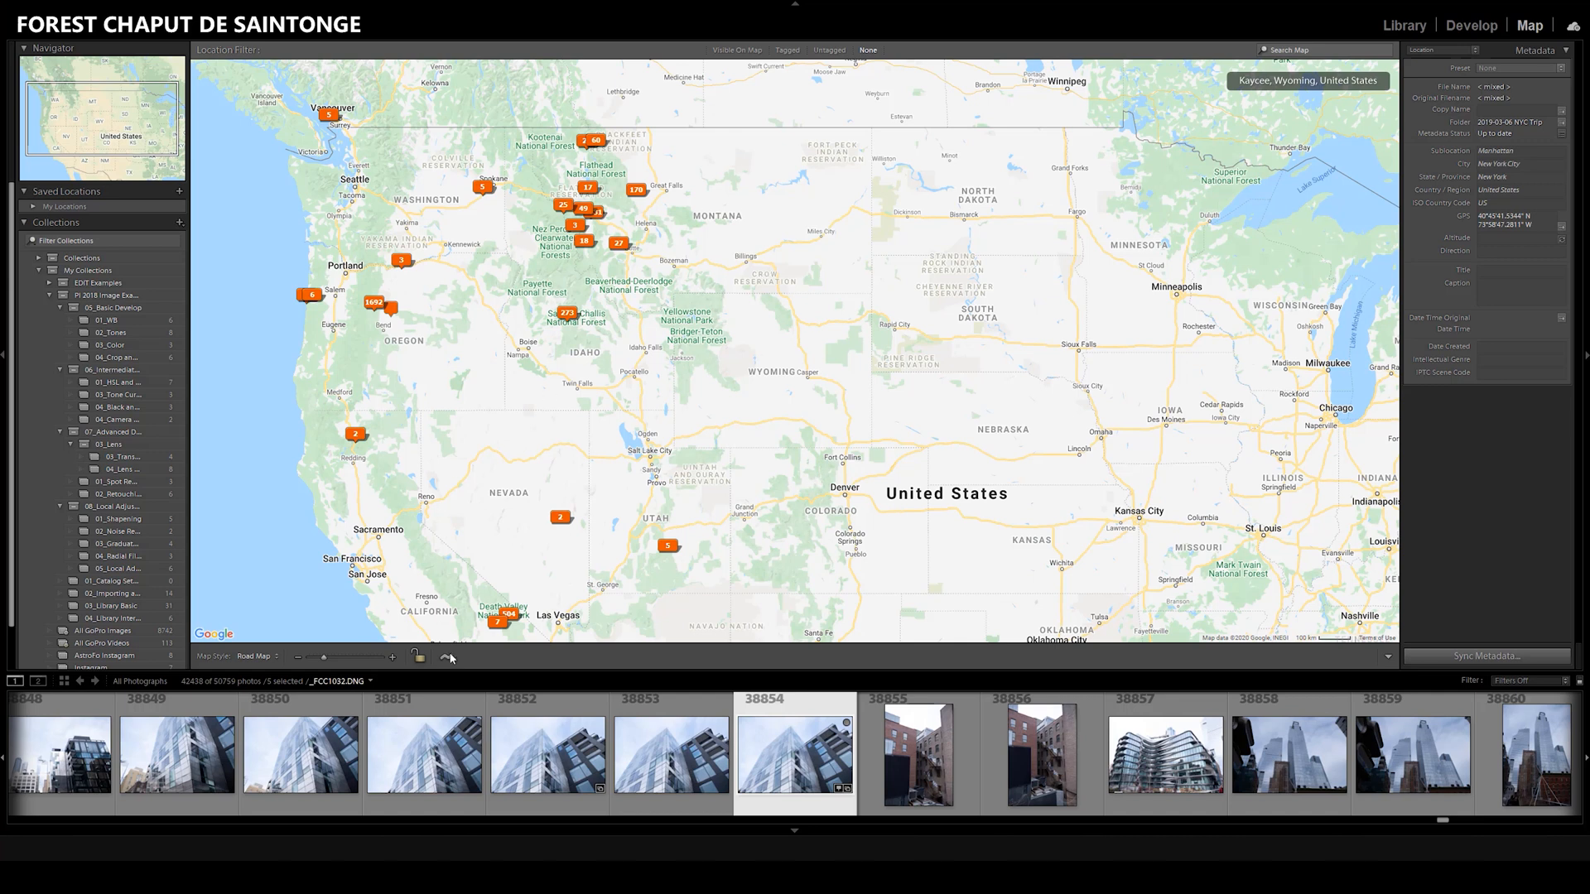
{"action": "left_click", "coordinate": [445, 658]}
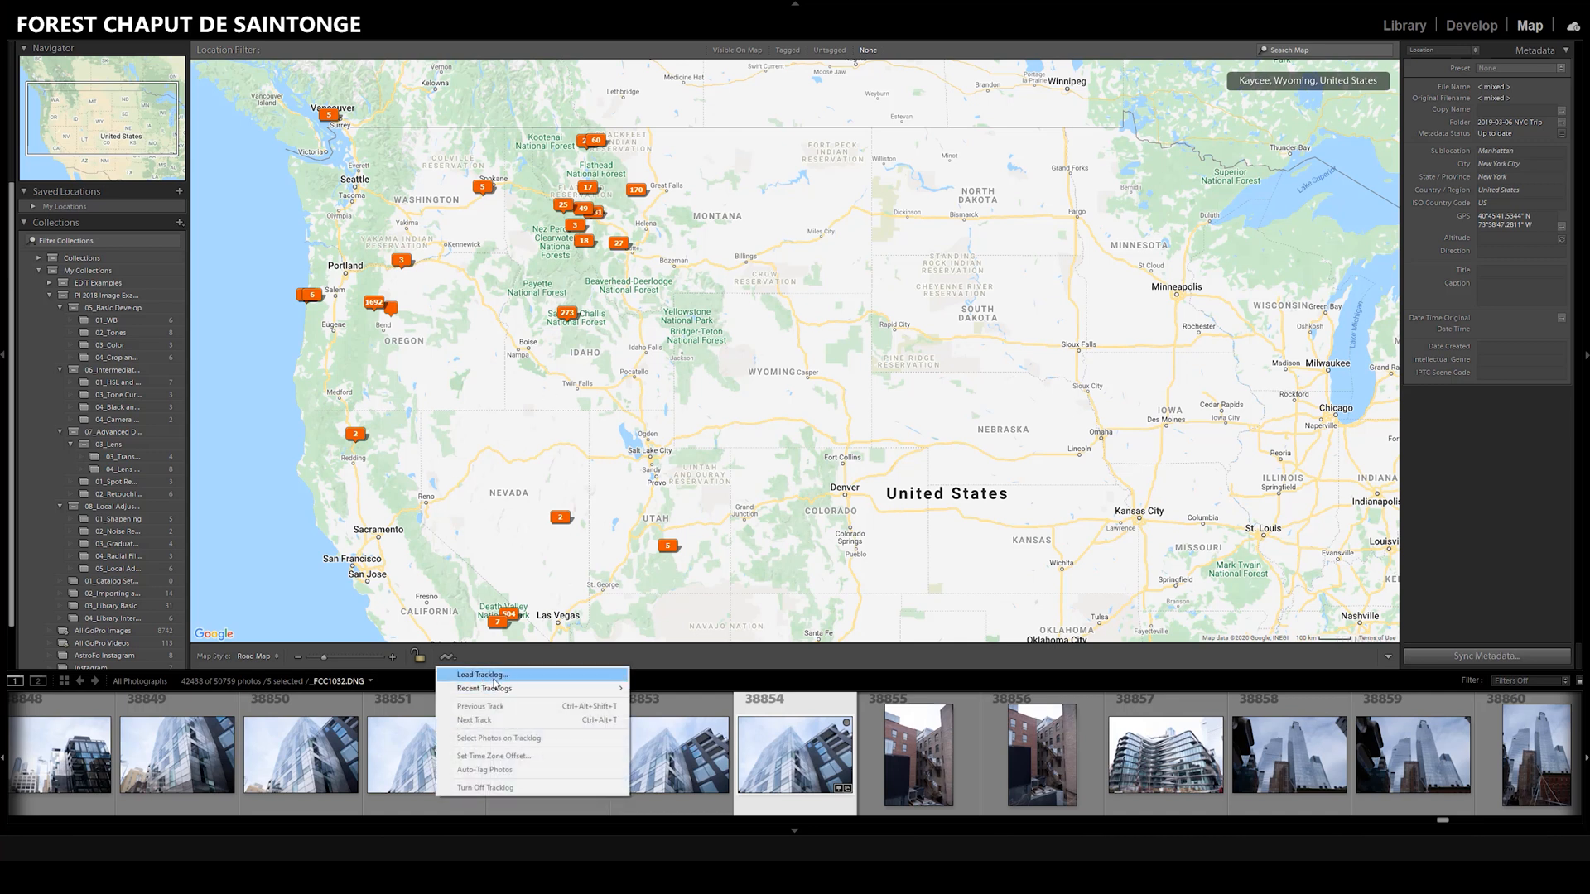
{"action": "mouse_move", "coordinate": [499, 689]}
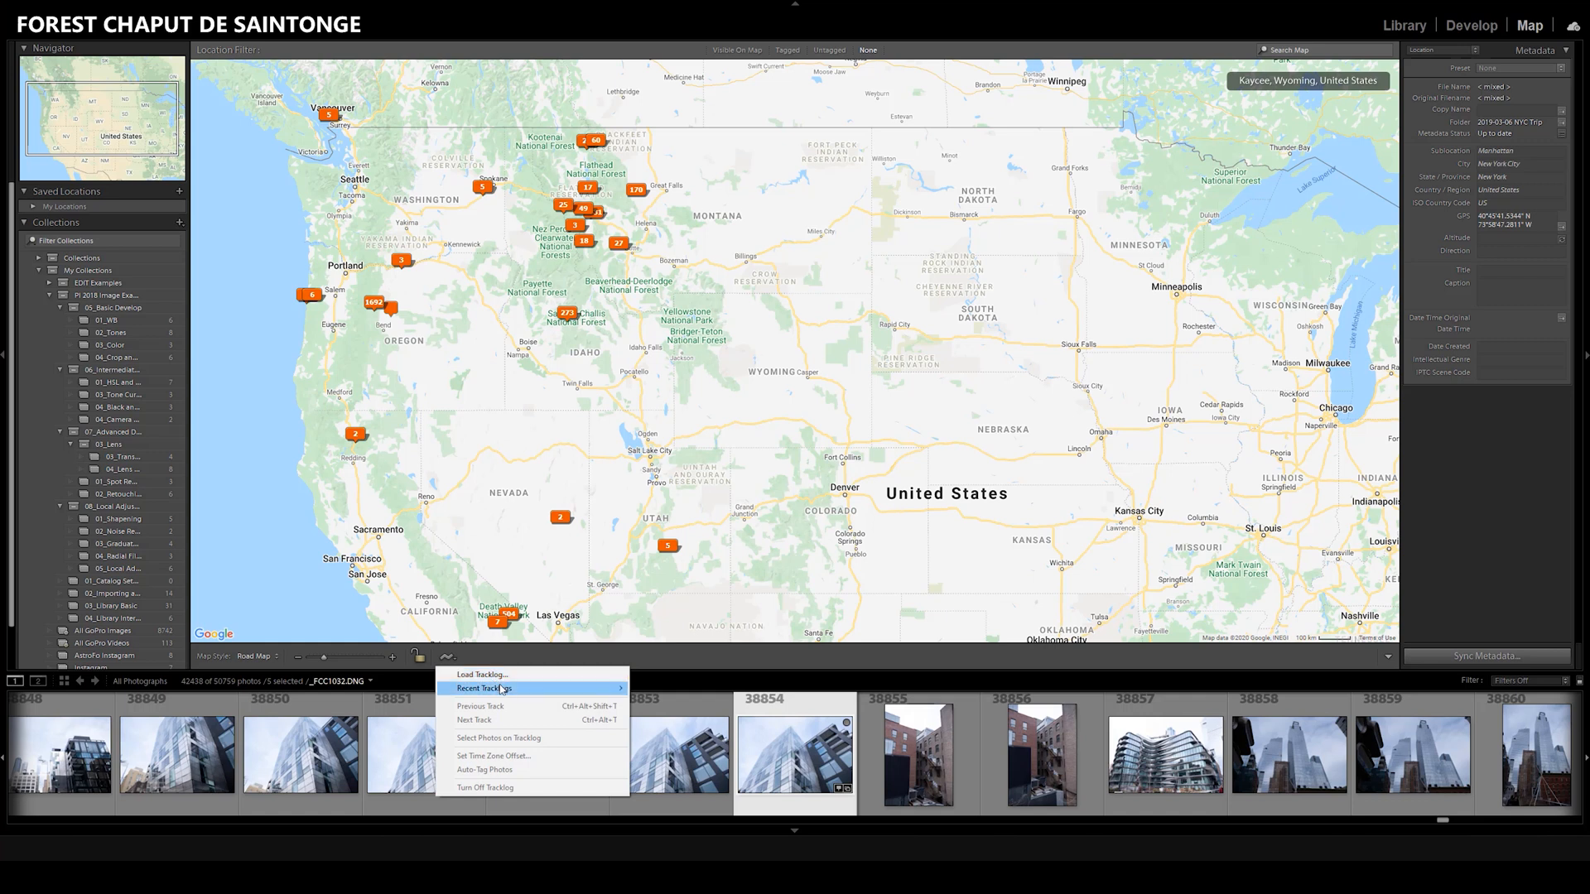
{"action": "mouse_move", "coordinate": [480, 675]}
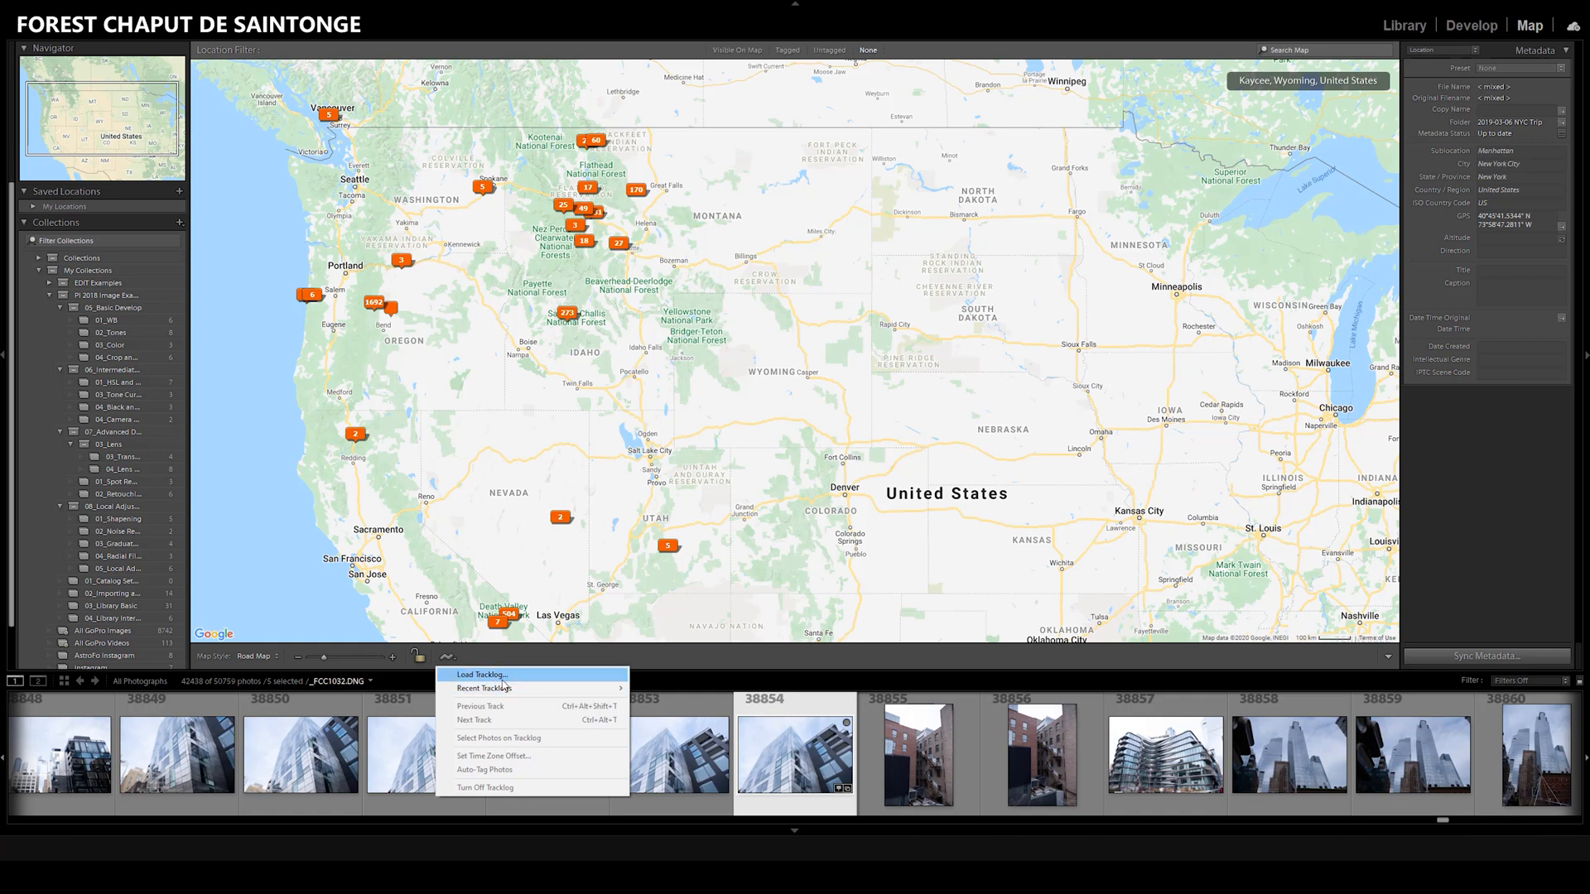
{"action": "mouse_move", "coordinate": [520, 687]}
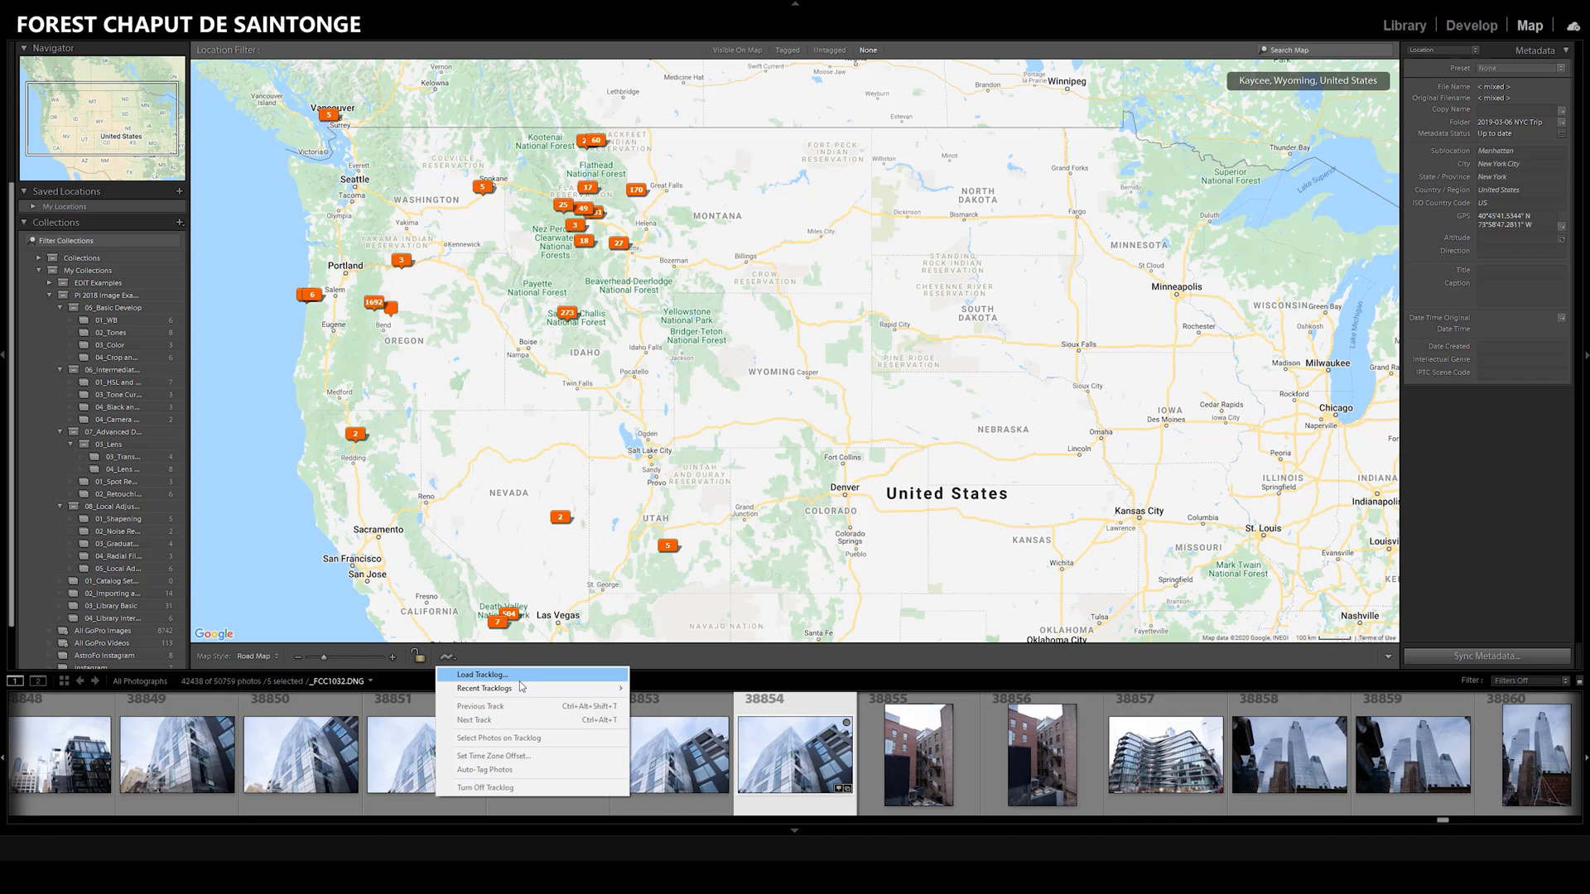
{"action": "mouse_move", "coordinate": [678, 658]}
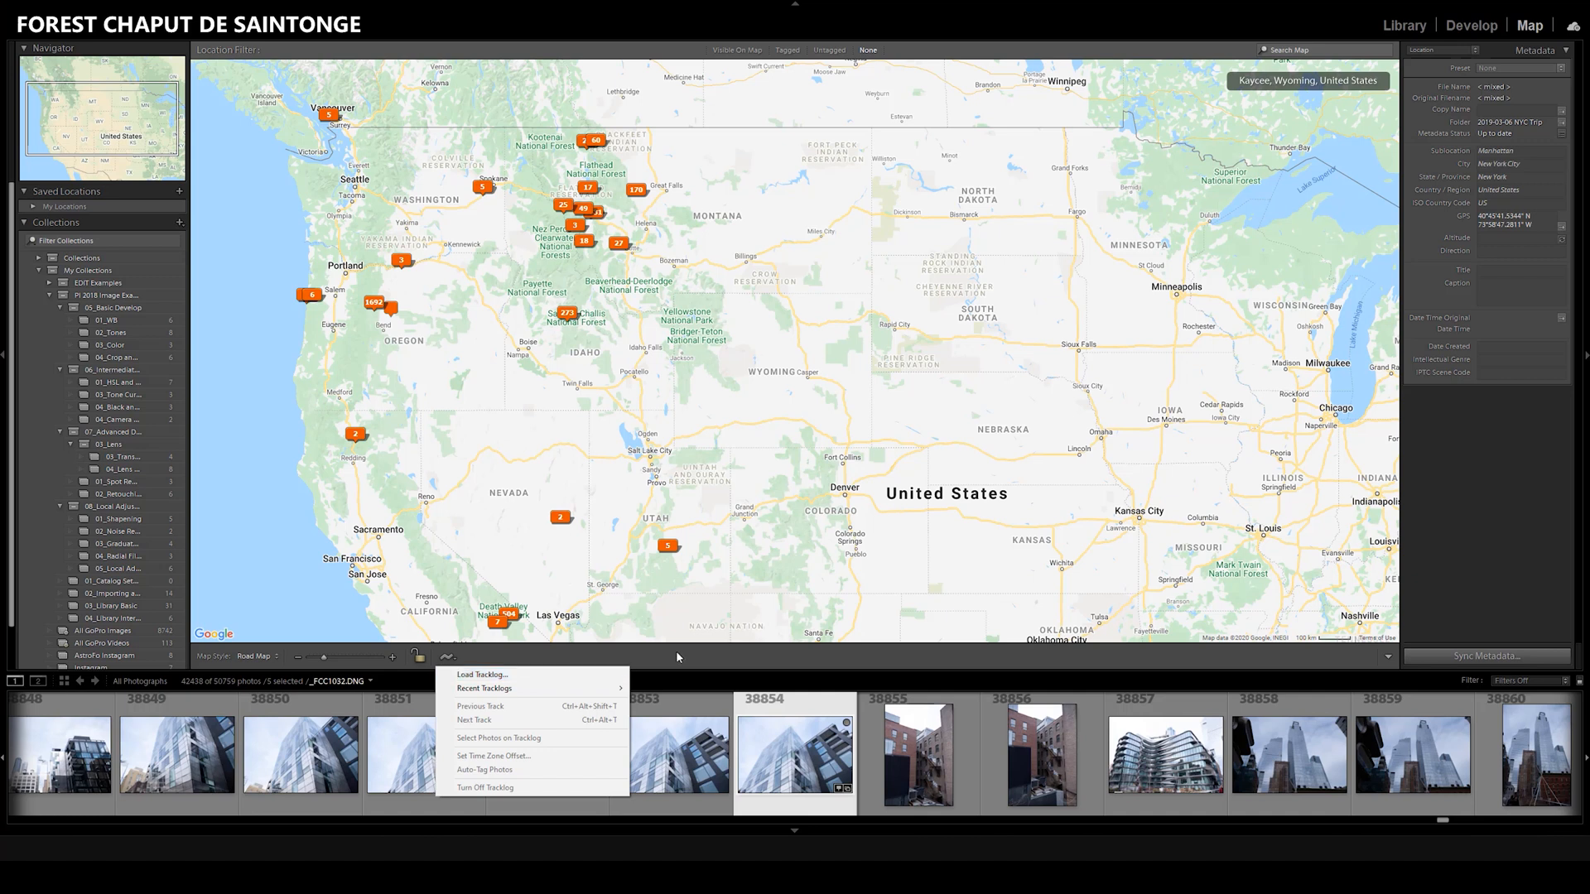
{"action": "left_click", "coordinate": [677, 242]}
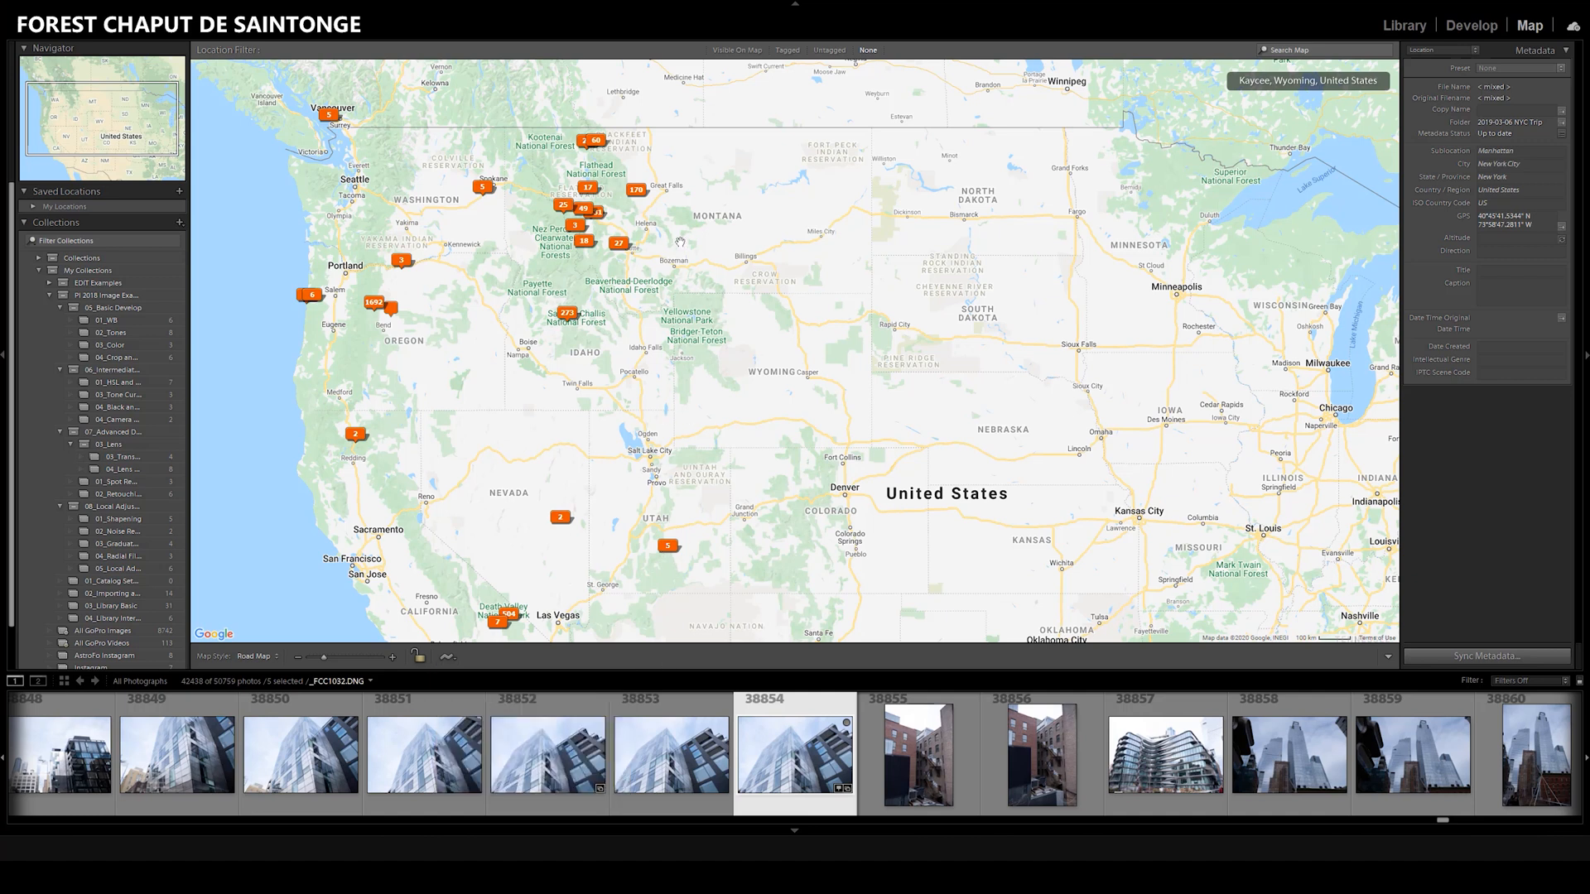